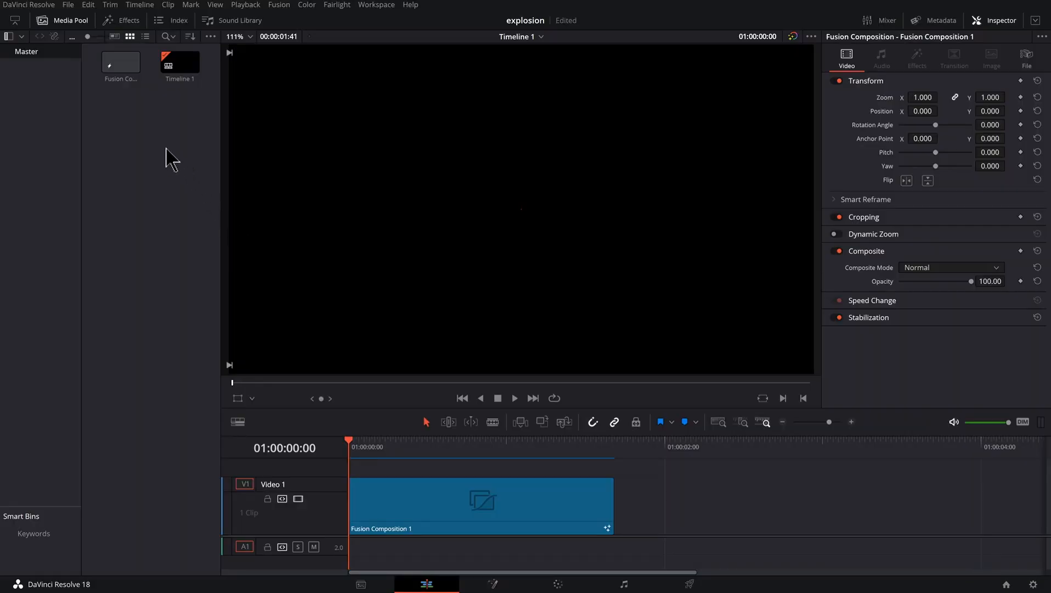
- Create a new Fusion Composition clip from the Media Pool and switch to the Fusion page
right_click(173, 159)
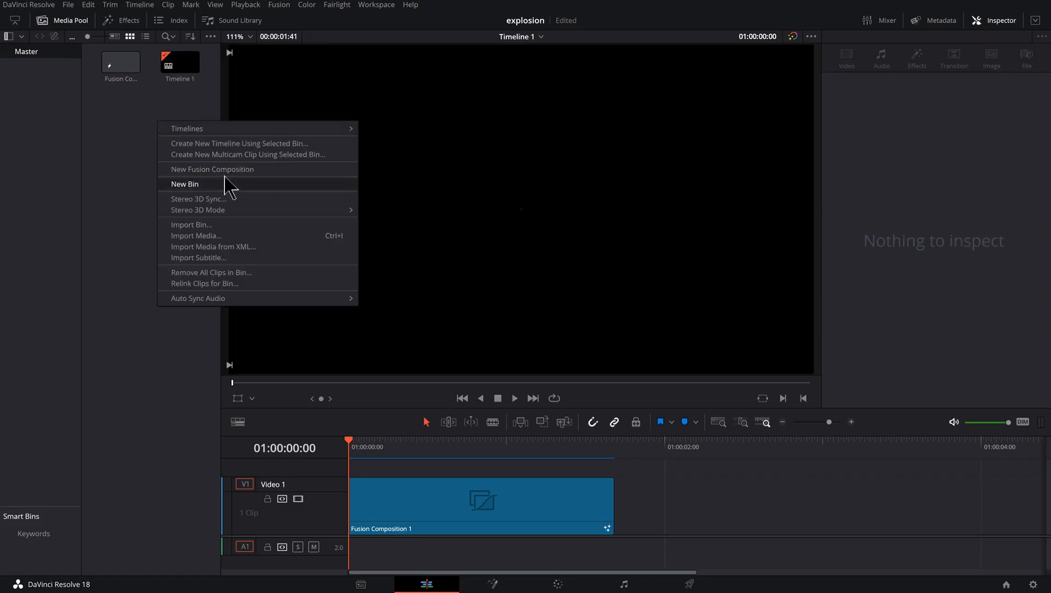
left_click(212, 169)
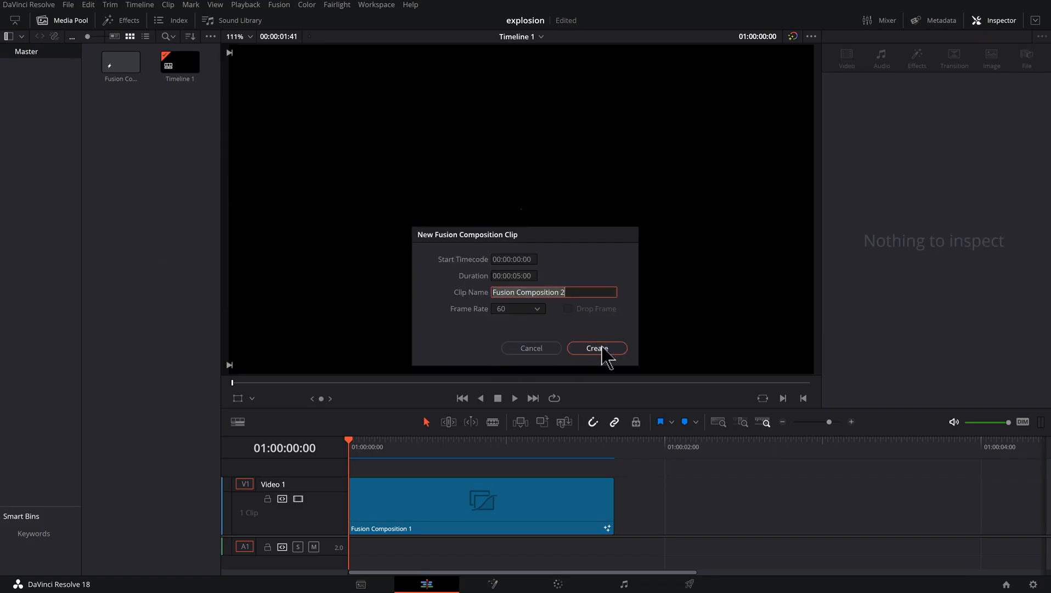
left_click(596, 348)
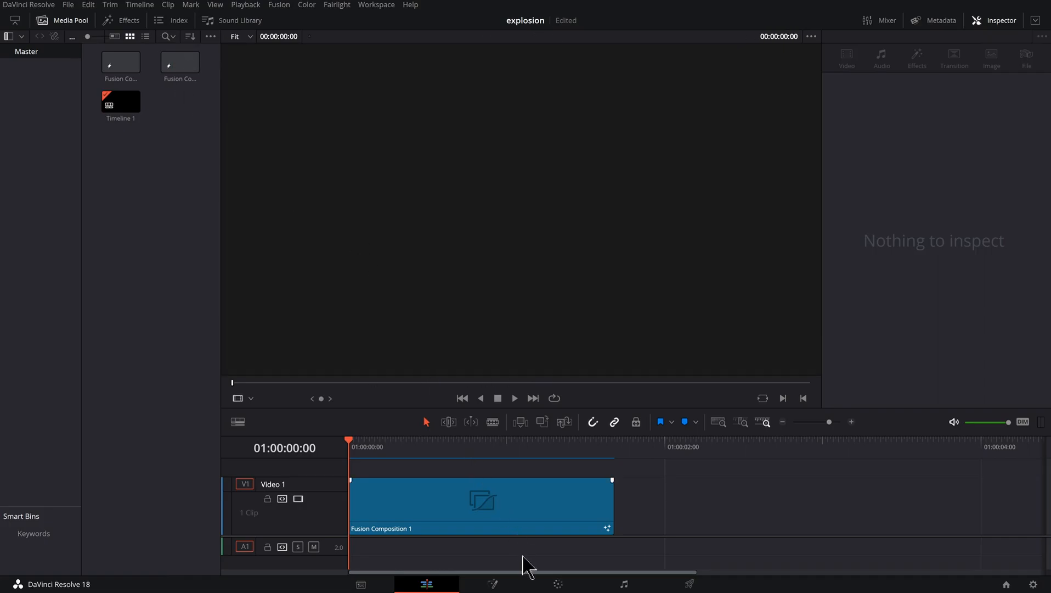
left_click(477, 582)
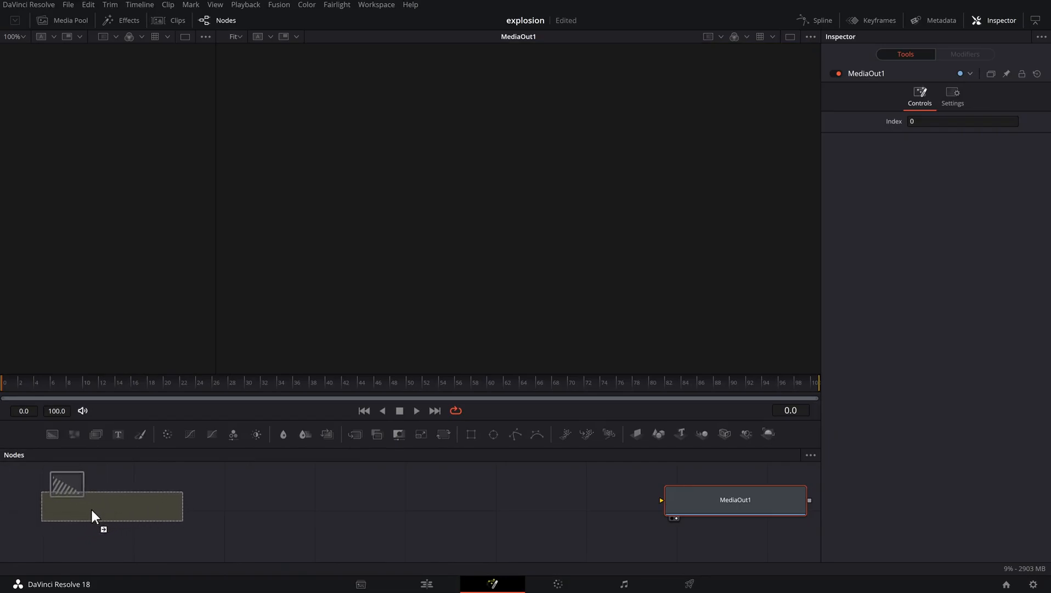
- Add a Background node, view it, and set its type to a Radial gradient
left_click(94, 507)
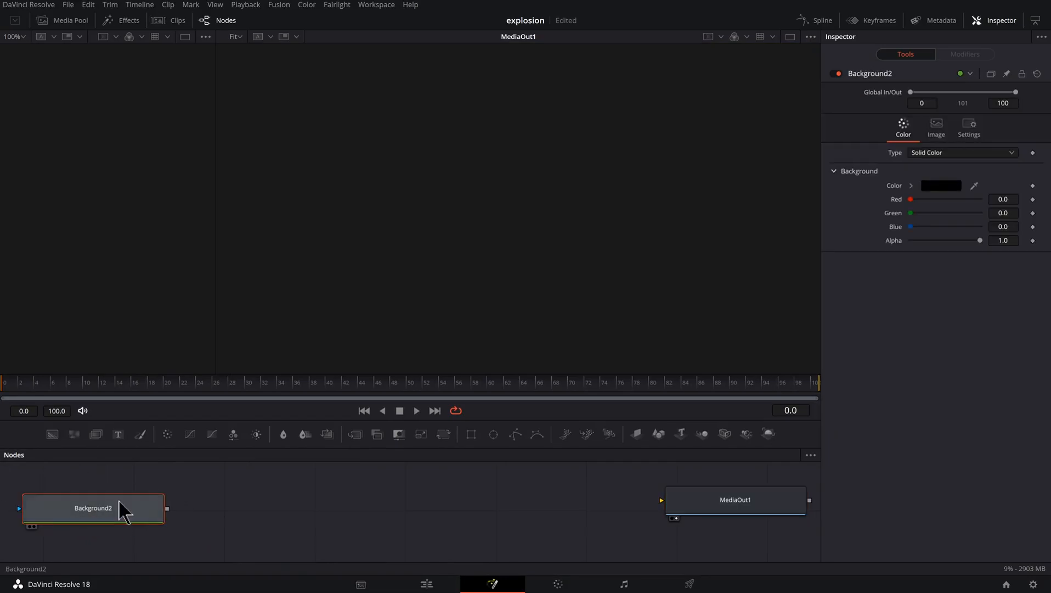
left_click(92, 507)
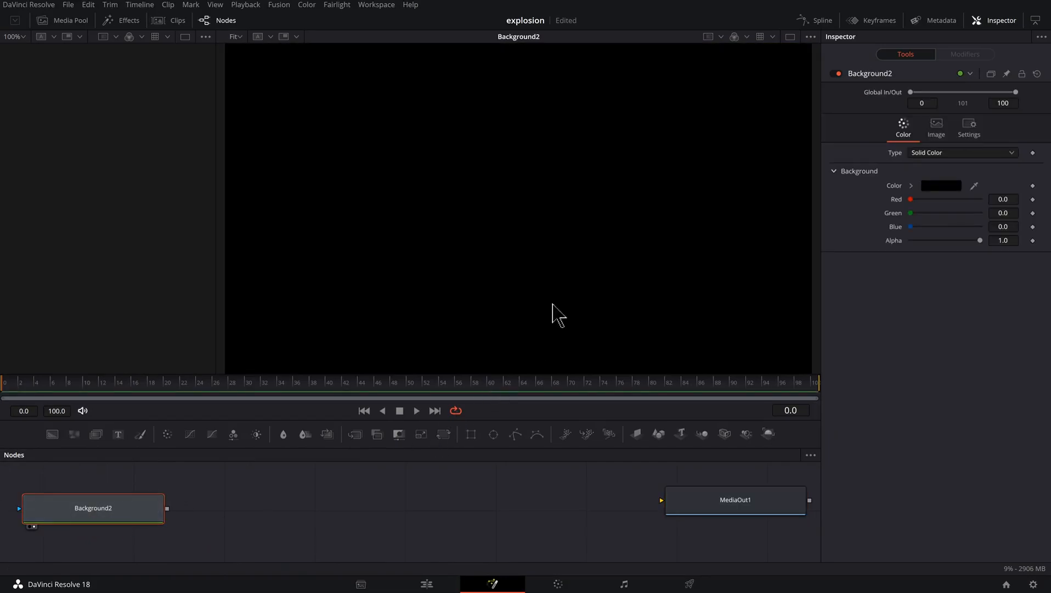
left_click(961, 153)
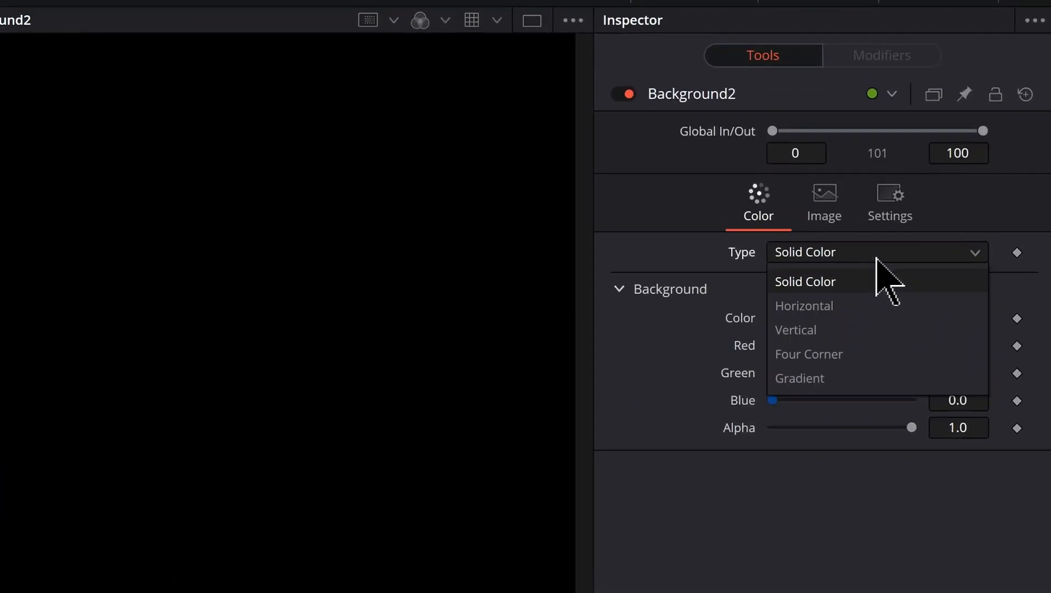
left_click(799, 377)
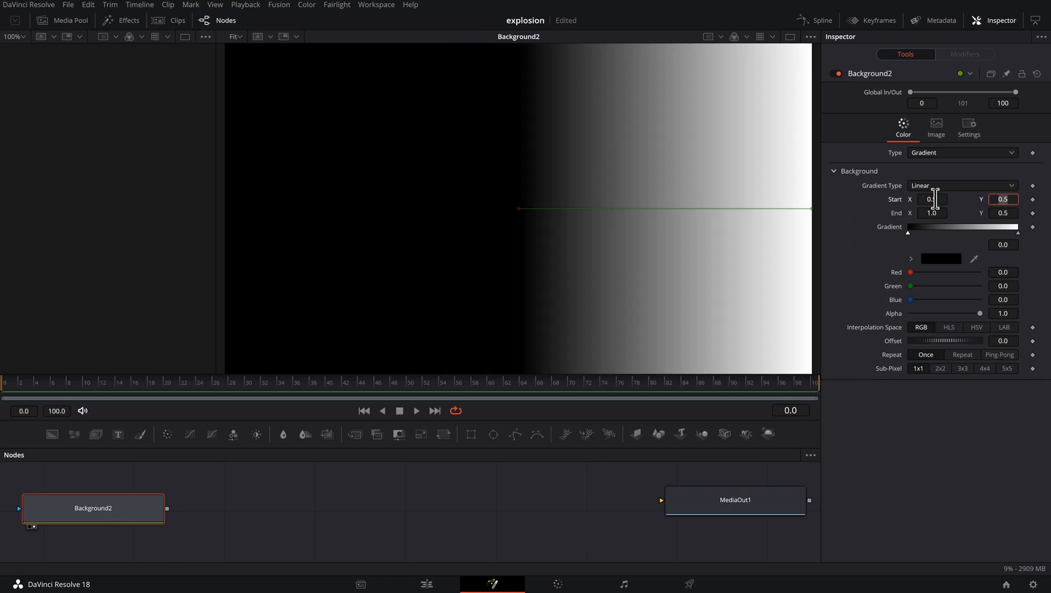
left_click(961, 185)
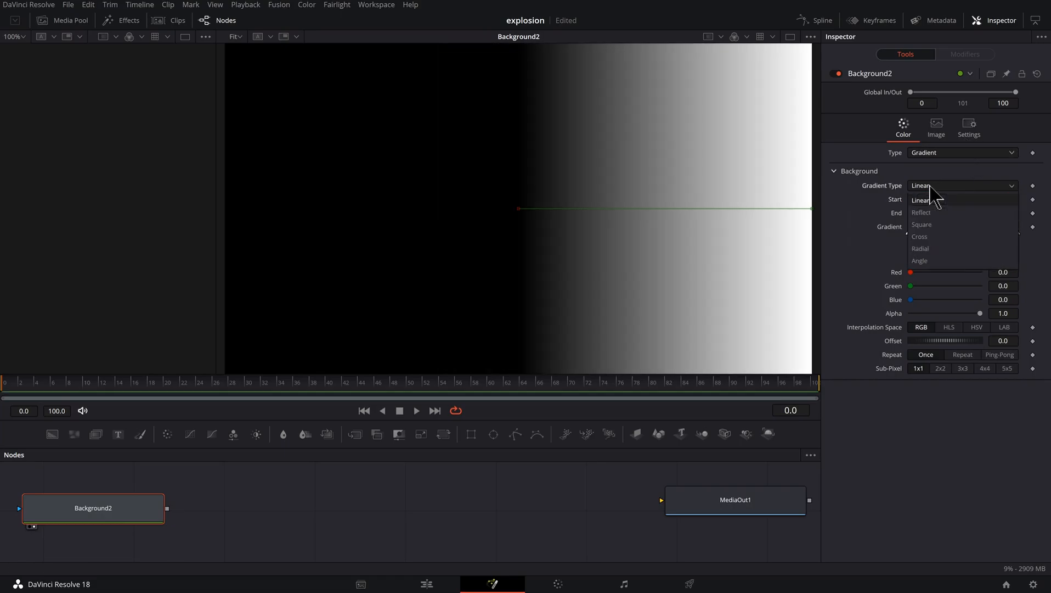
left_click(919, 248)
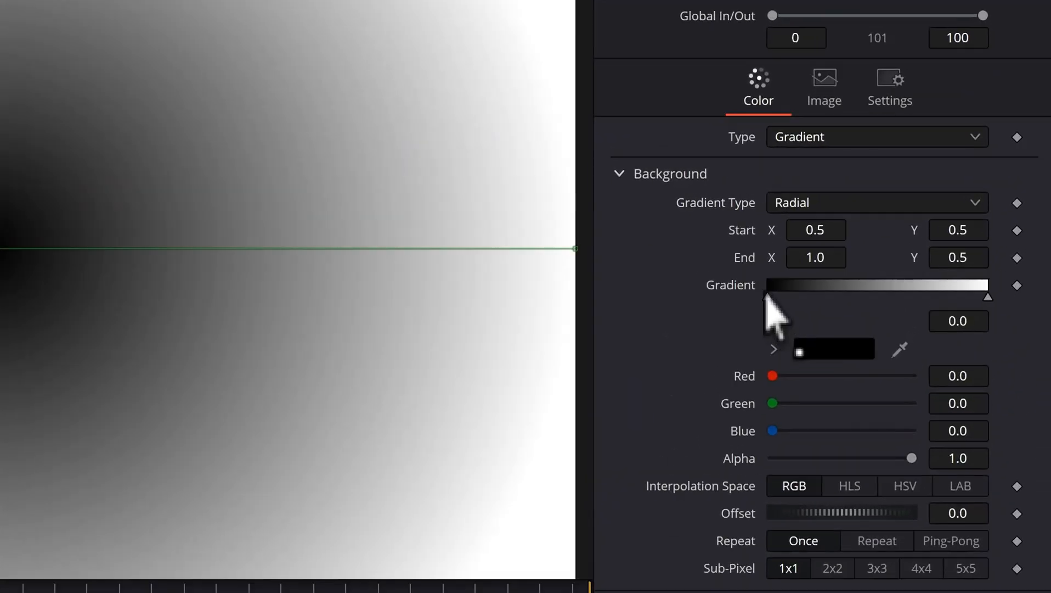
- Set the gradient's starting stop to yellow and keep End X at the full 1.0 radius
left_click(774, 349)
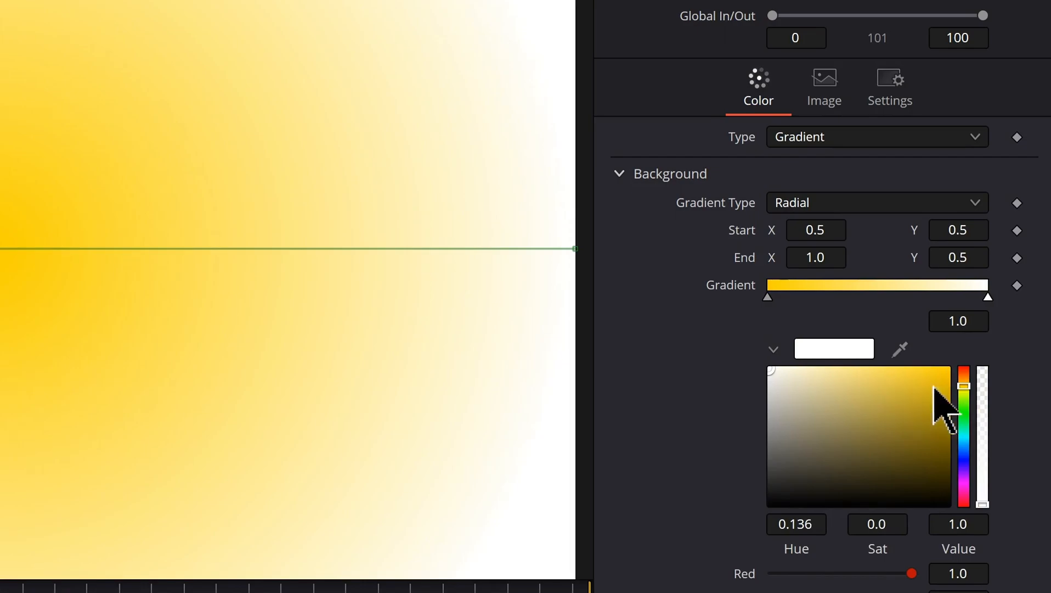
left_click(964, 416)
type("0.5")
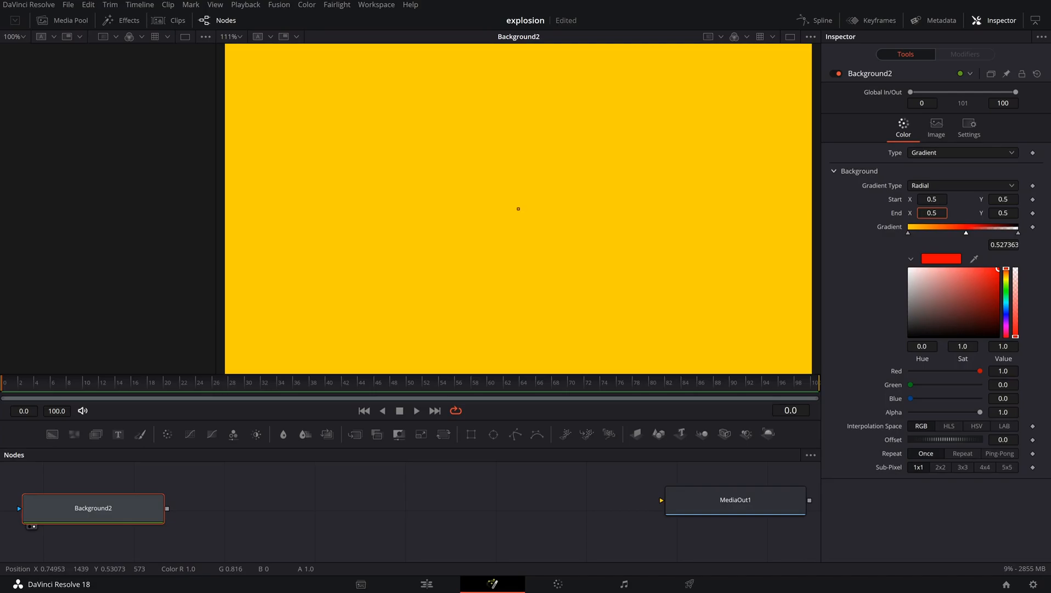
left_click(931, 212)
type("1")
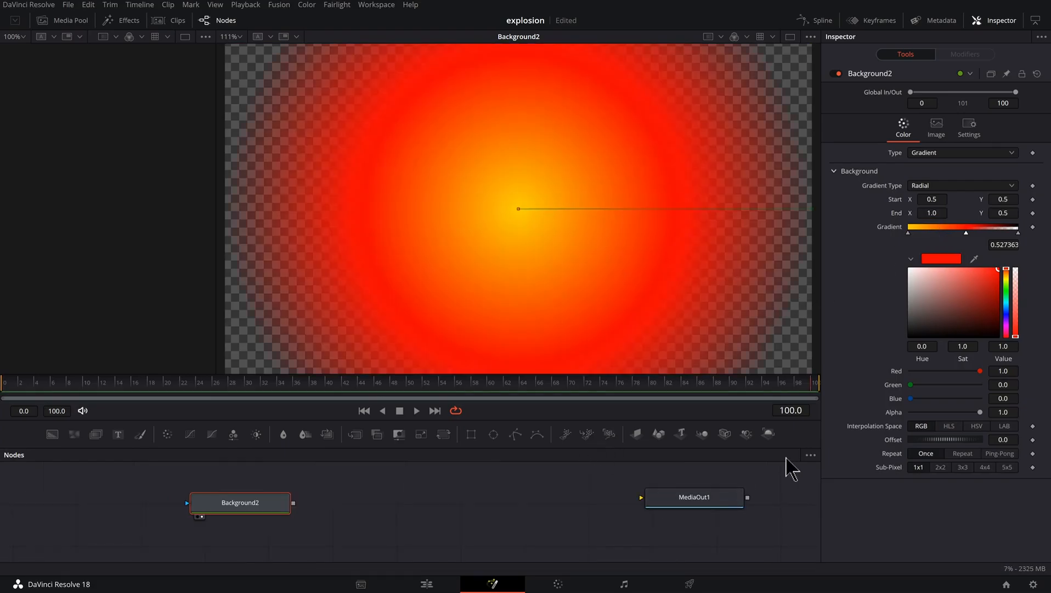
mouse_move(791, 482)
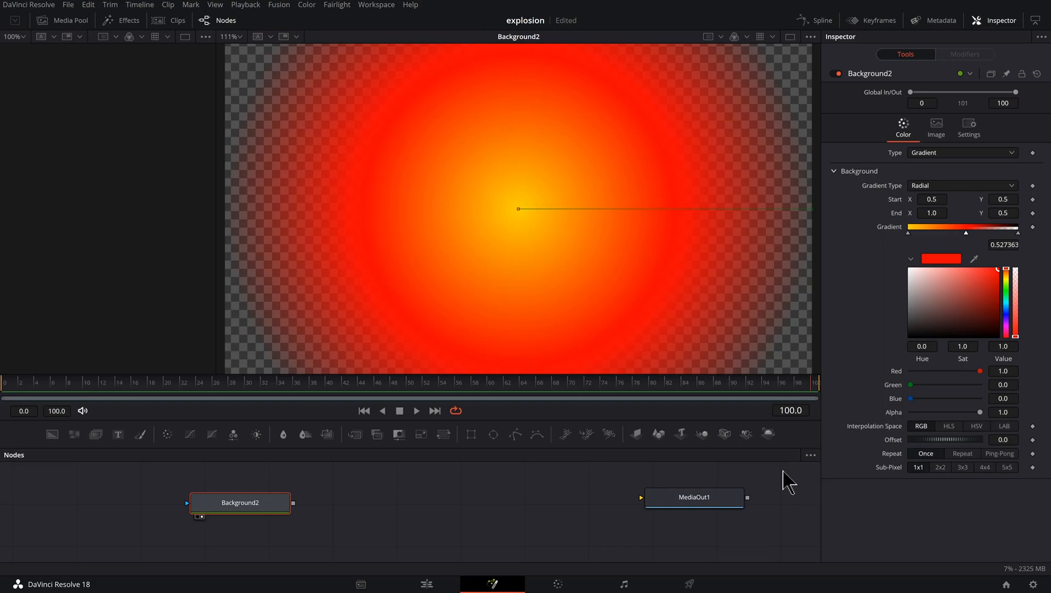
mouse_move(800, 447)
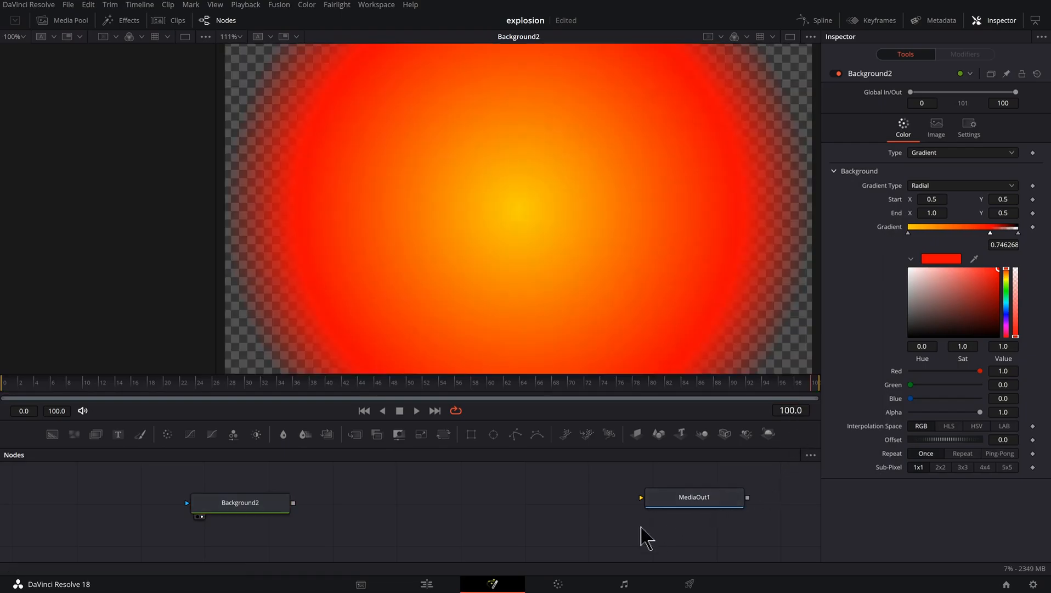
mouse_move(426, 583)
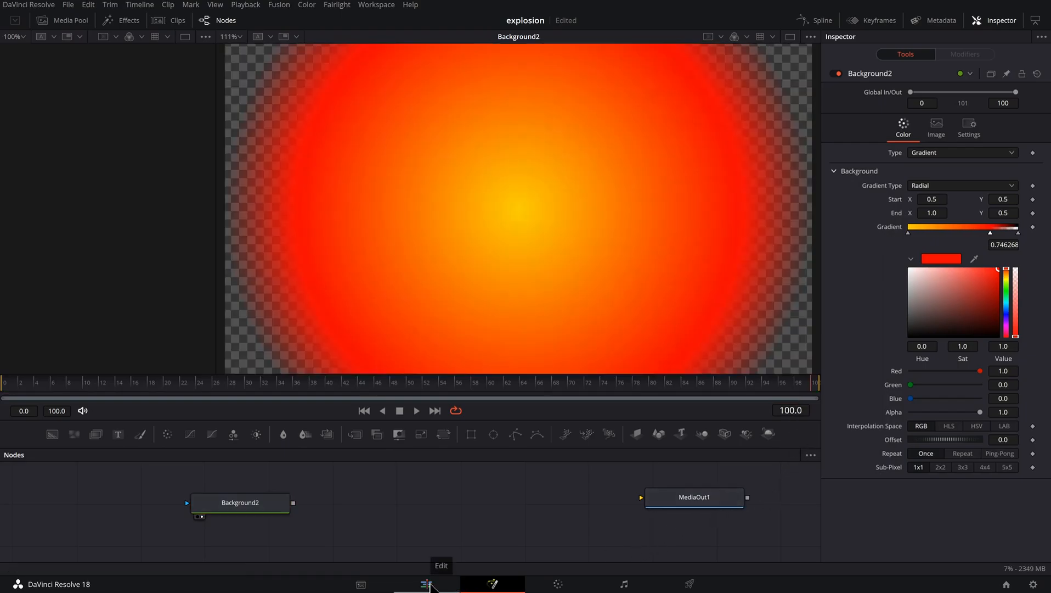
- Extend Fusion Composition 1 on the Edit timeline to 168 frames and return to Fusion
left_click(426, 583)
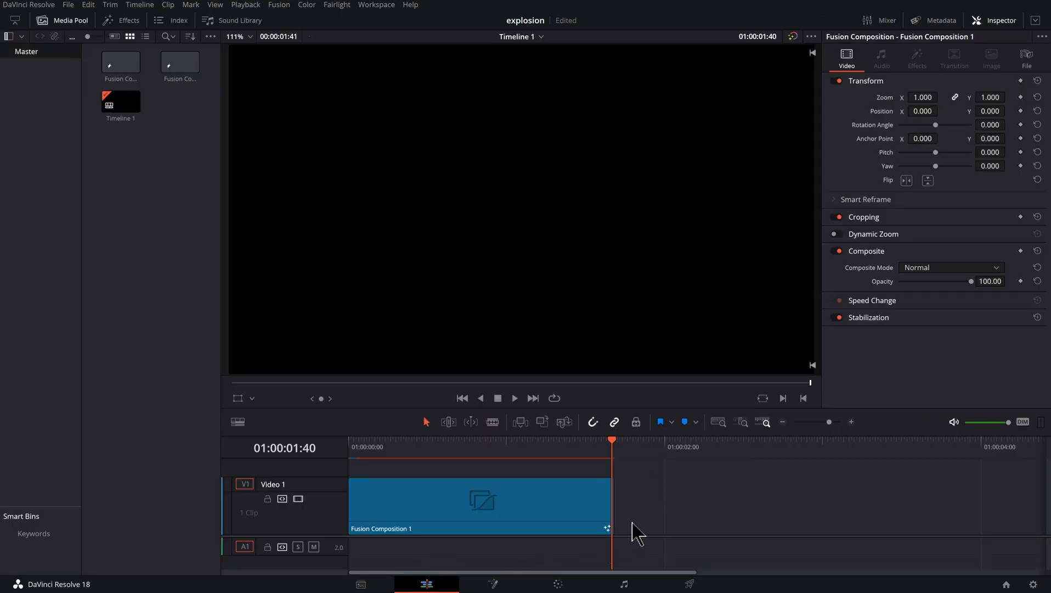
left_click_drag(609, 499, 739, 499)
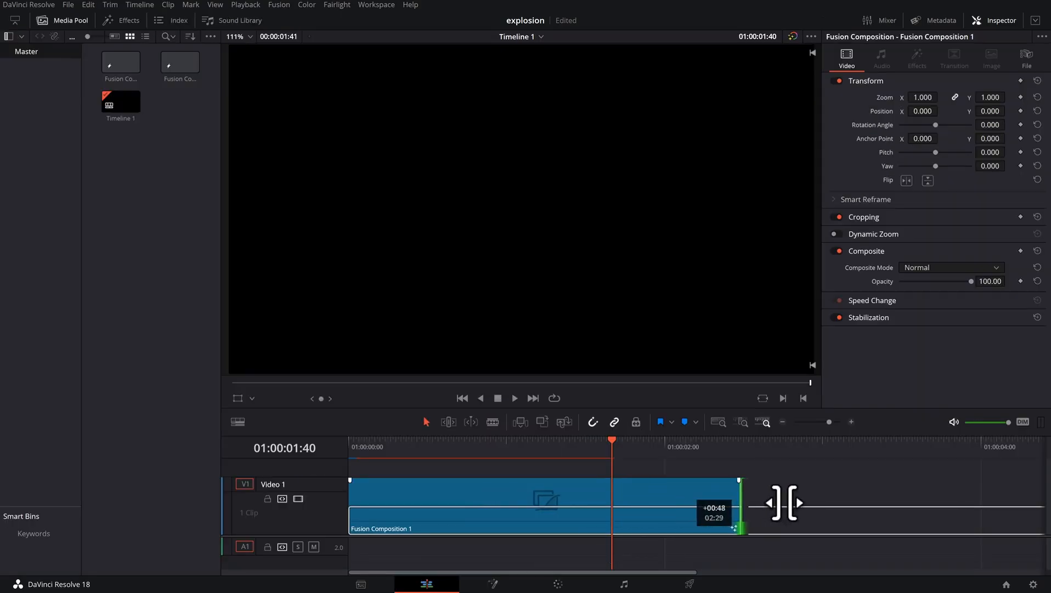
left_click_drag(741, 506, 794, 506)
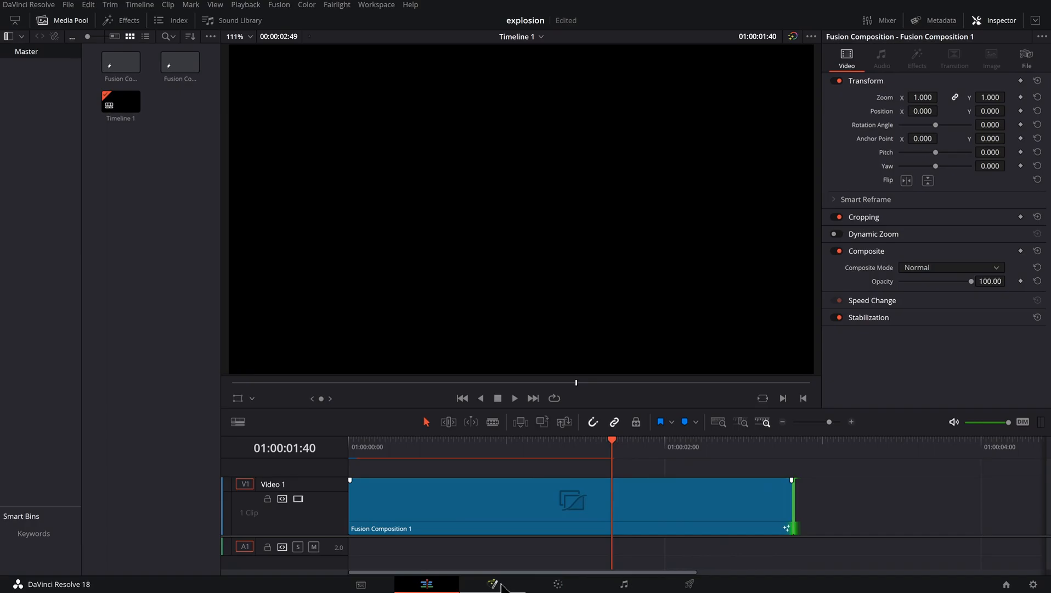
left_click(493, 582)
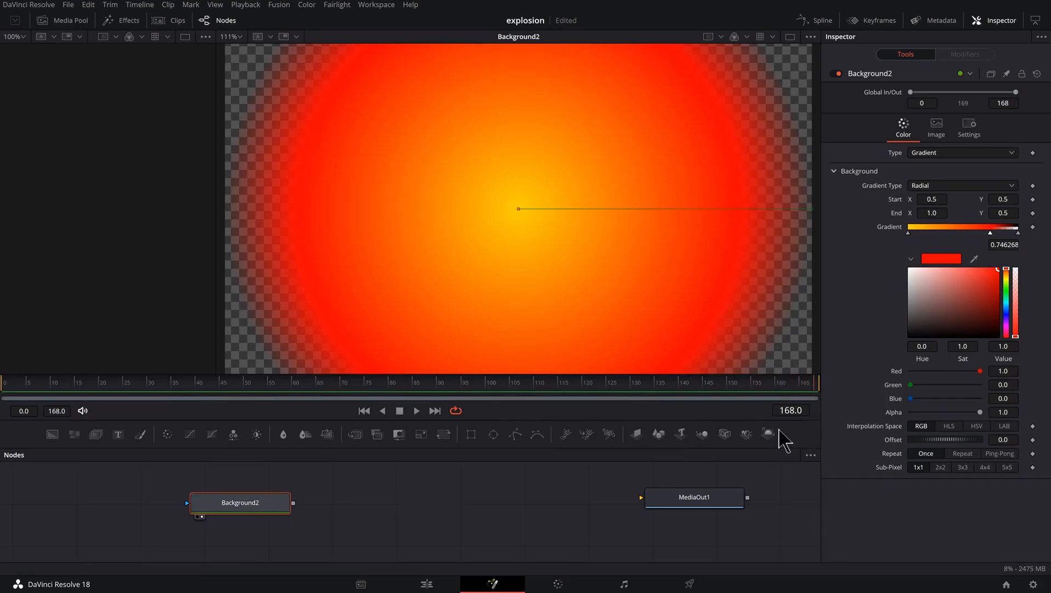
- Keyframe End X at 0.5 on frame 0 and back to about 1.0 at frame 155
left_click(76, 381)
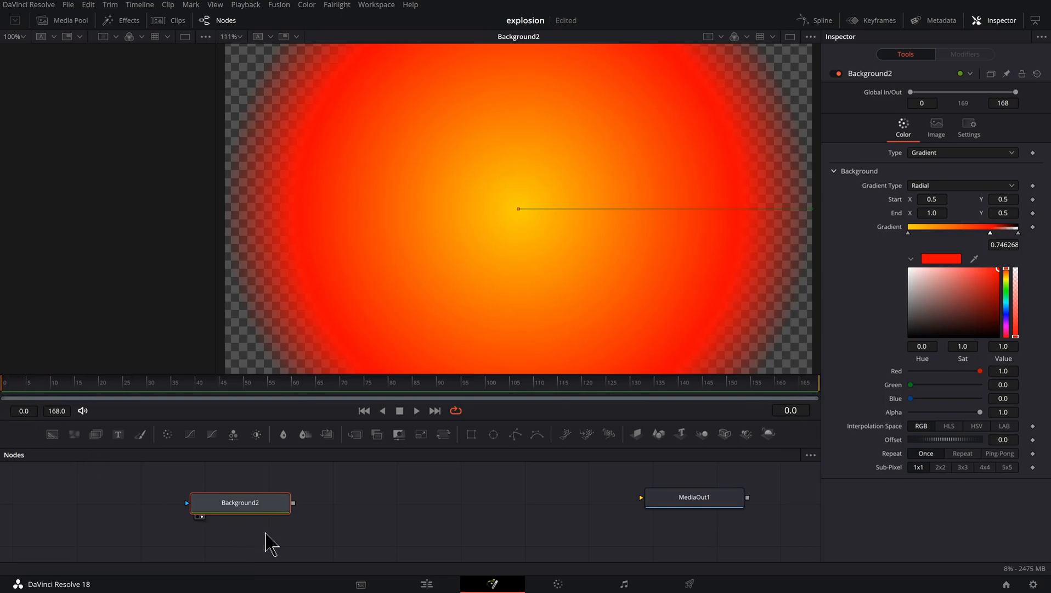
left_click(932, 213)
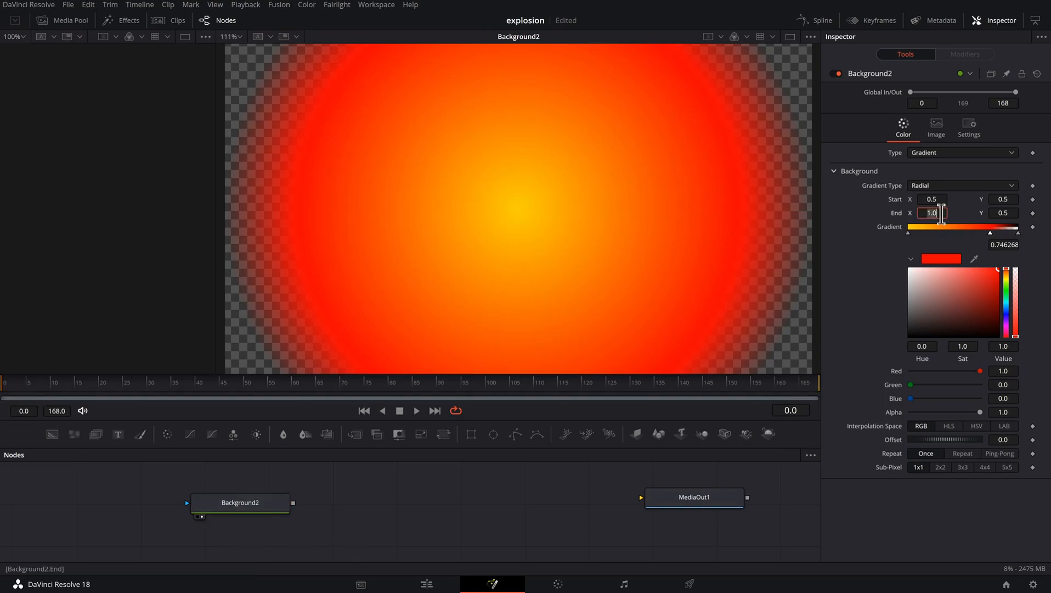
type(".501")
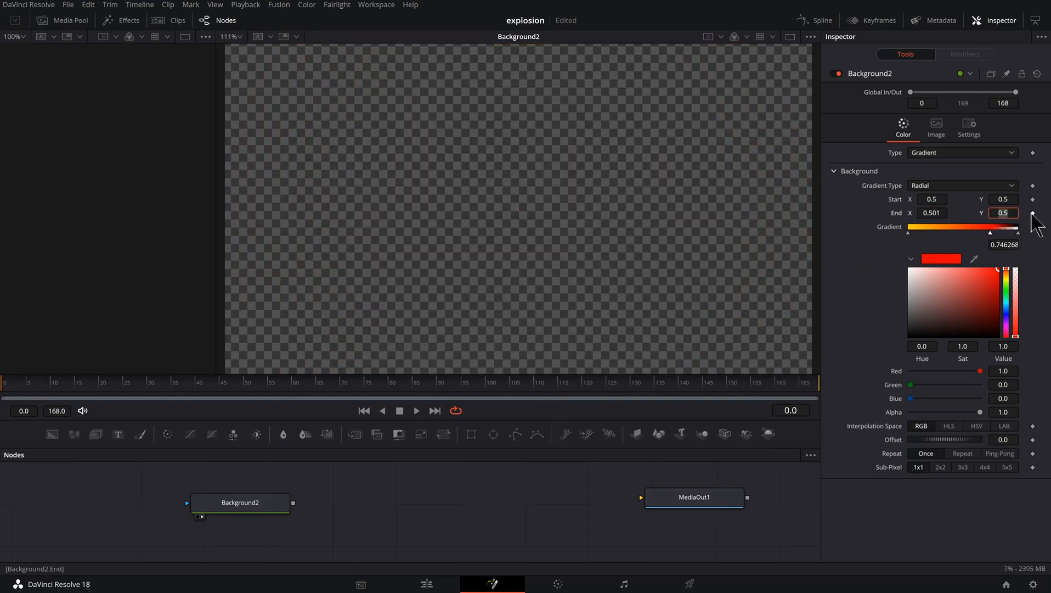
mouse_move(397, 439)
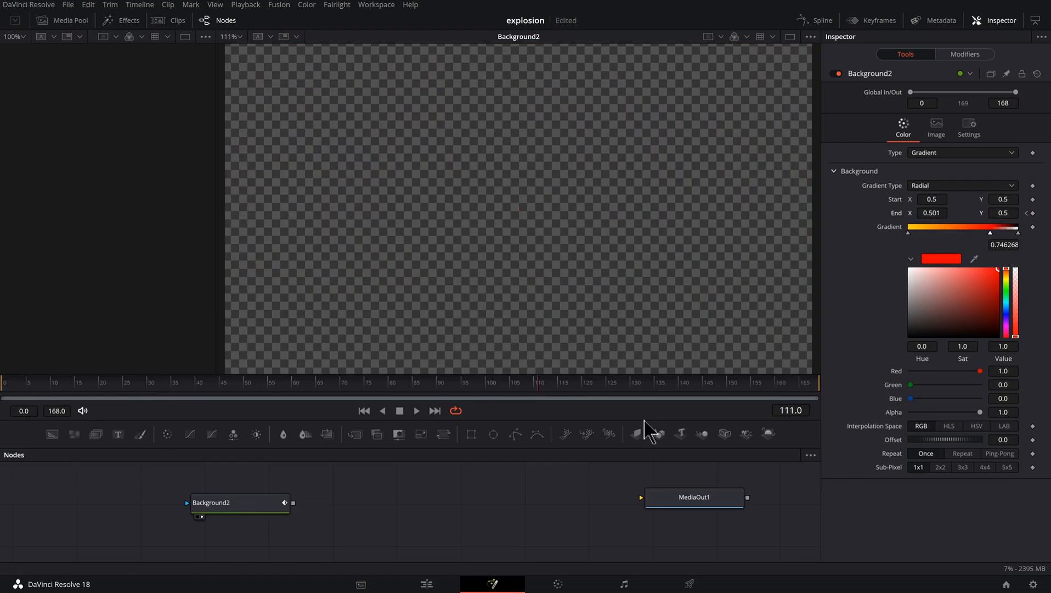
left_click(651, 382)
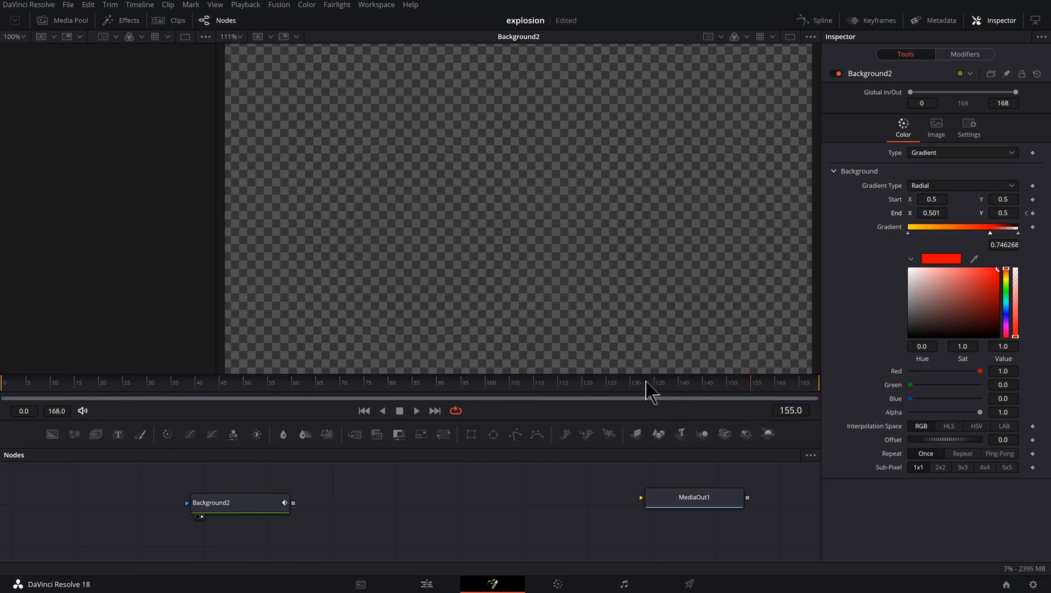
mouse_move(956, 228)
type("1")
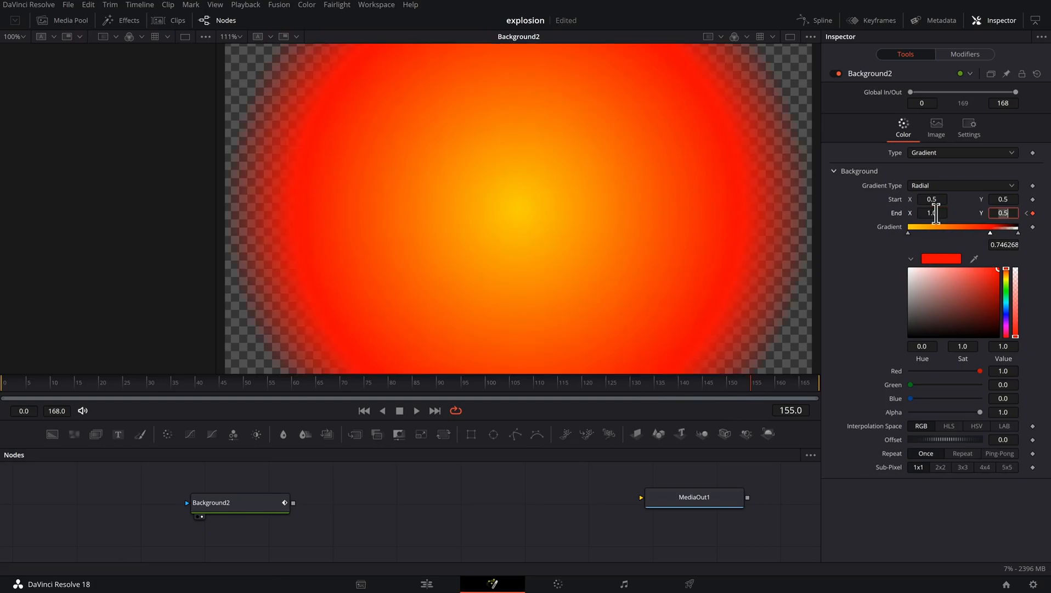
left_click(416, 410)
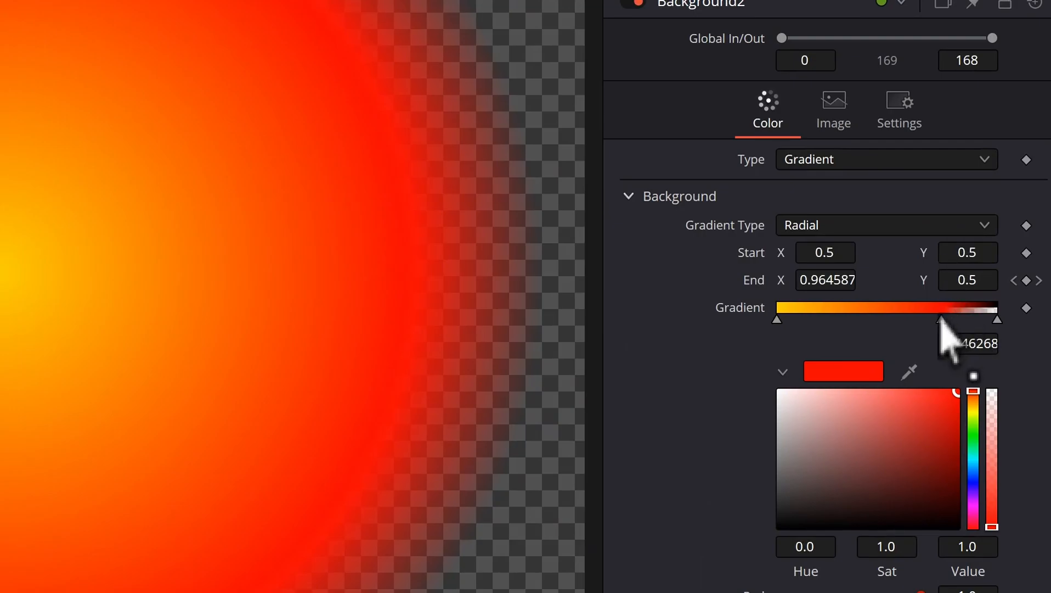
left_click_drag(938, 321, 910, 320)
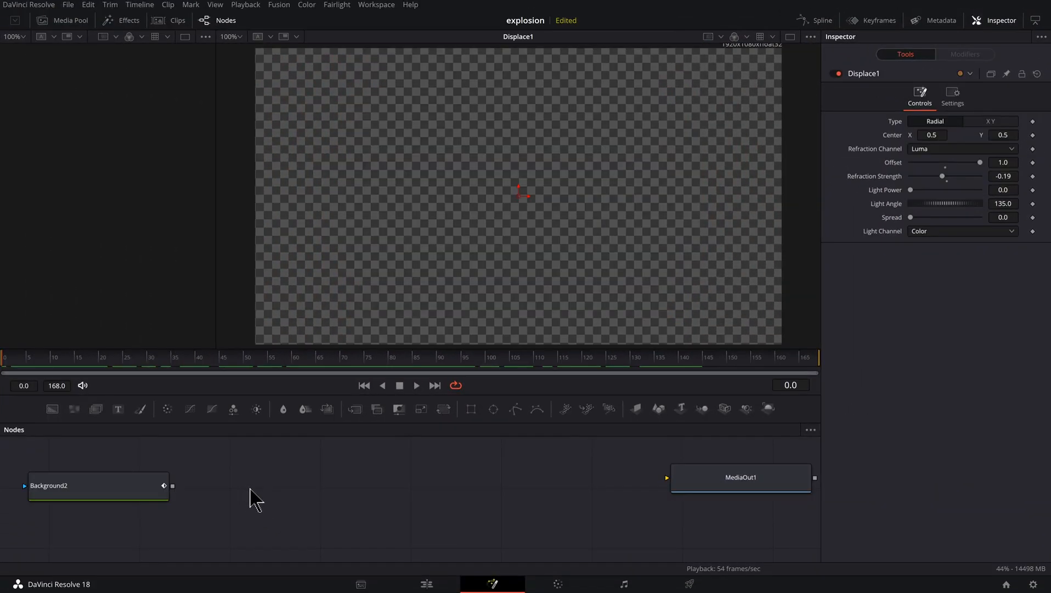
mouse_move(266, 504)
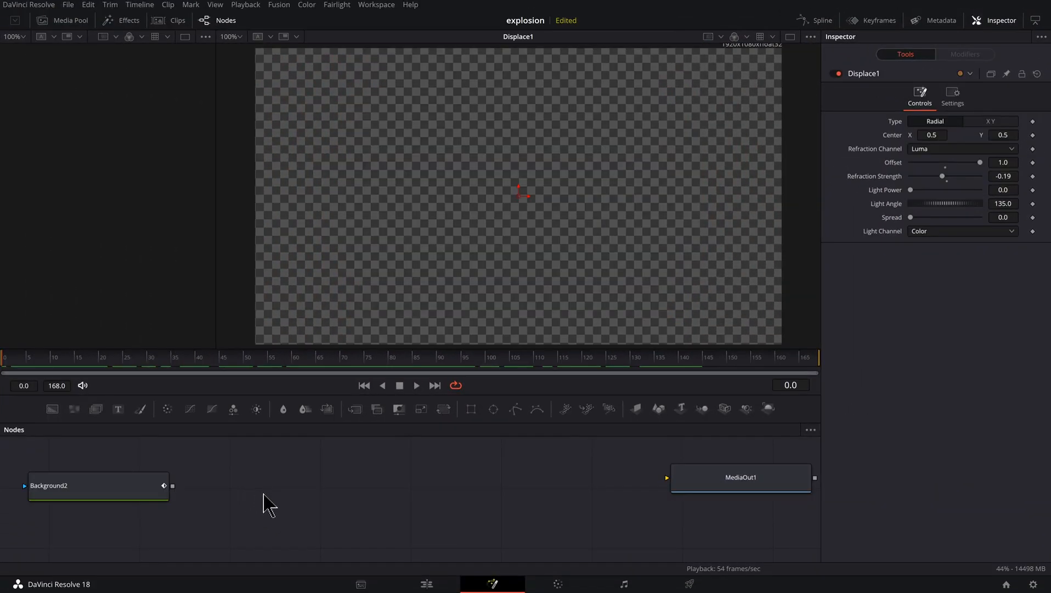
mouse_move(98, 485)
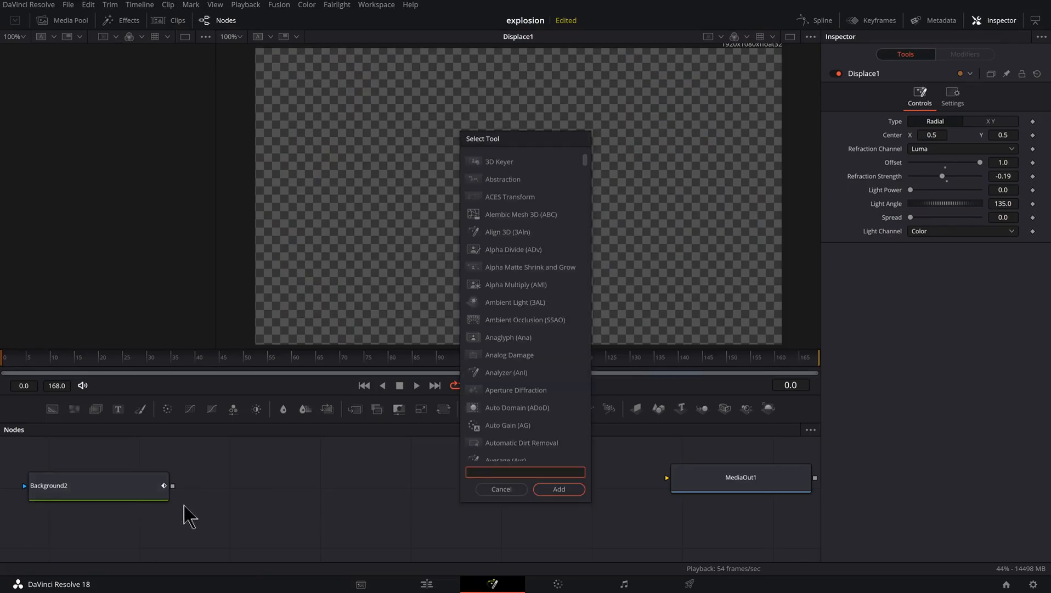
- Add a Displace node after Background2 and connect a new FastNoise2 into Displace2's foreground input
type("disp")
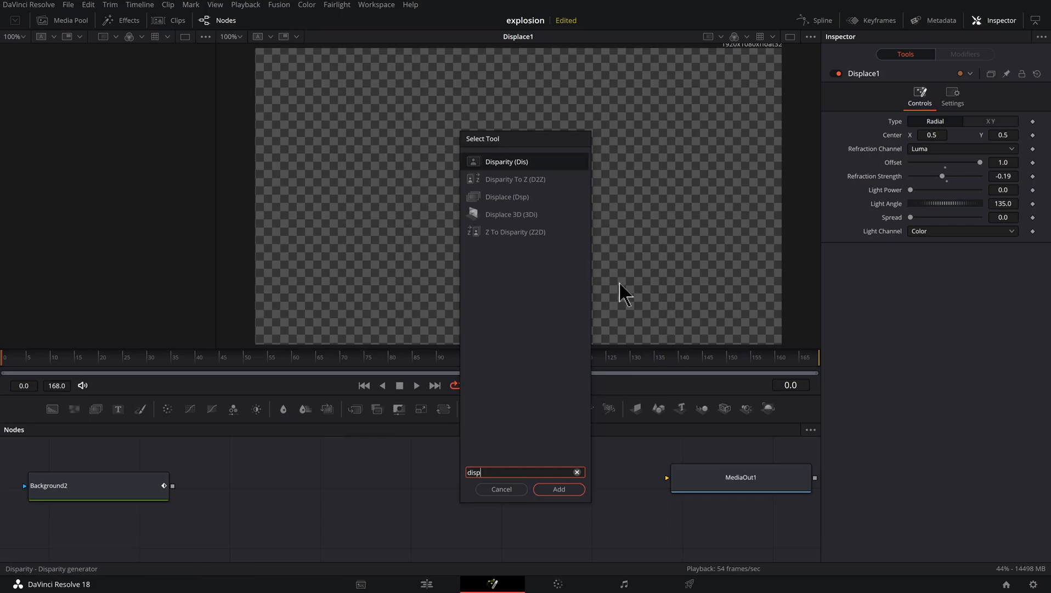
type("Displace")
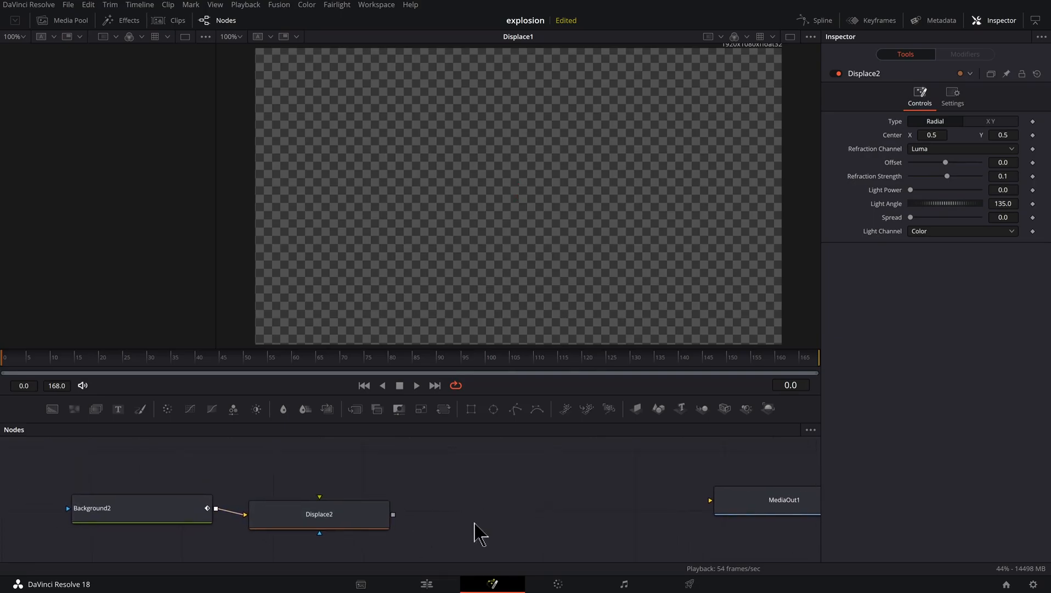
type("FastNoise")
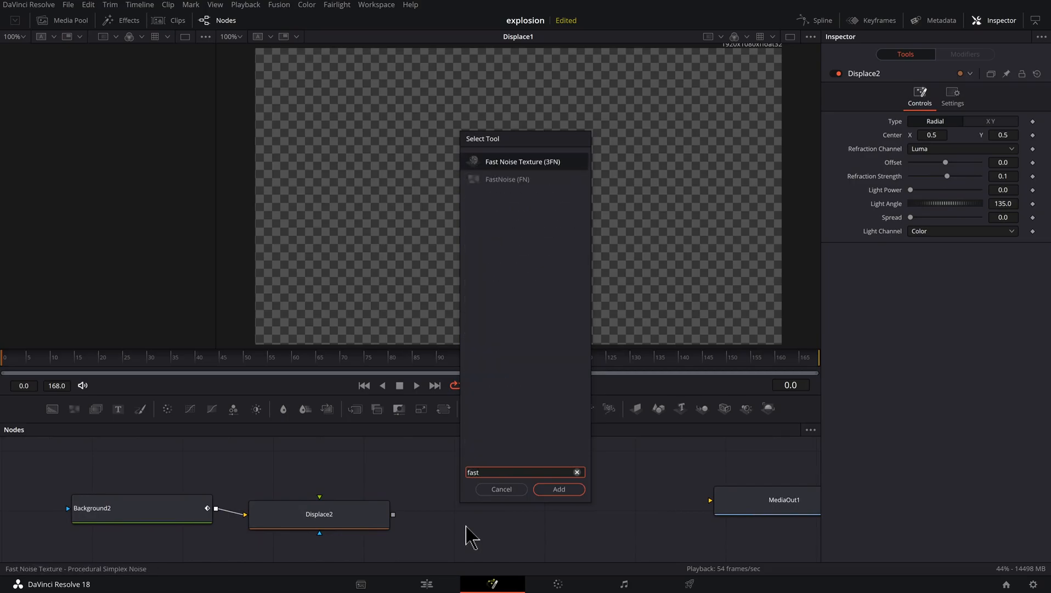
left_click(523, 179)
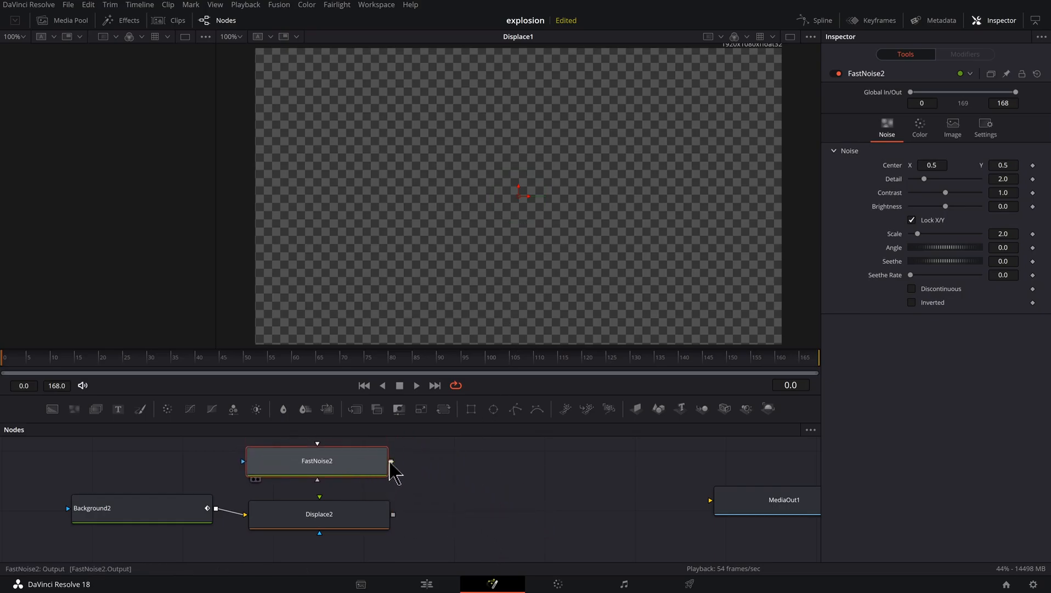
left_click_drag(391, 462, 319, 500)
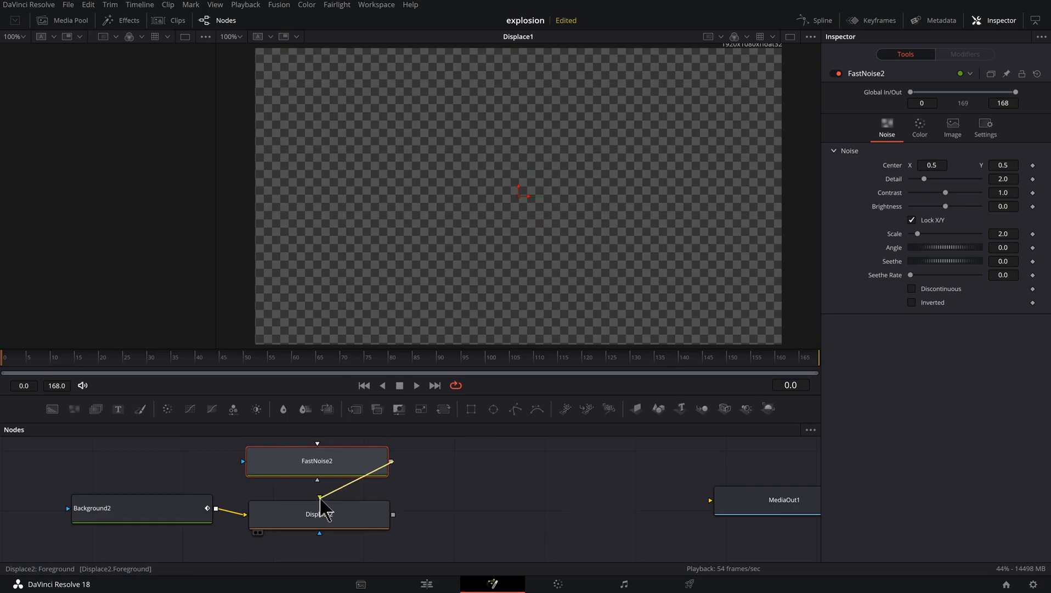
left_click(319, 514)
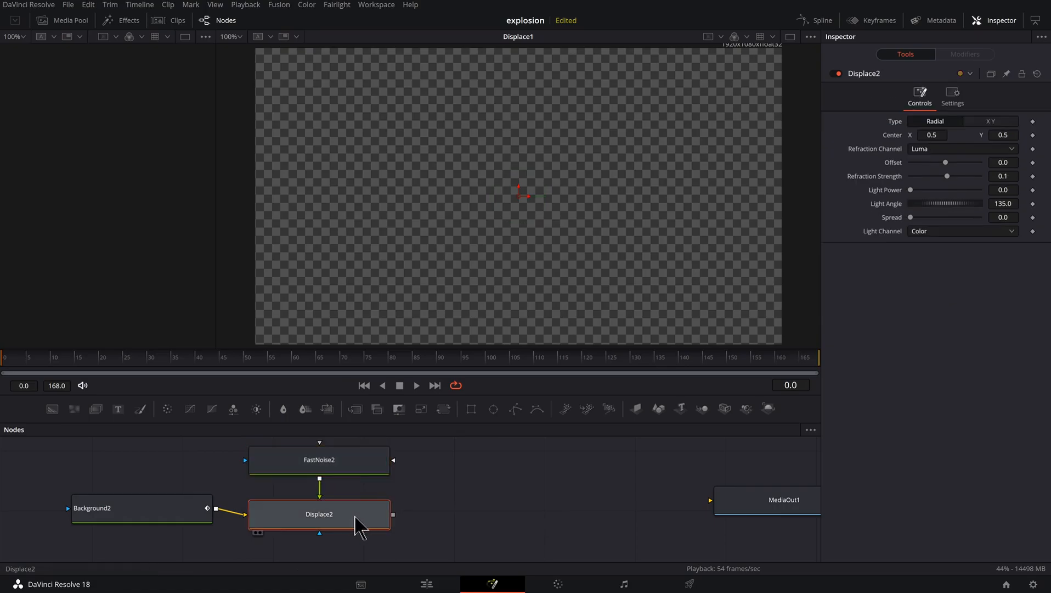
mouse_move(355, 527)
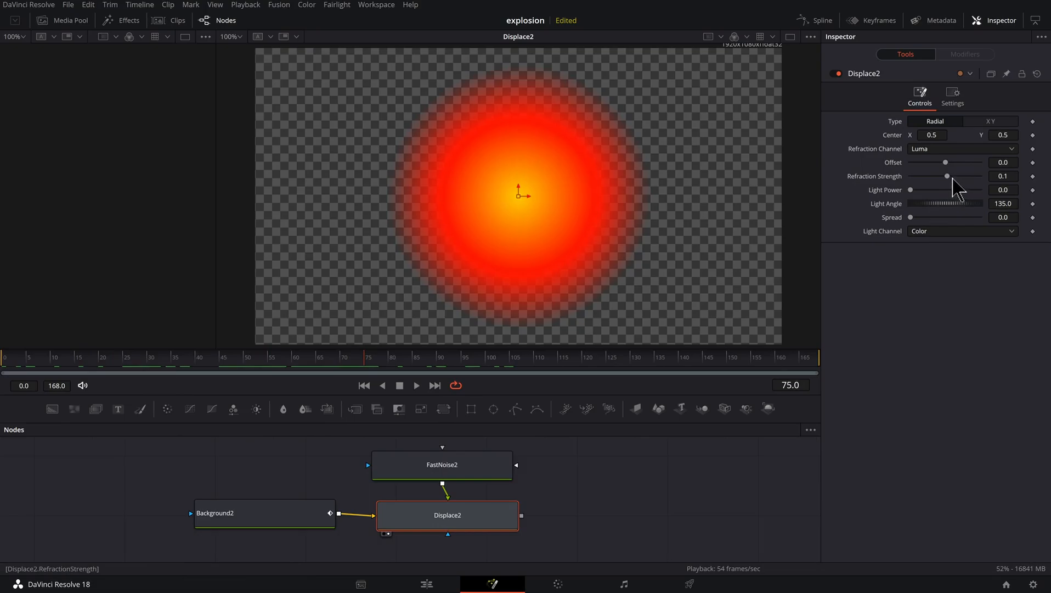
- Set Displace2's refraction strength to -0.5 and show FastNoise2 in a second viewer
left_click_drag(946, 176, 935, 176)
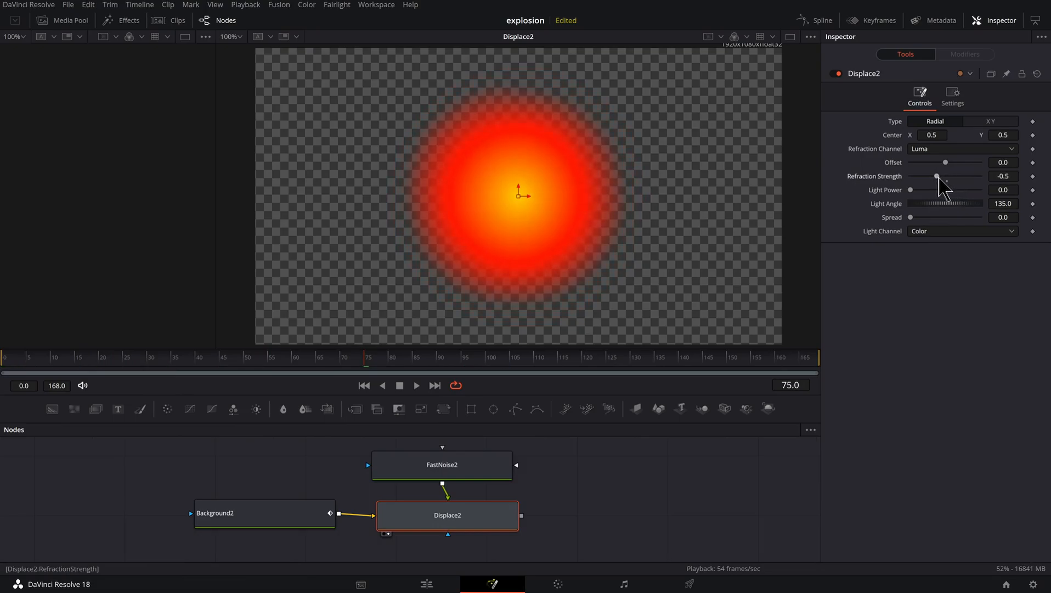
left_click_drag(945, 162, 979, 163)
type("1")
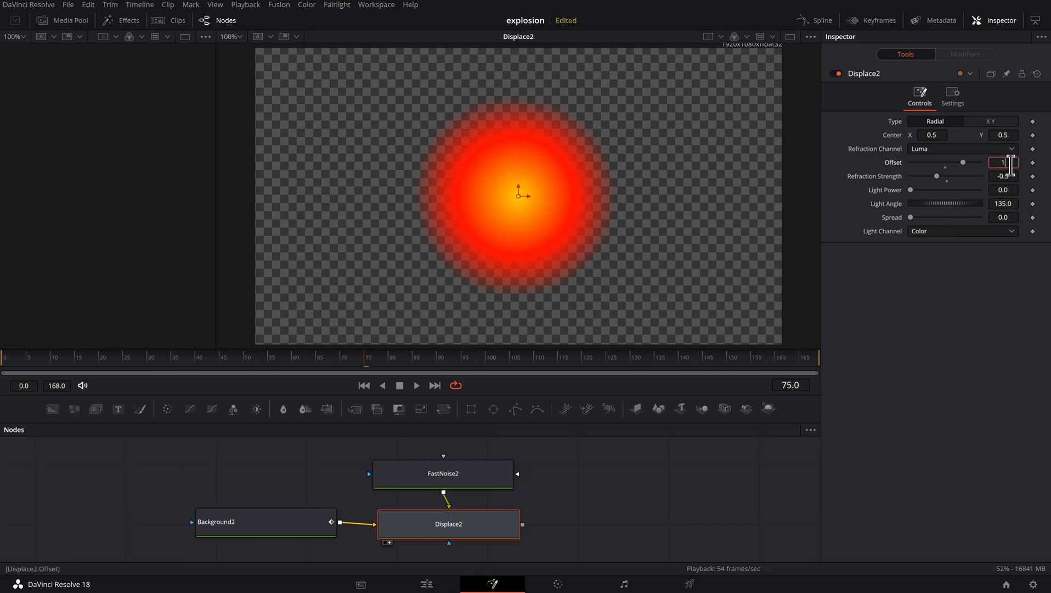
left_click(1003, 175)
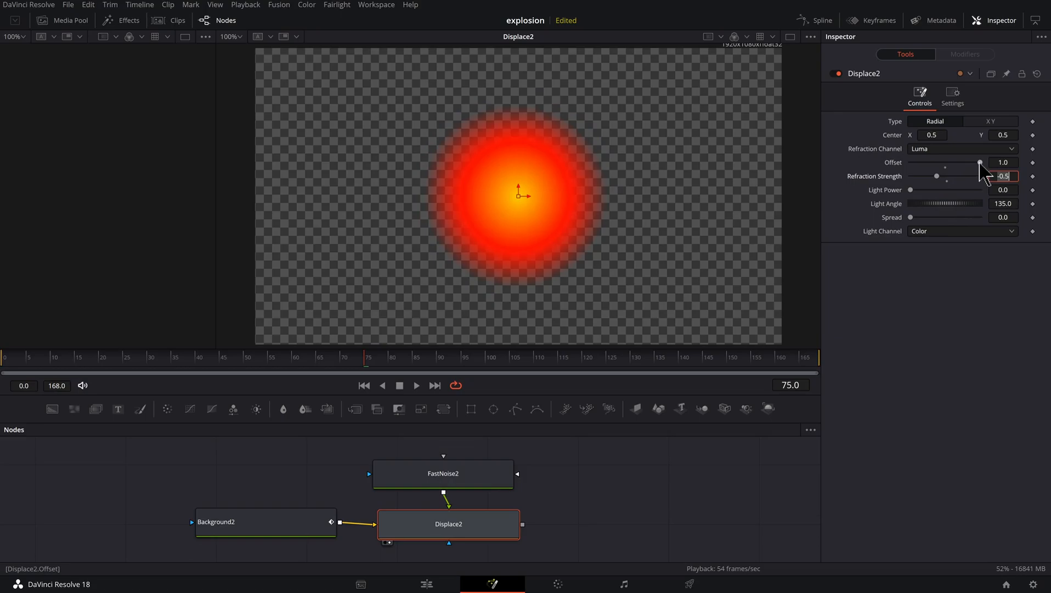
mouse_move(703, 470)
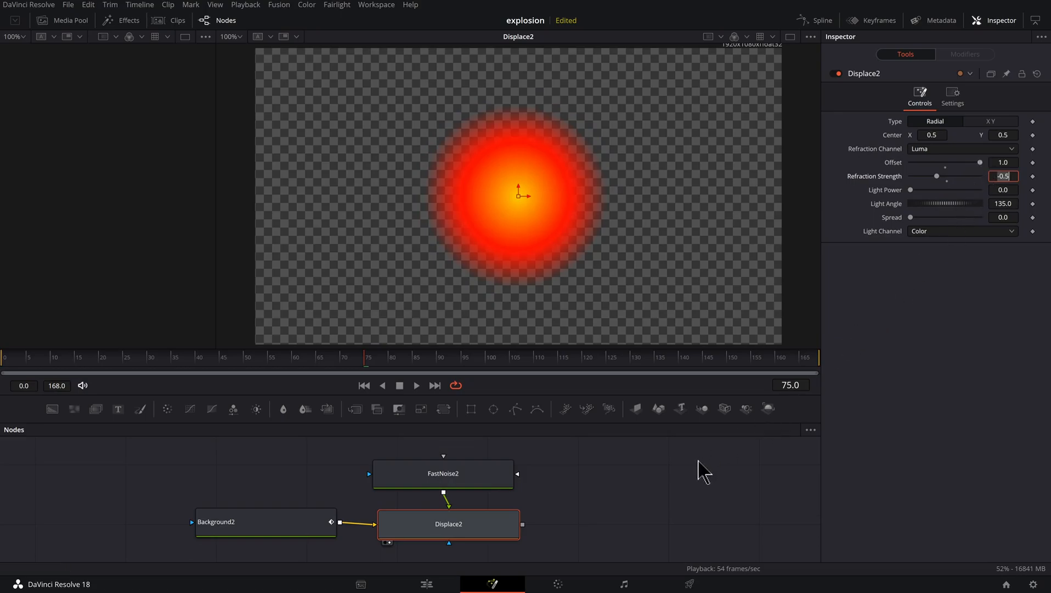
left_click(442, 469)
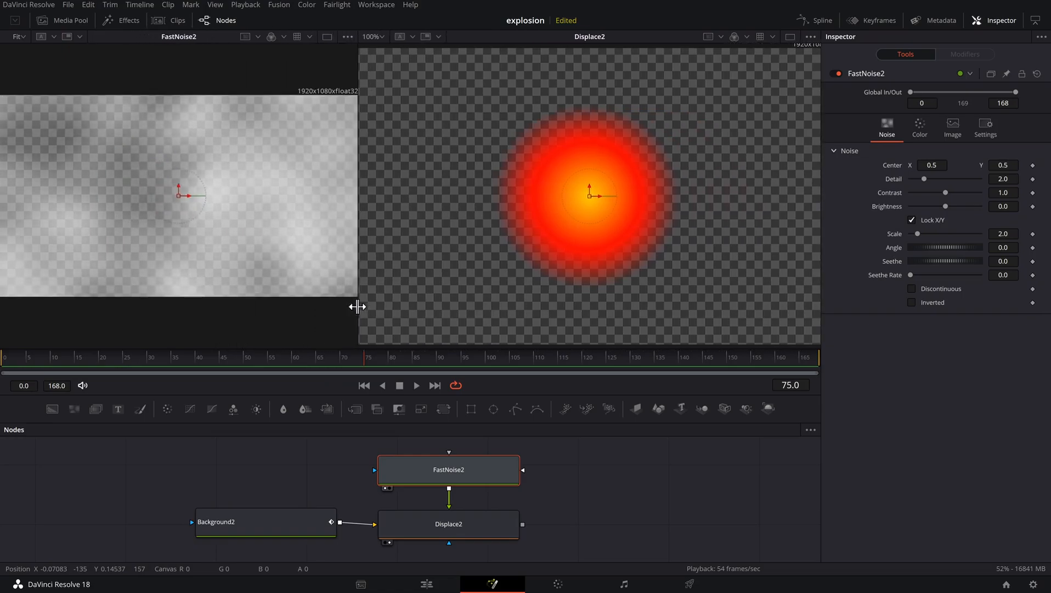
- Raise FastNoise2 detail to about 5, contrast to 10, lower brightness, scale about 7, discontinuous and inverted
left_click(919, 128)
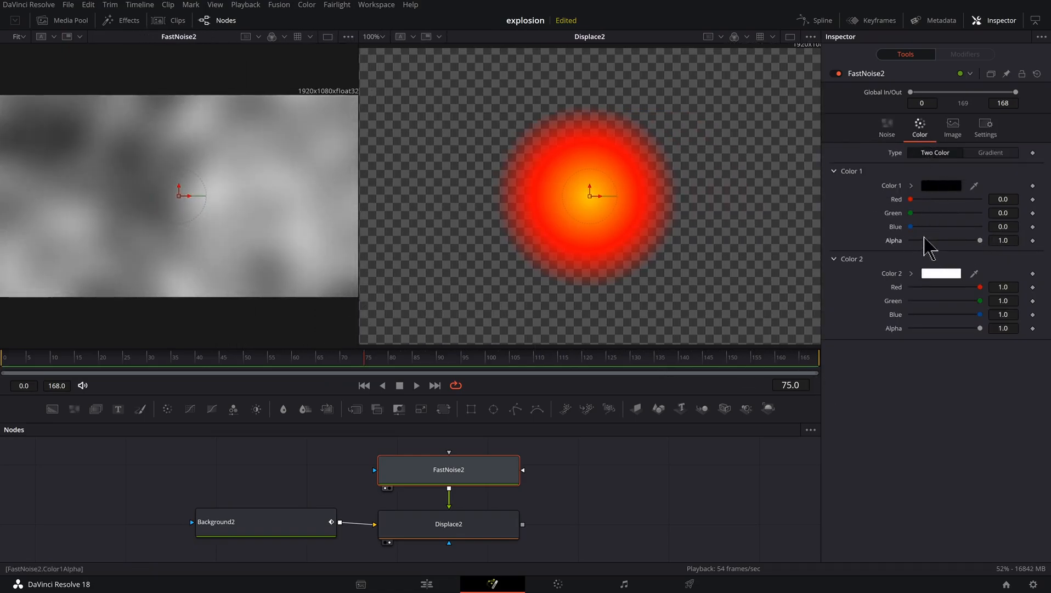
mouse_move(171, 165)
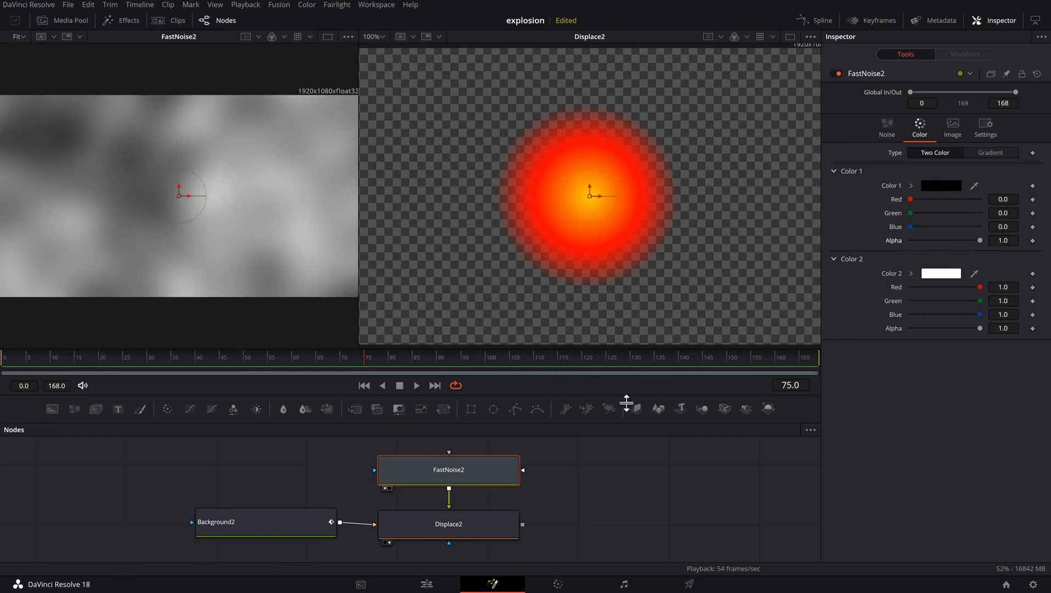
left_click(886, 128)
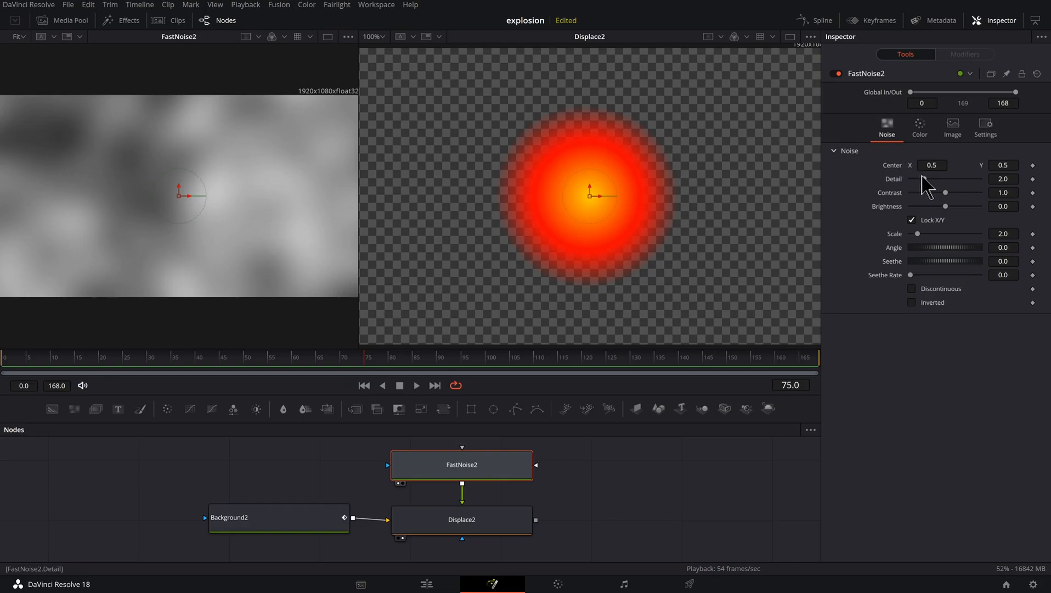
left_click_drag(925, 186, 950, 185)
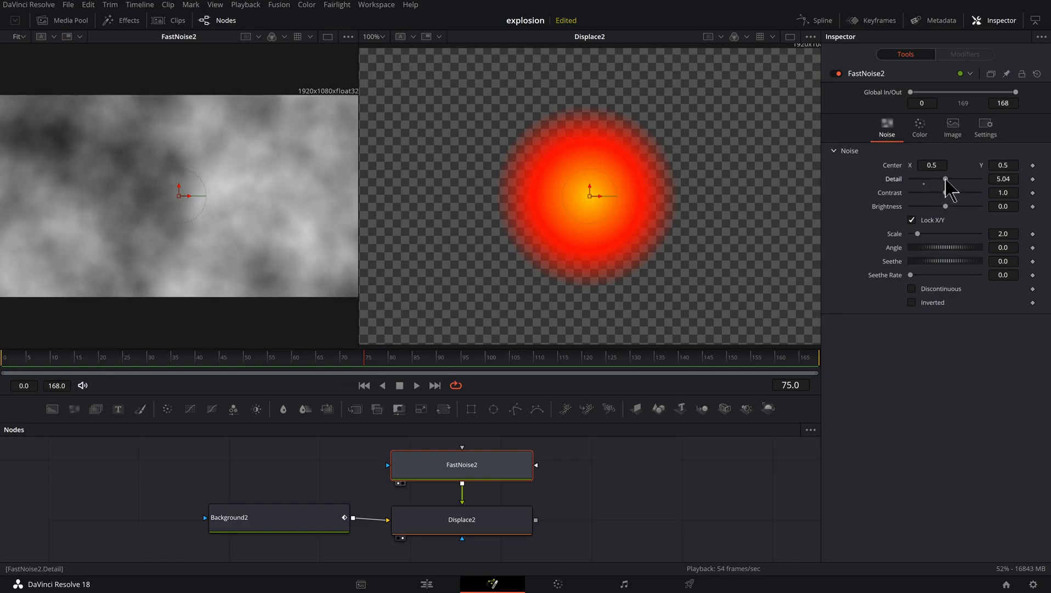
left_click_drag(919, 193, 971, 193)
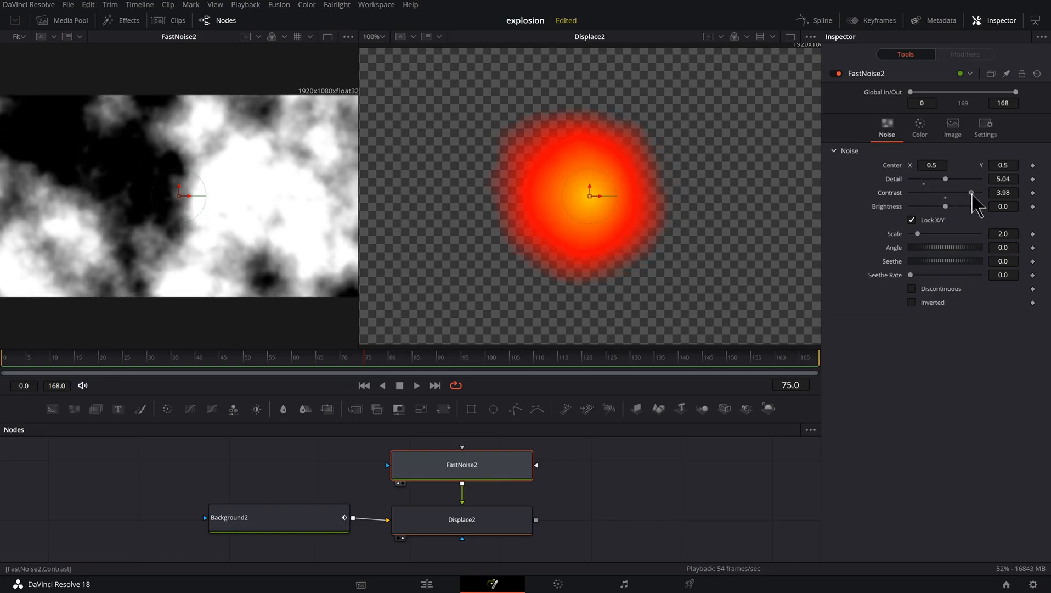
left_click_drag(971, 193, 979, 193)
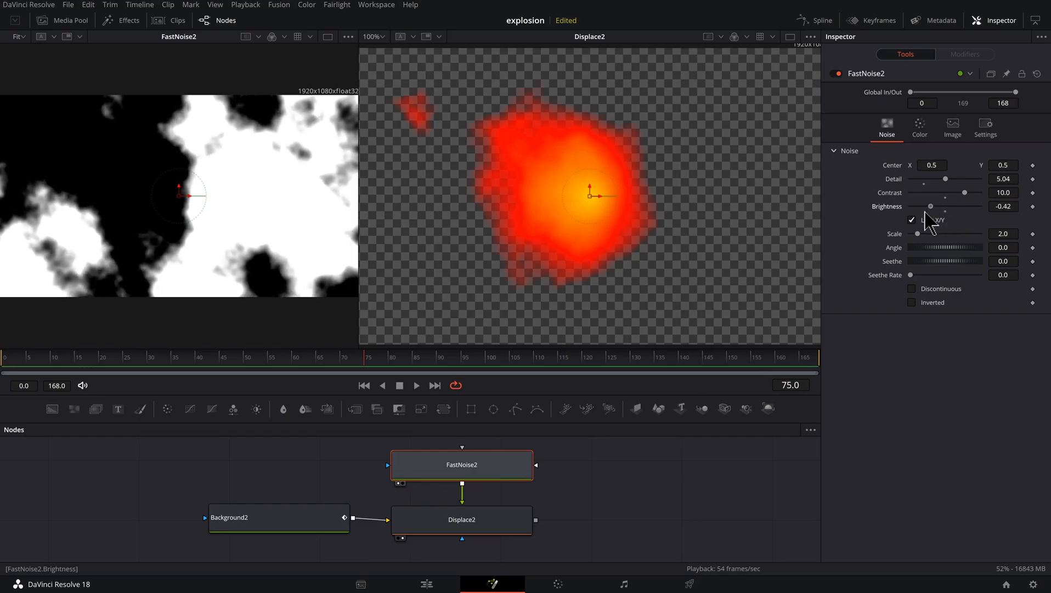
left_click_drag(929, 207, 935, 206)
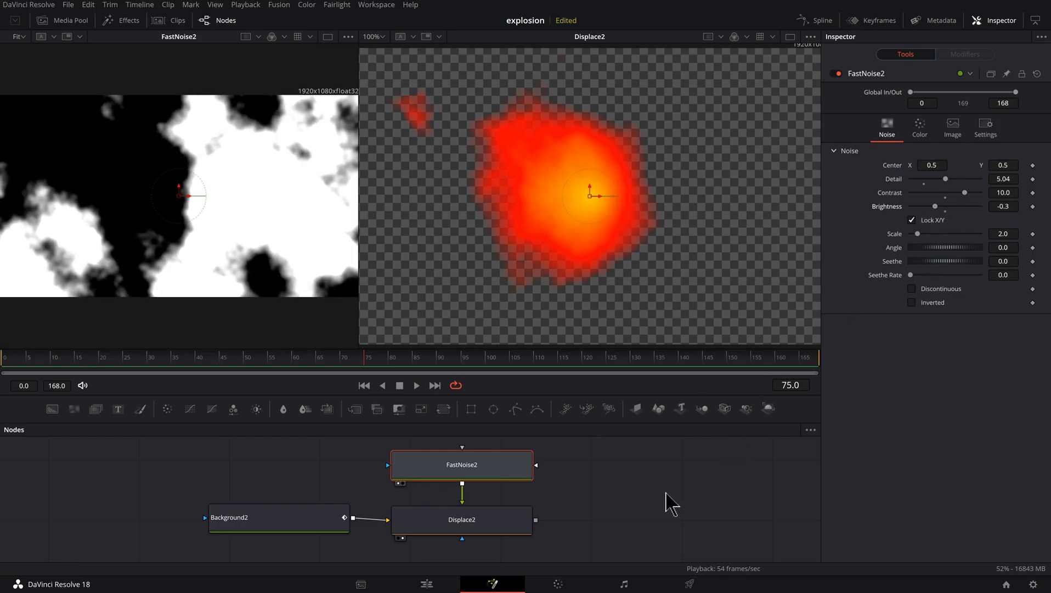
left_click_drag(945, 234, 932, 234)
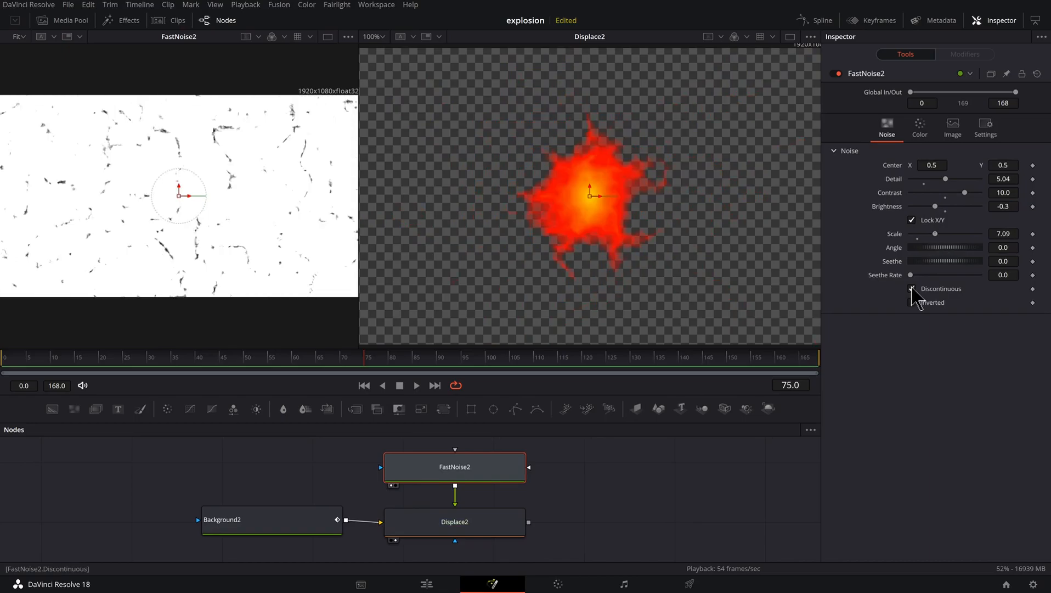
left_click(913, 289)
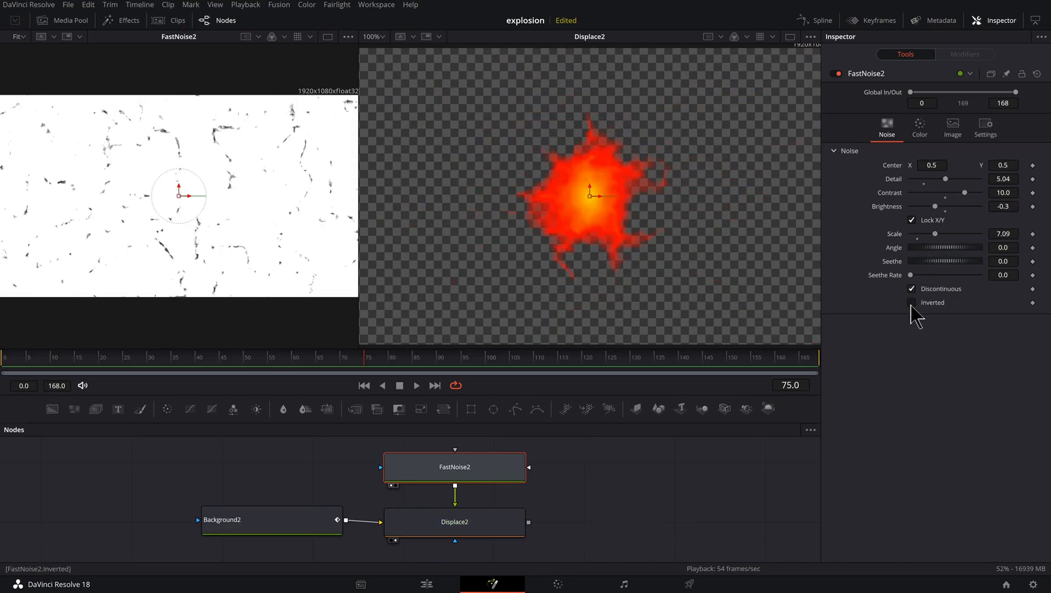
left_click(911, 302)
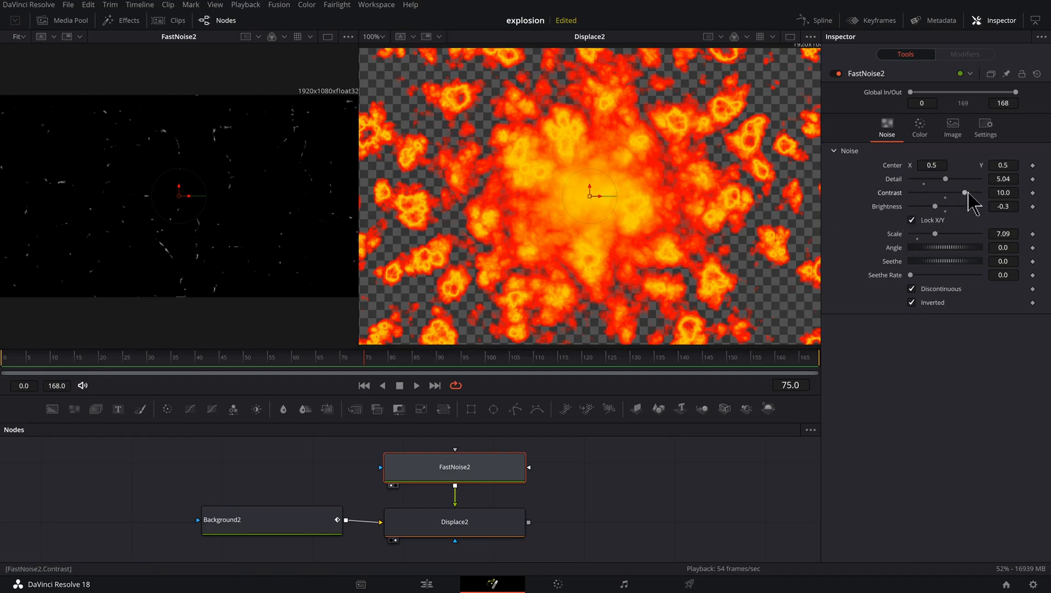
- Refine the noise to contrast 4.8, brightness 1.0 and a seethe rate of about 0.157
left_click_drag(963, 192, 952, 192)
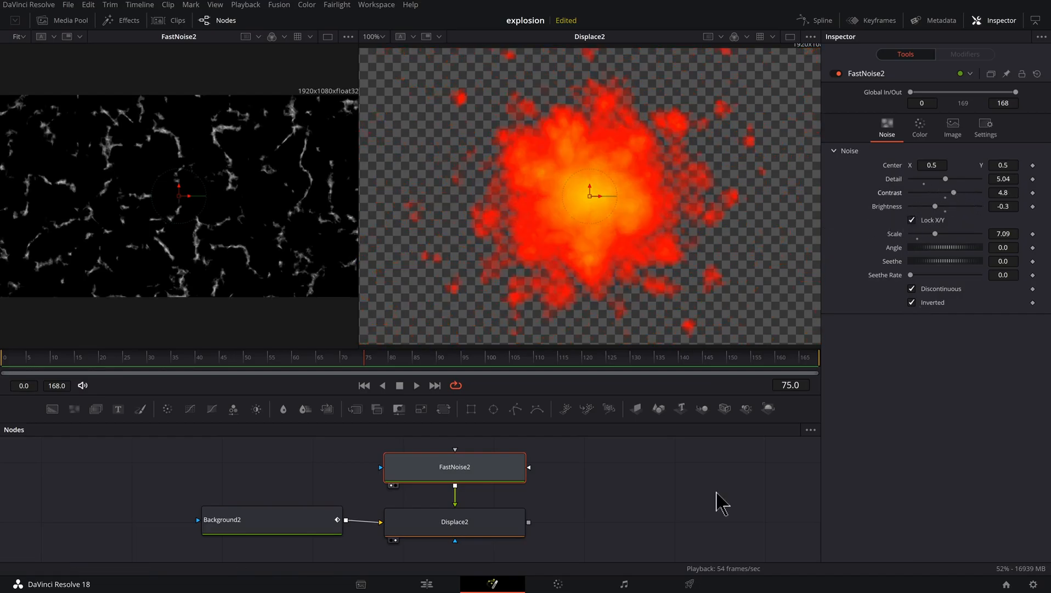
left_click_drag(935, 207, 938, 206)
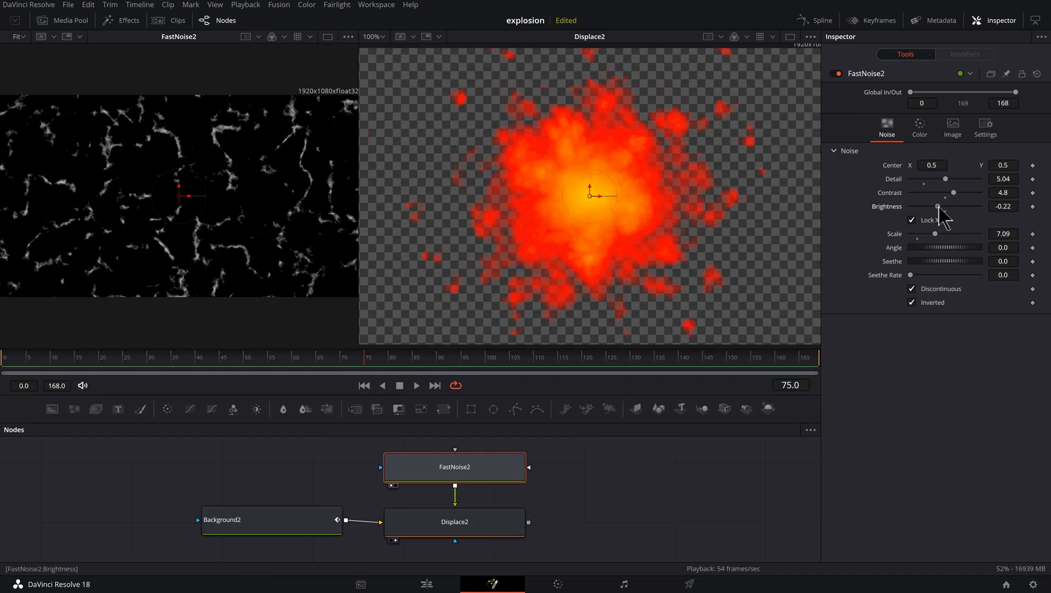
left_click_drag(938, 206, 978, 206)
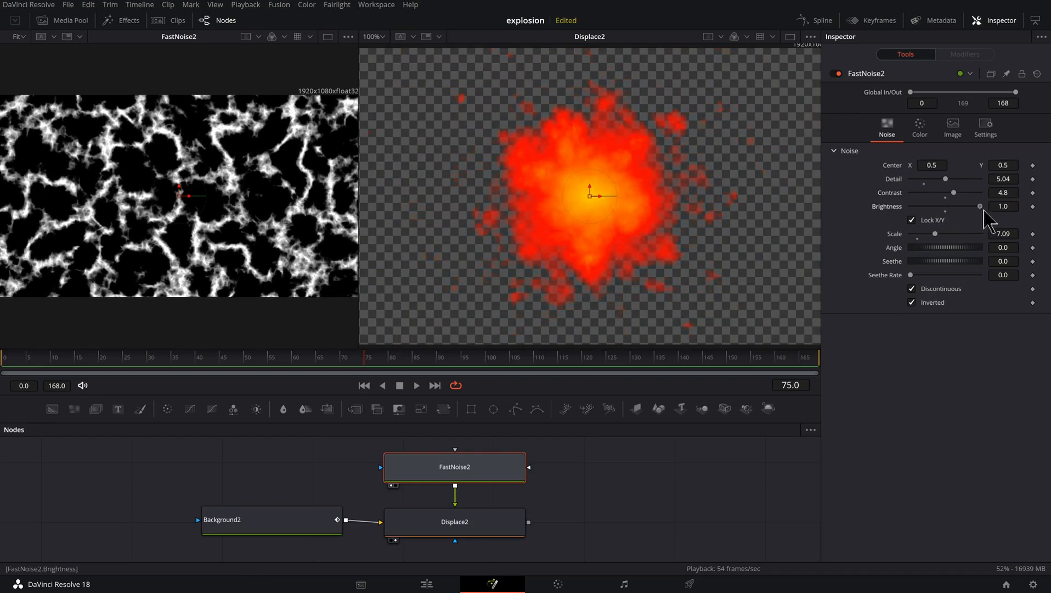
left_click_drag(912, 274, 915, 274)
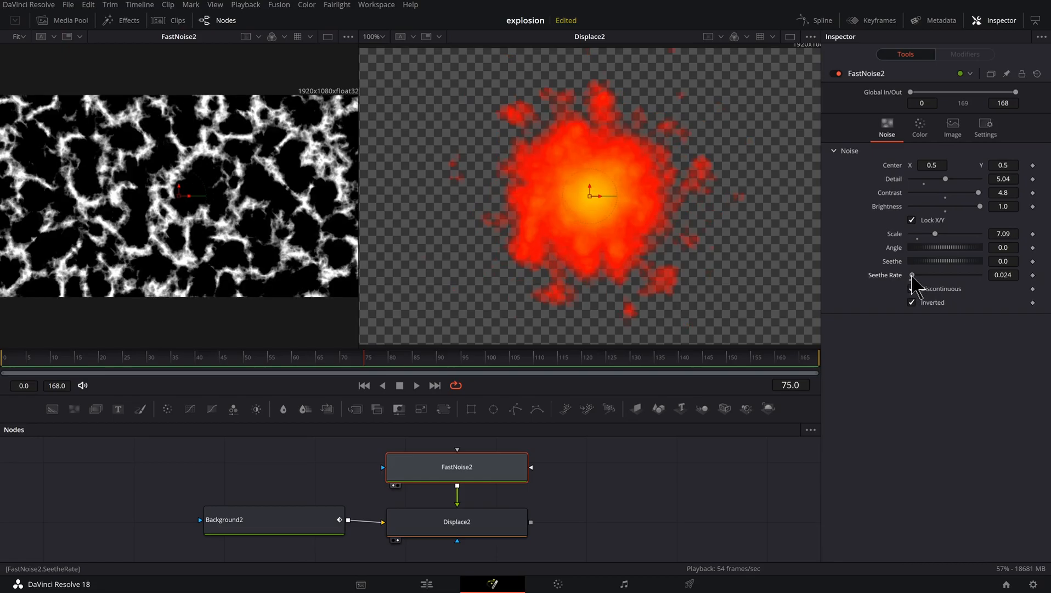
left_click_drag(911, 275, 945, 274)
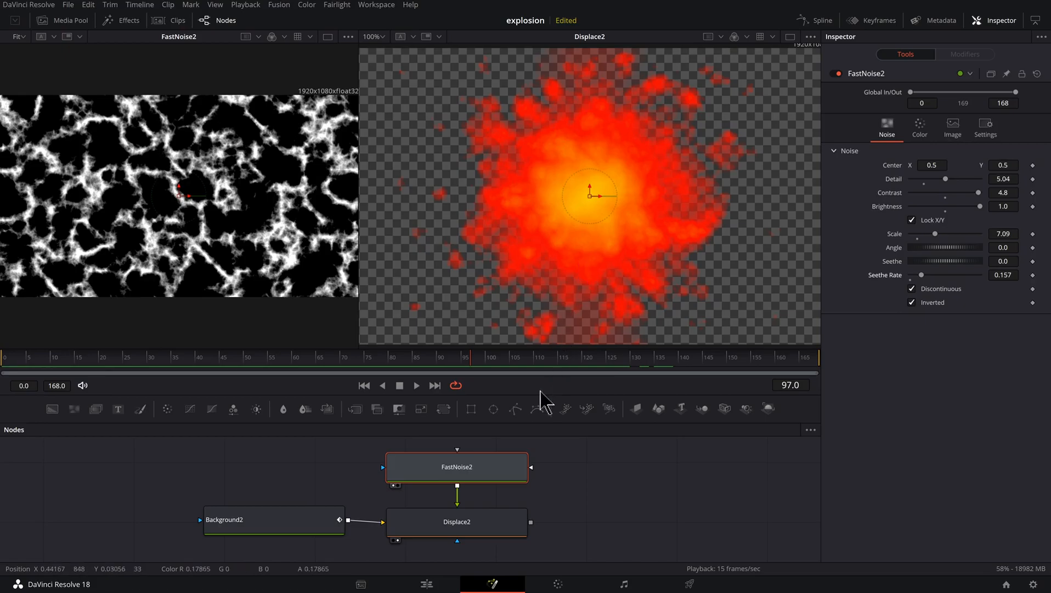
mouse_move(473, 477)
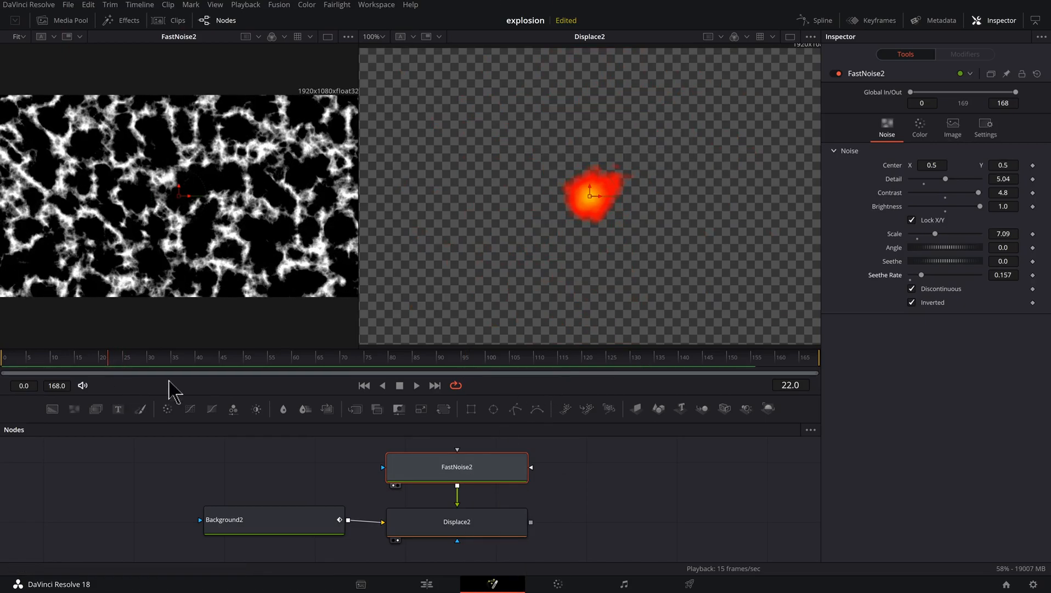
mouse_move(591, 211)
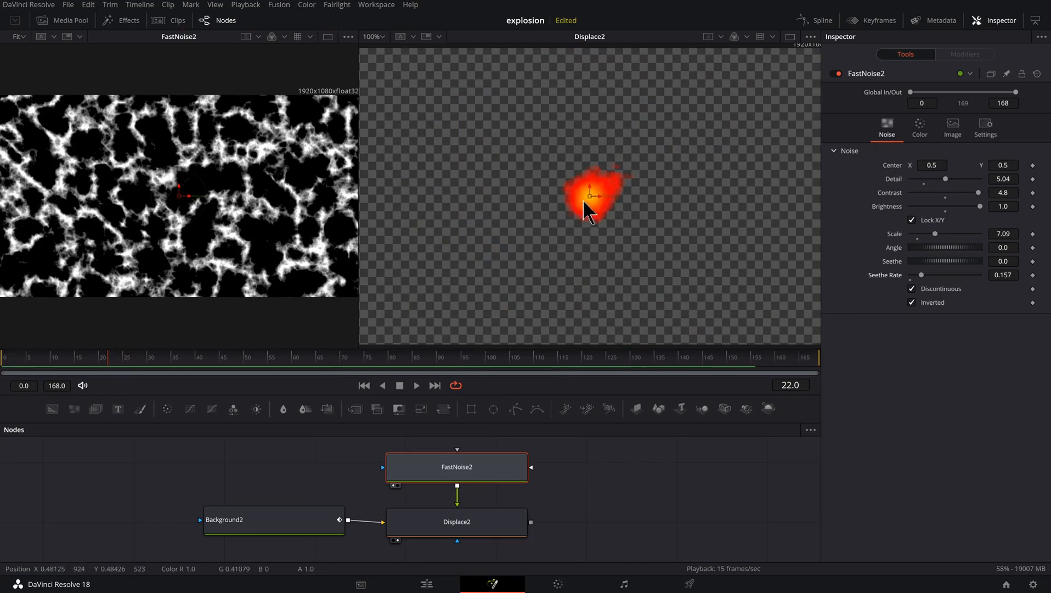
mouse_move(937, 242)
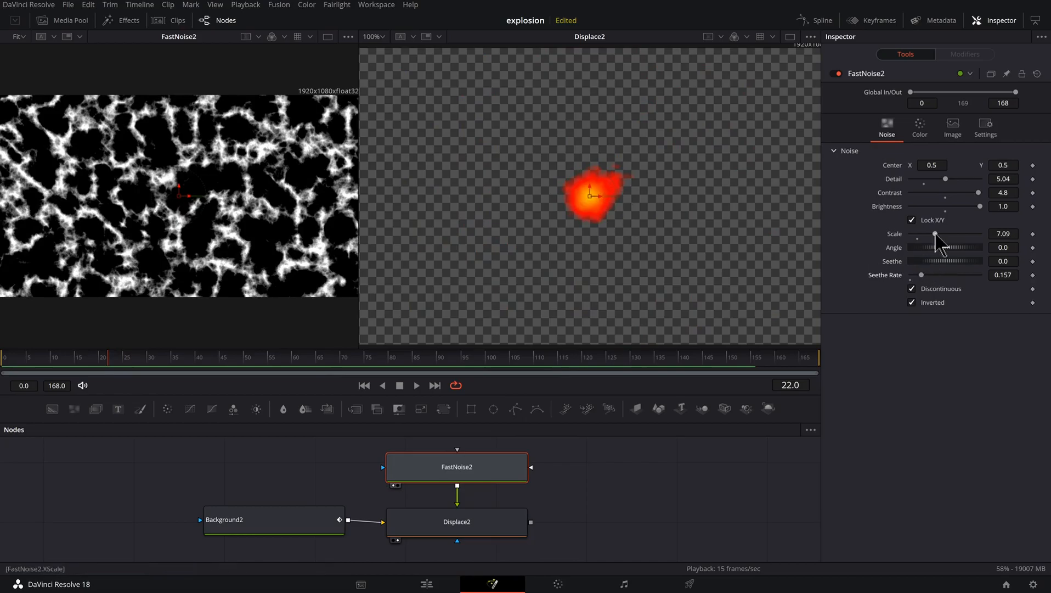
- Keyframe the noise Scale up to about 8.8 then down toward 3.15 at later frames
left_click_drag(933, 234, 941, 234)
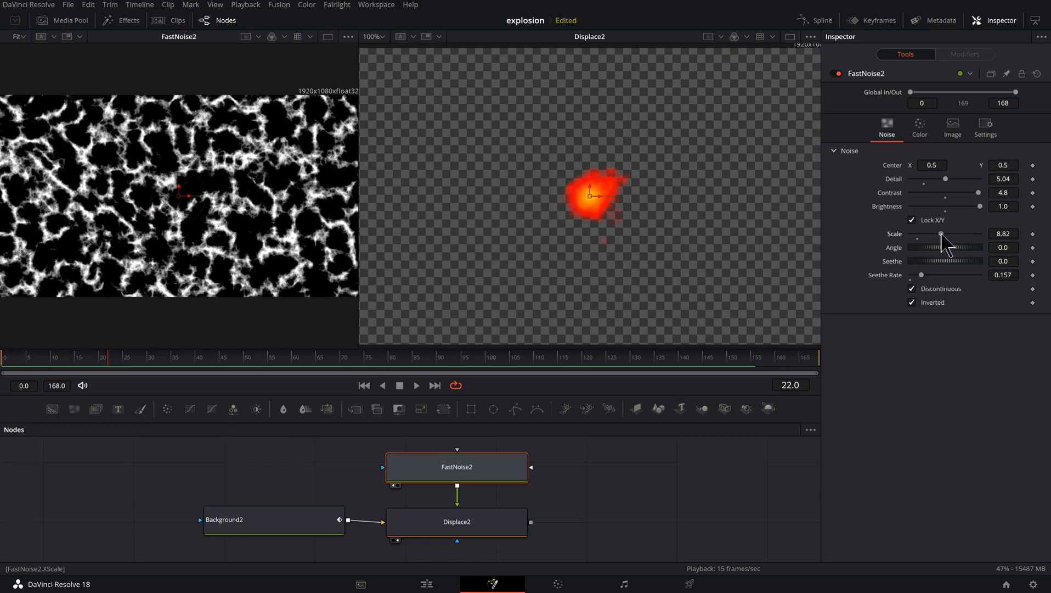
left_click_drag(942, 233, 963, 234)
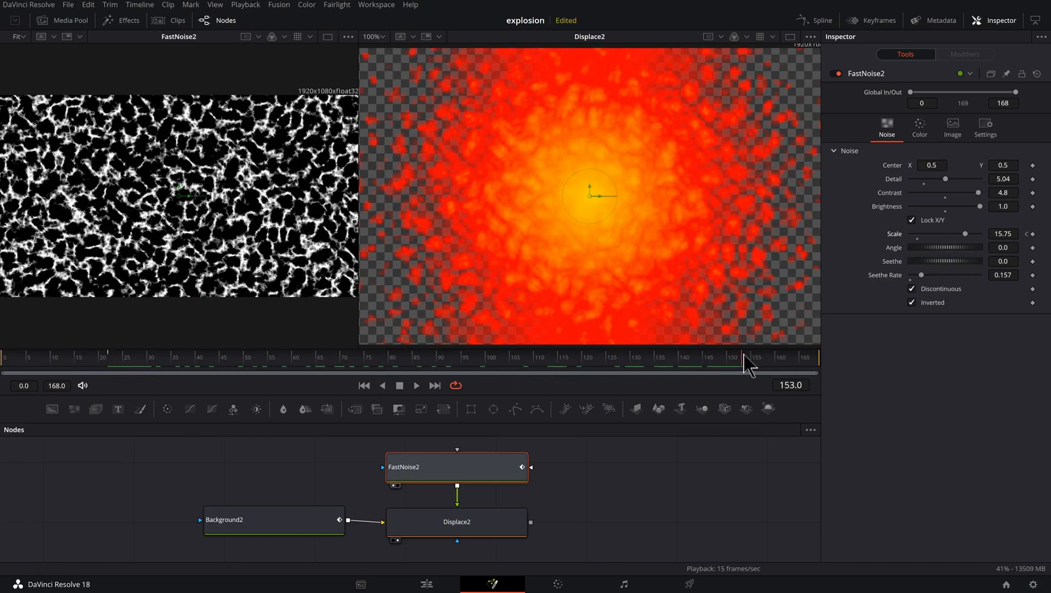
left_click_drag(971, 233, 939, 233)
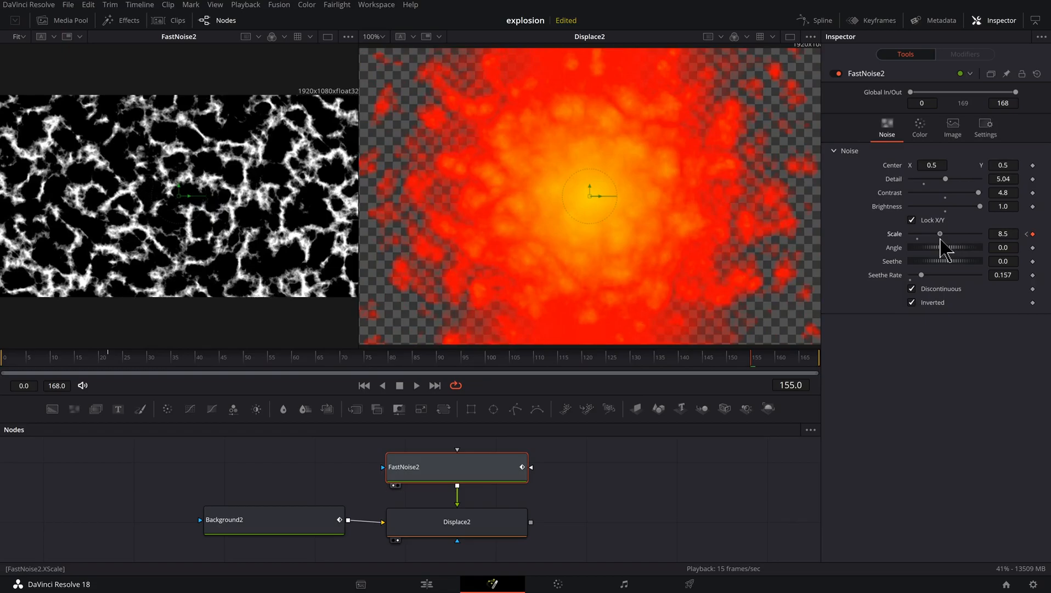
left_click_drag(938, 233, 929, 233)
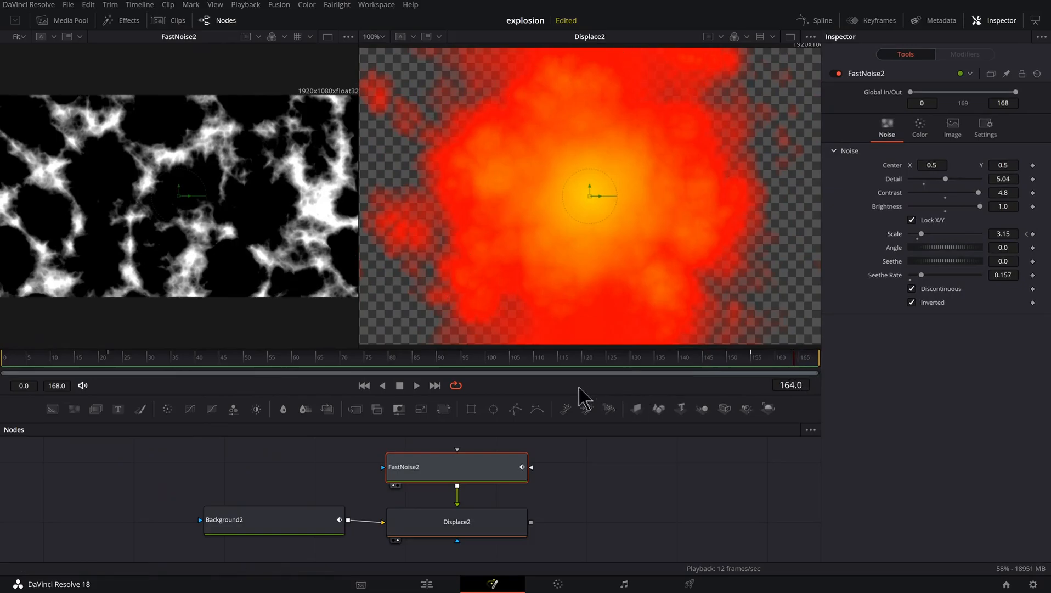
left_click(273, 519)
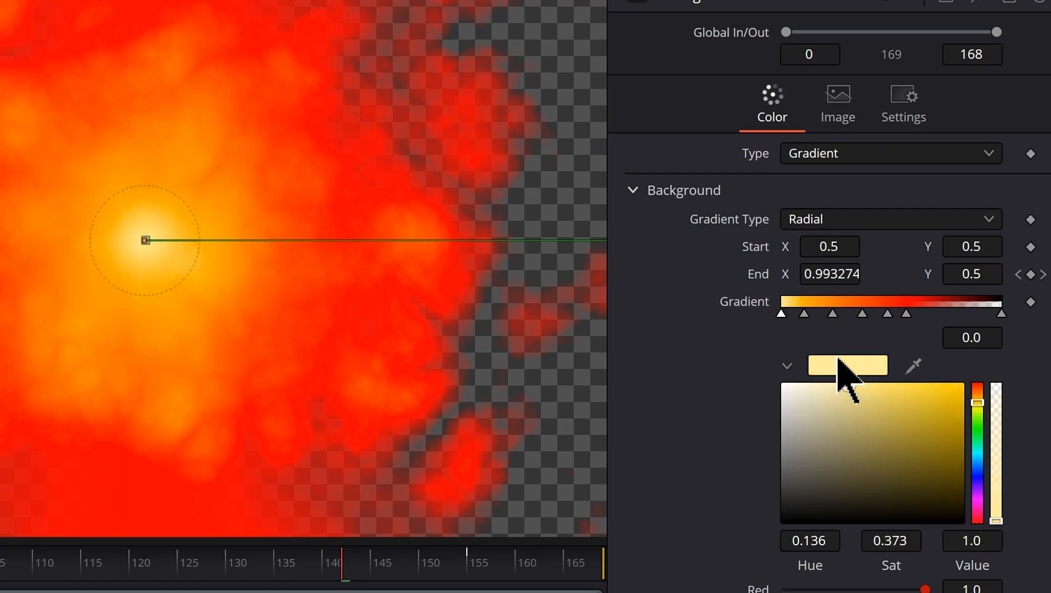
- Move the second stop outward, tune it to a bright yellow-orange, and reposition the red stop
left_click(805, 313)
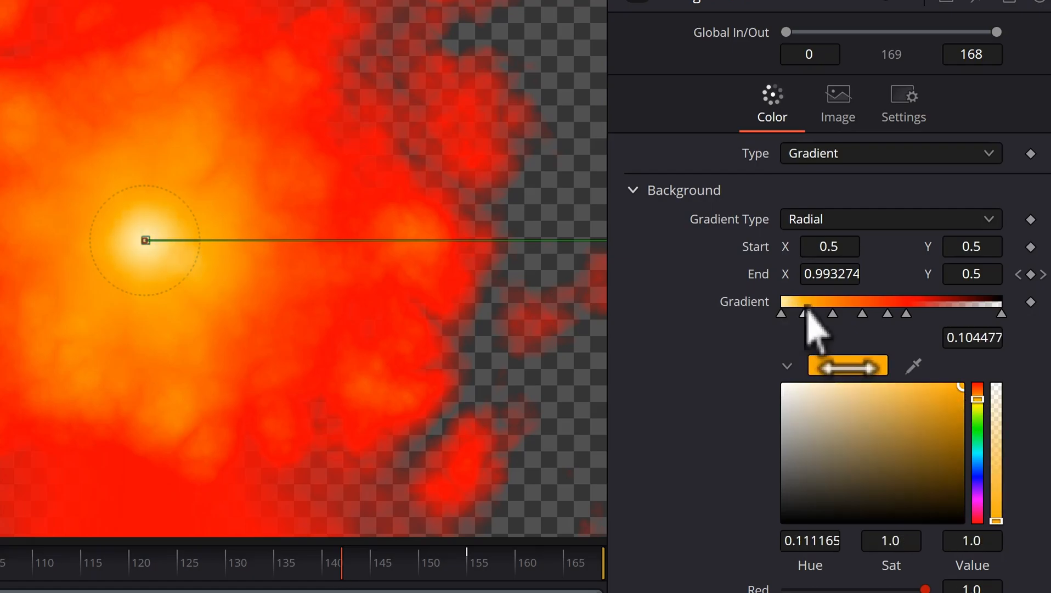
left_click_drag(804, 312, 818, 313)
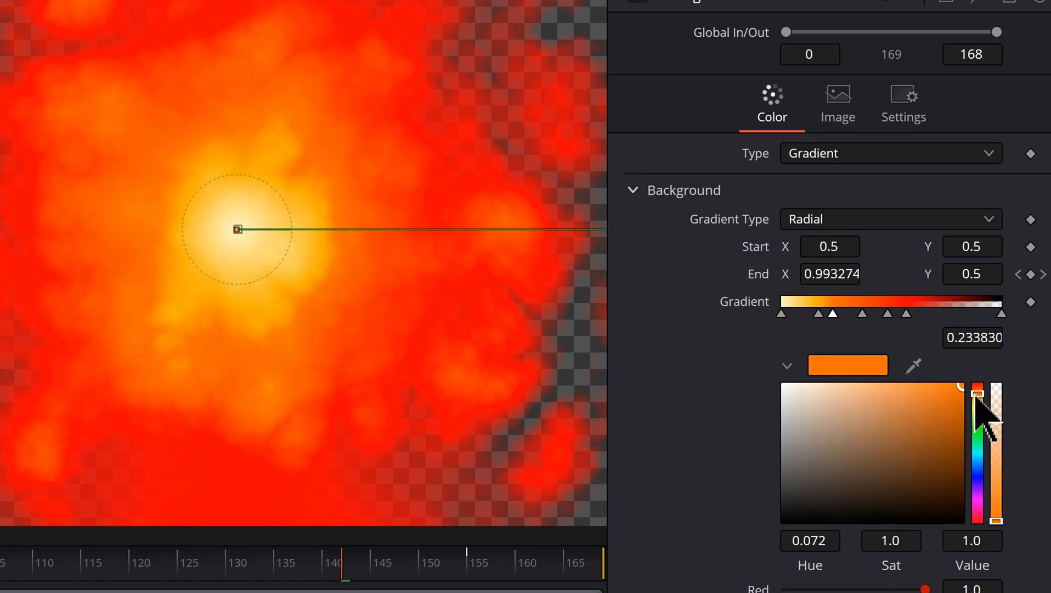
left_click_drag(976, 406, 976, 403)
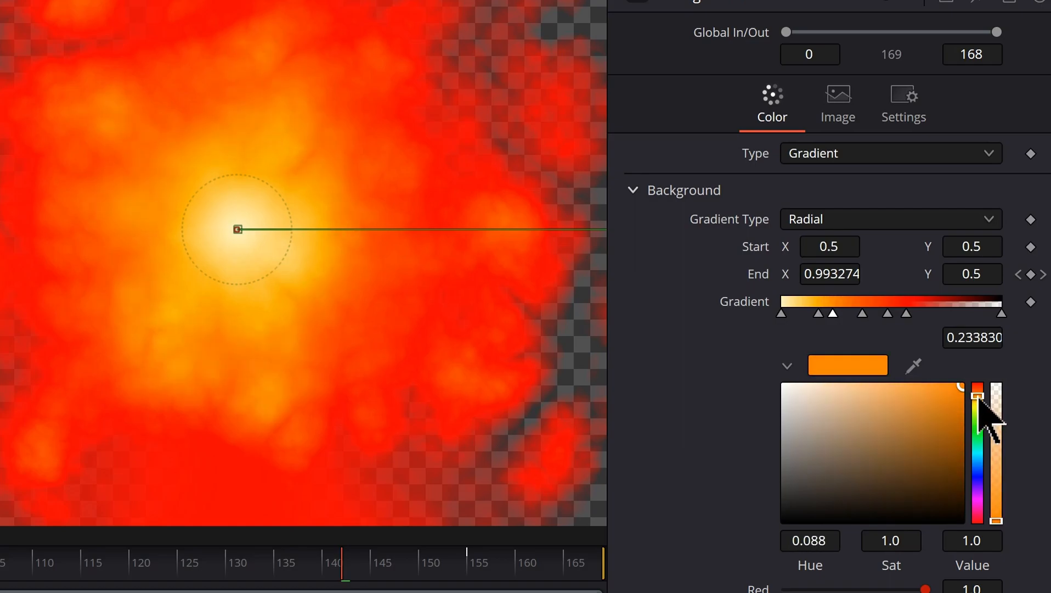
left_click_drag(992, 402, 959, 395)
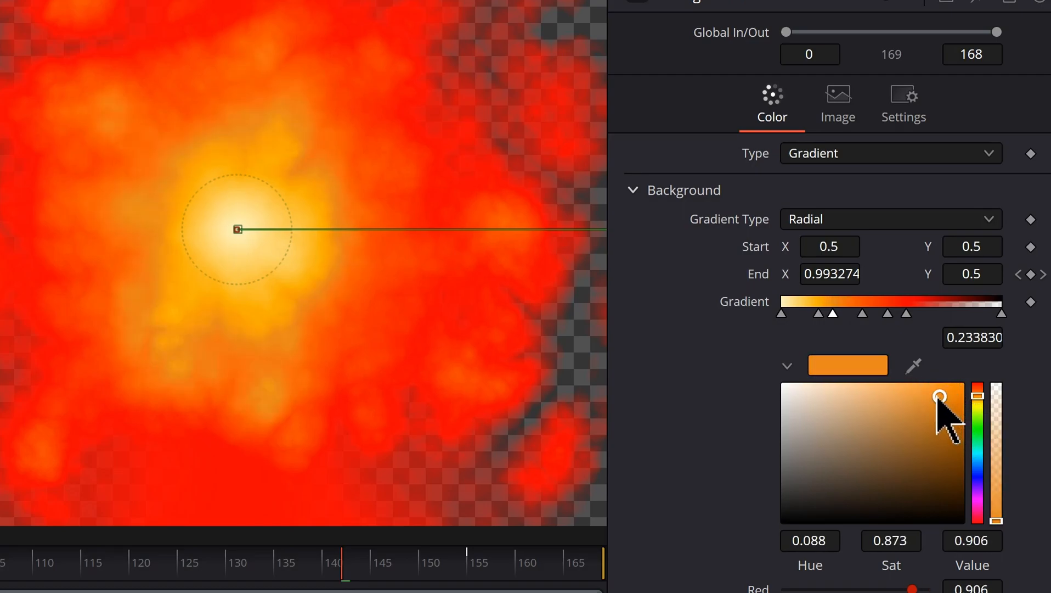
left_click_drag(938, 412, 938, 461)
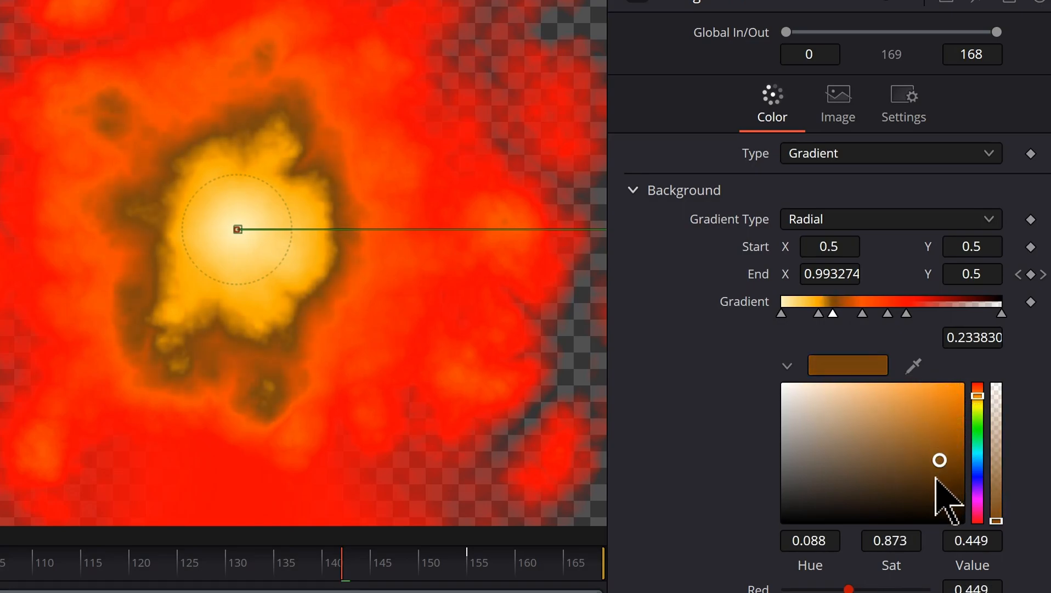
left_click_drag(938, 458, 926, 471)
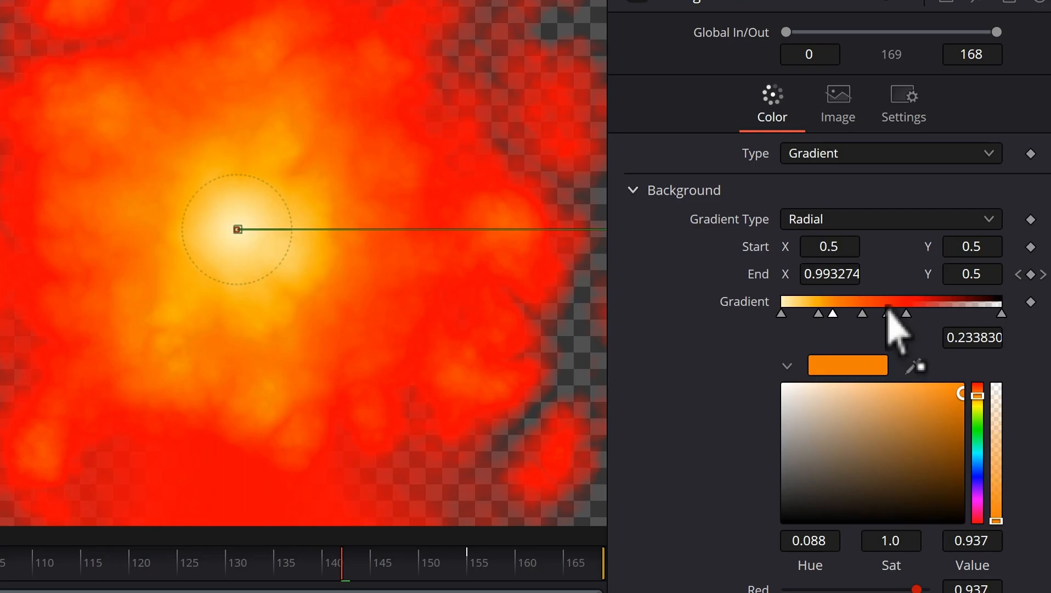
left_click_drag(887, 313, 906, 313)
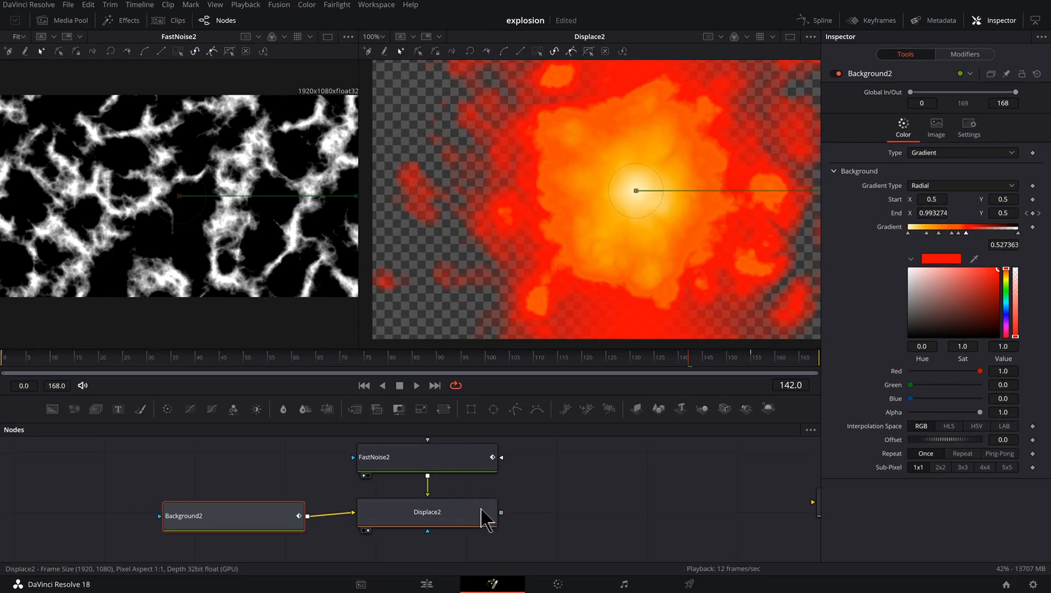
- Insert a Soft Glow node directly after Displace2 via the tool search
left_click(427, 511)
type("g")
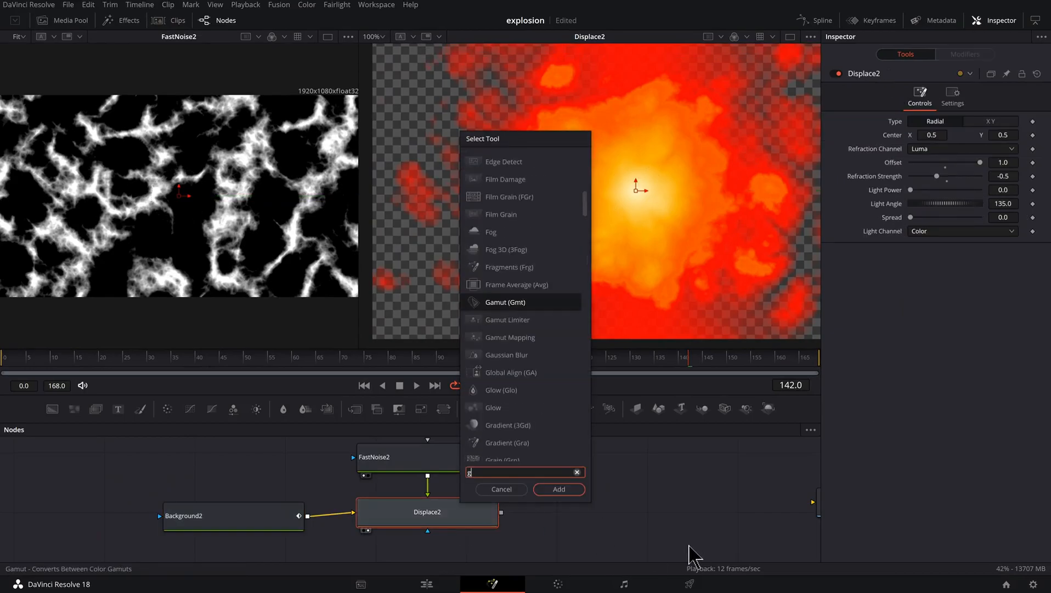
type("low")
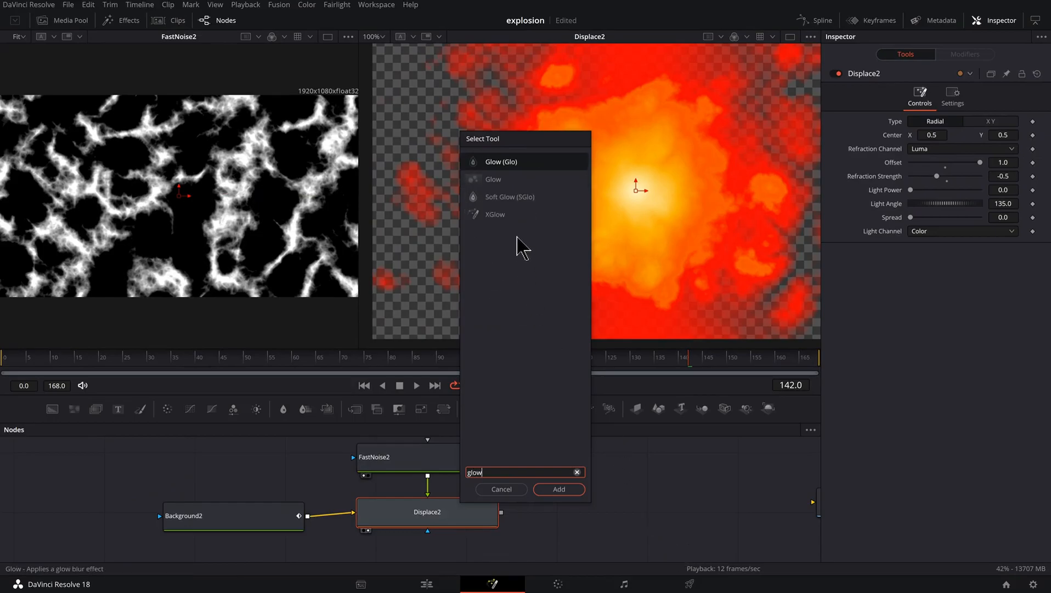
type("Soft Glow")
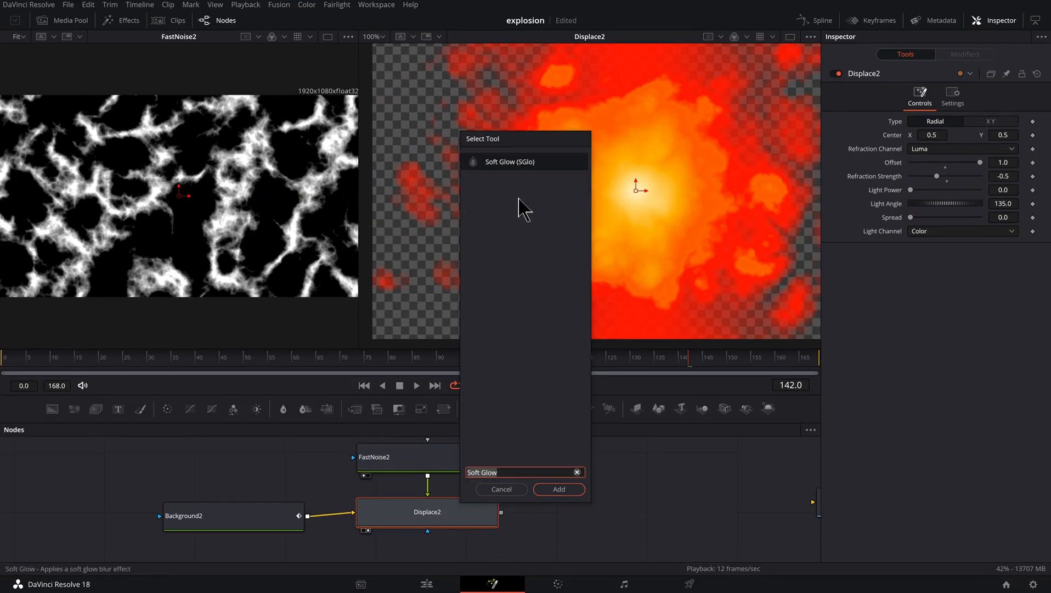
left_click(557, 488)
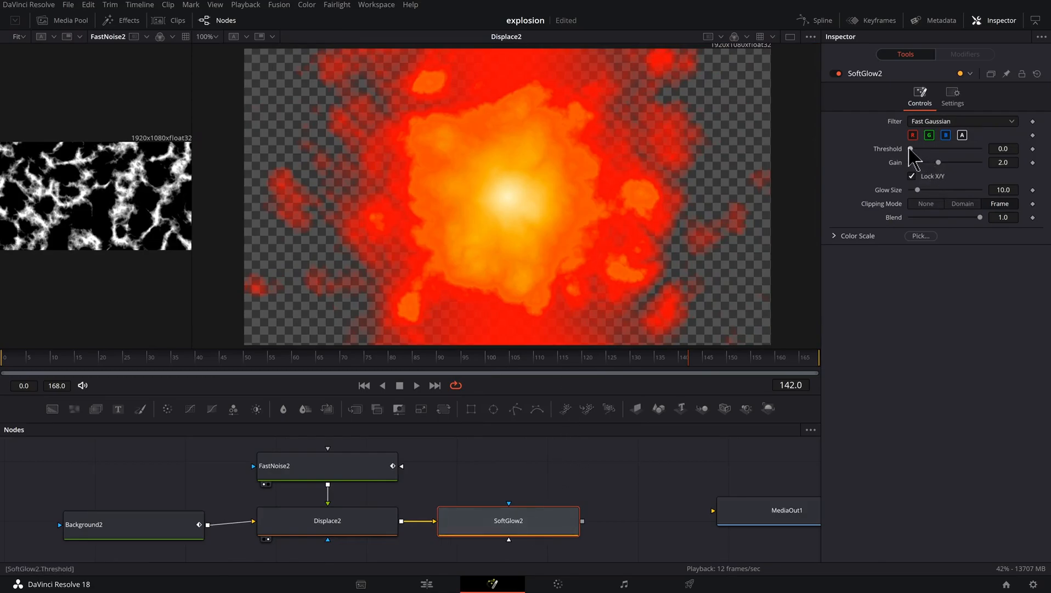
- Dial SoftGlow2 to threshold about 0.24, gain 0.63 and glow size 3.1 for a subtle bloom
left_click_drag(911, 148, 962, 148)
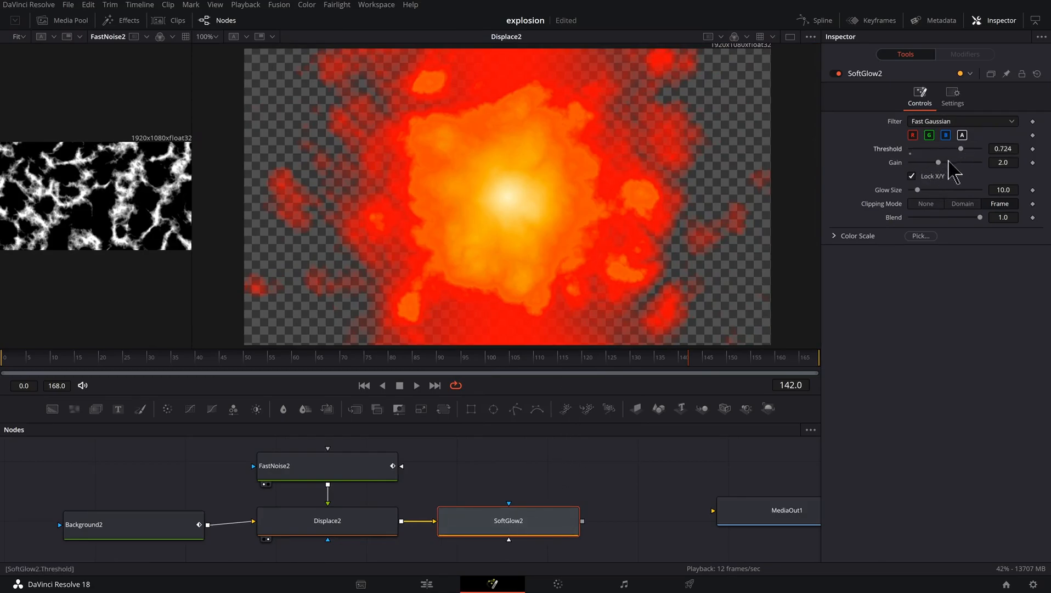
left_click_drag(979, 162, 922, 163)
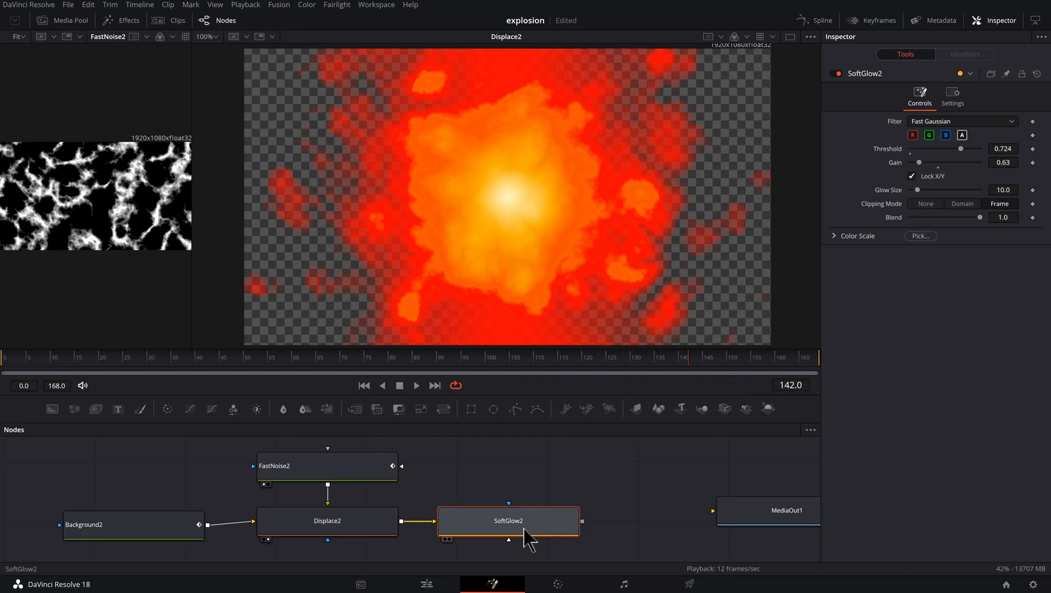
mouse_move(526, 542)
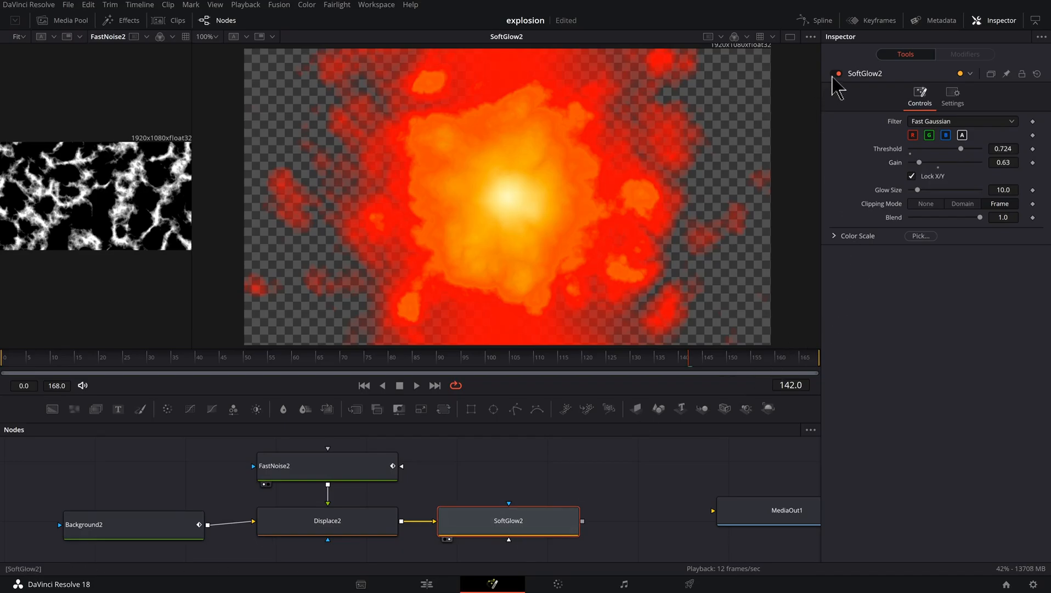
left_click_drag(945, 162, 922, 162)
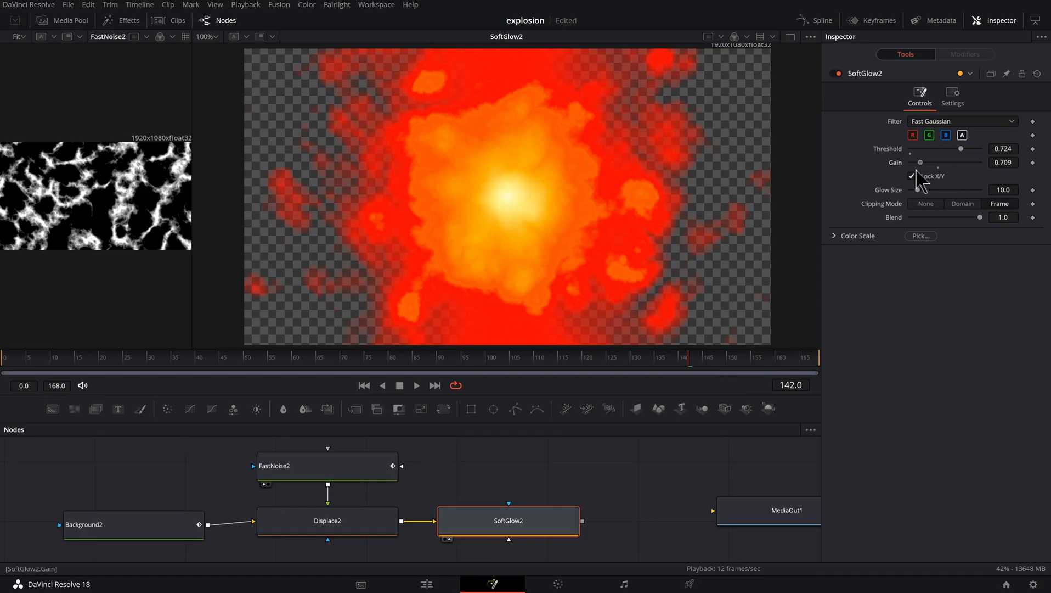
left_click_drag(961, 148, 911, 149)
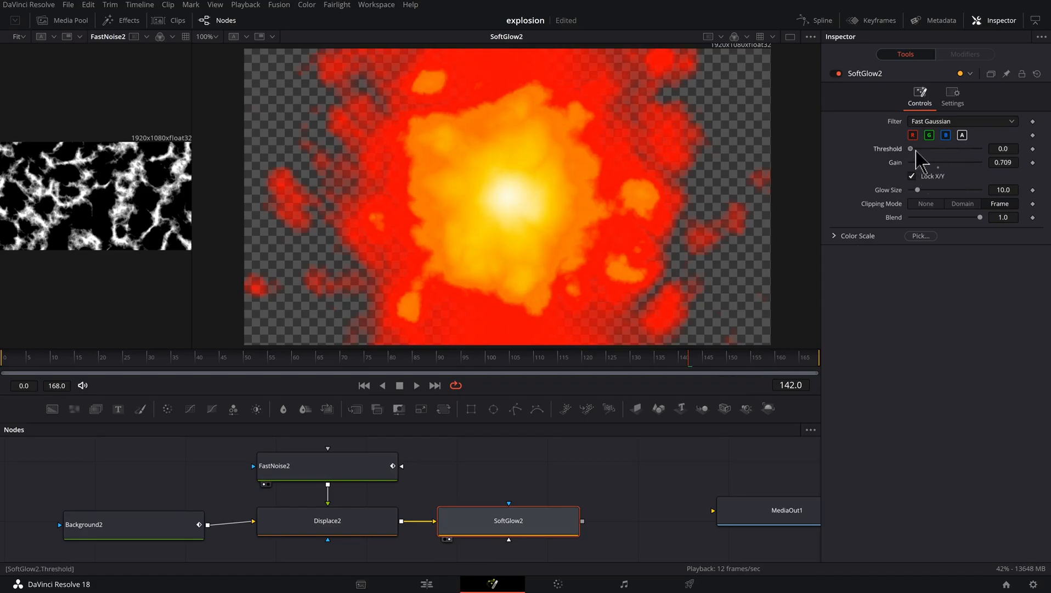
left_click_drag(918, 153, 929, 153)
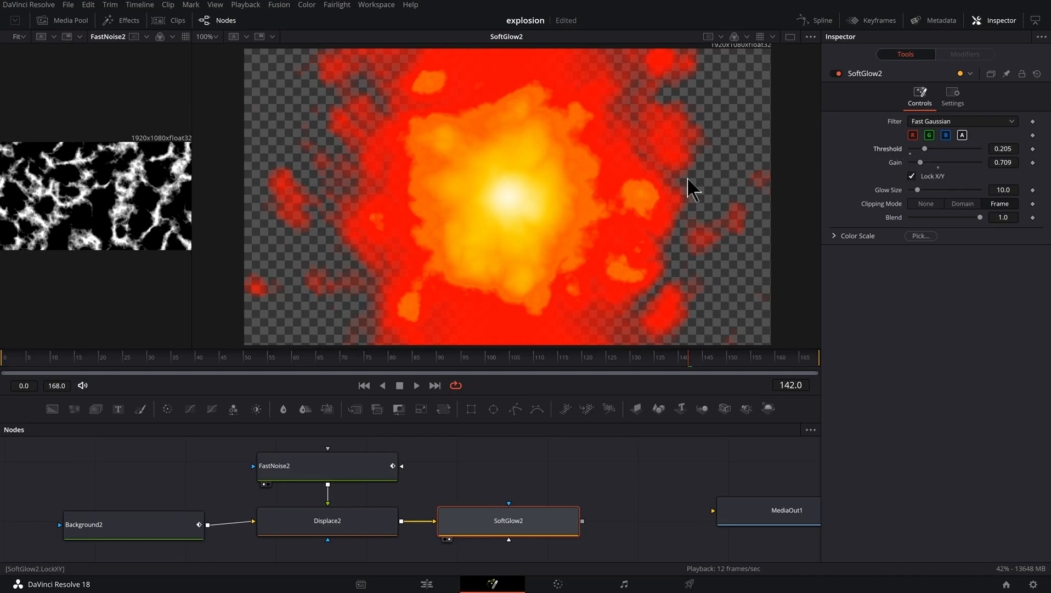
mouse_move(576, 222)
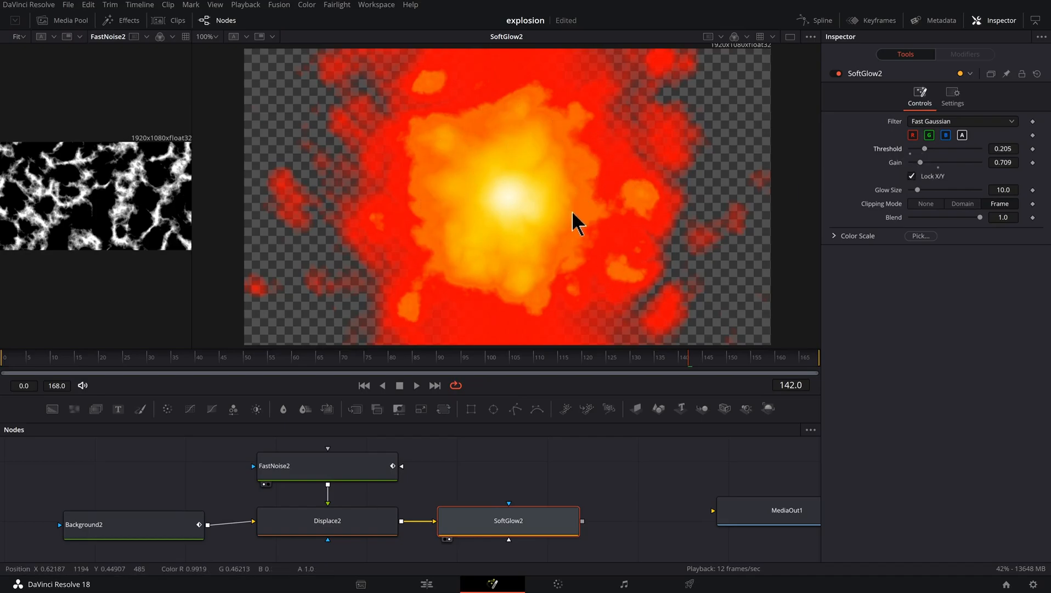
left_click_drag(992, 189, 912, 190)
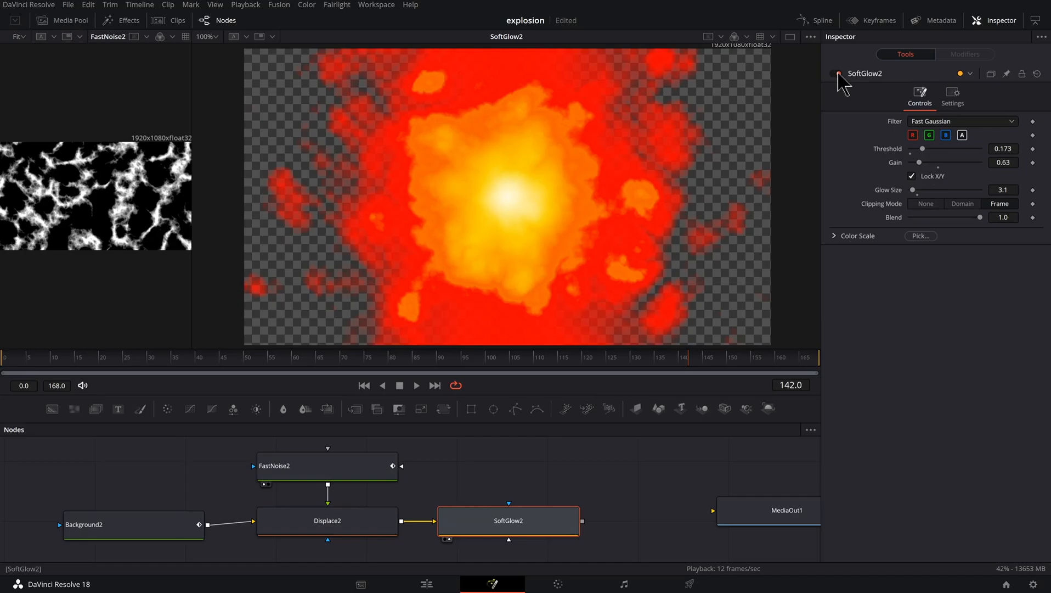
left_click_drag(923, 149, 928, 148)
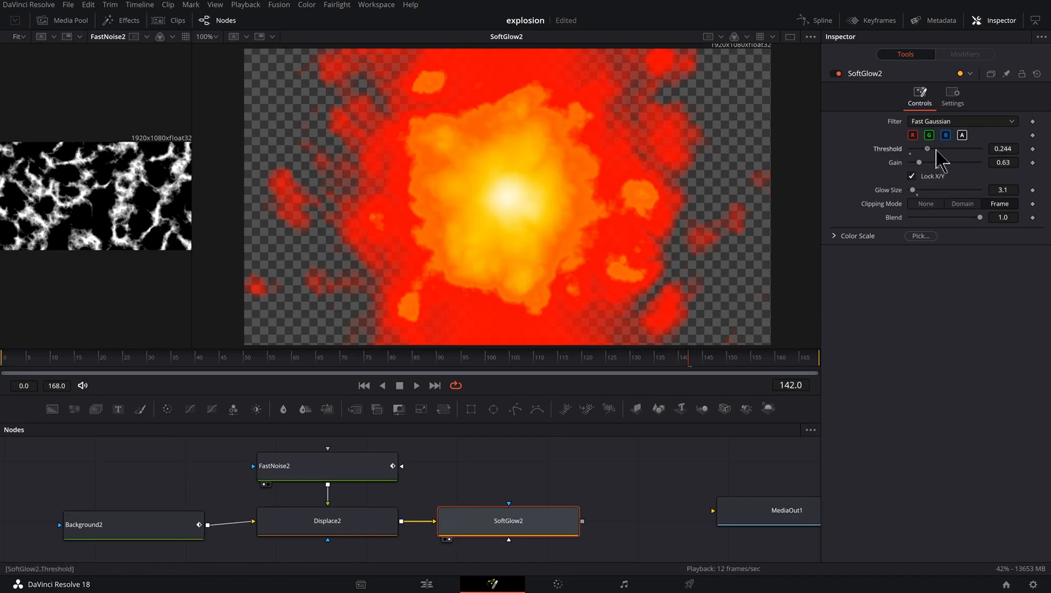
left_click_drag(919, 162, 938, 163)
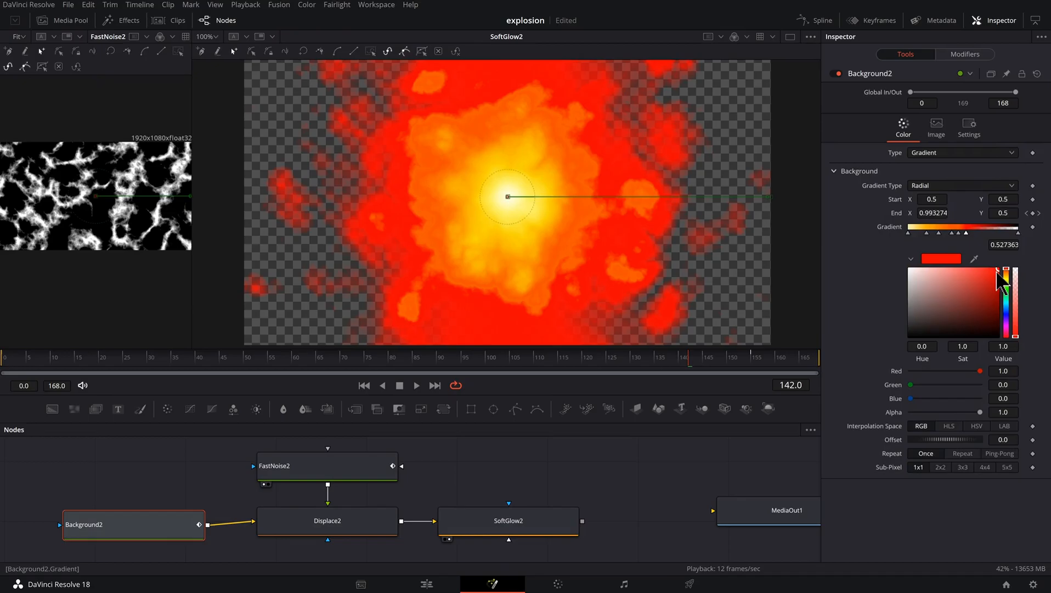
- Darken Background2's outer red gradient stop and lower its alpha to semi-transparent
left_click_drag(996, 282, 997, 302)
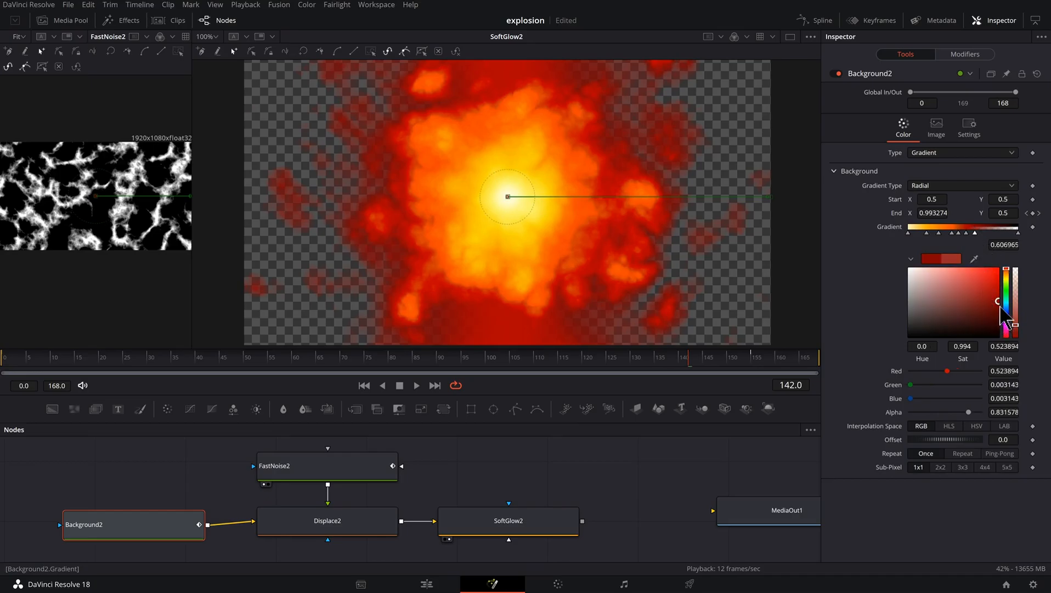
left_click_drag(1004, 314, 1005, 324)
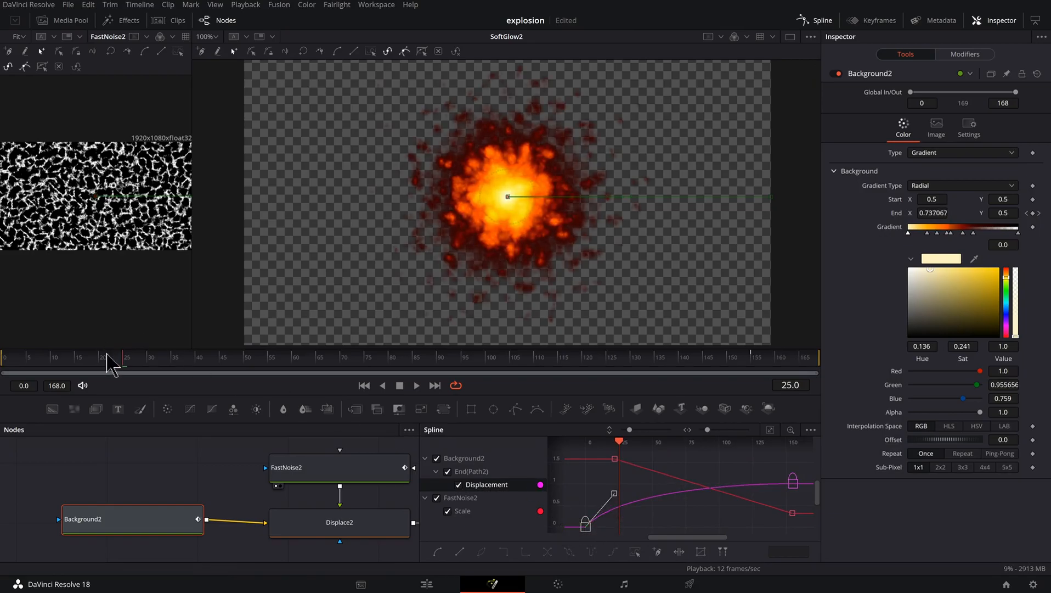
- Move the End(Path2) Displacement keyframe earlier so full size arrives around frame 89
left_click_drag(113, 369, 90, 369)
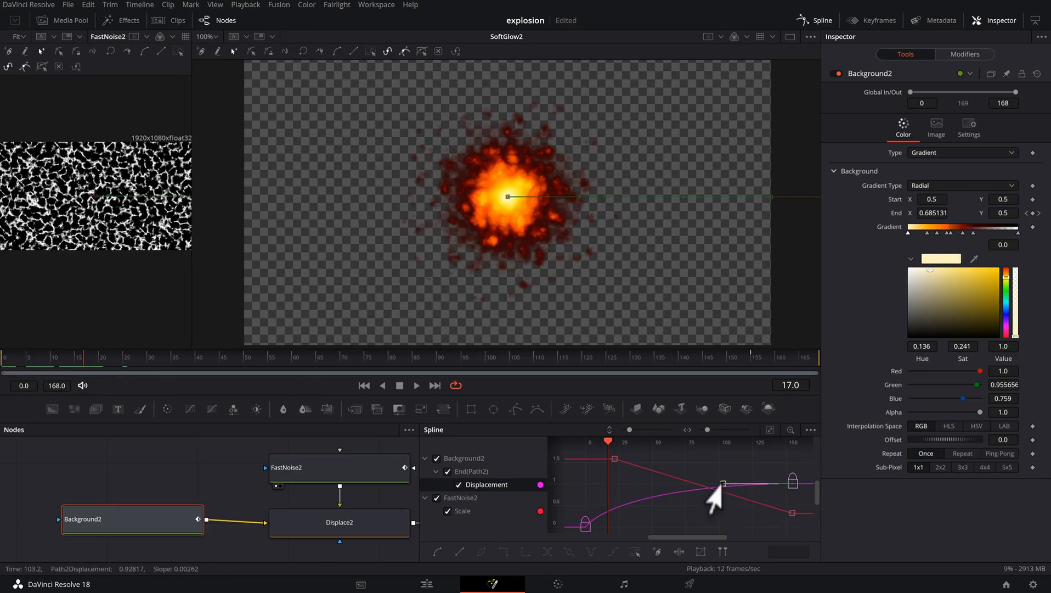
left_click_drag(724, 483, 705, 483)
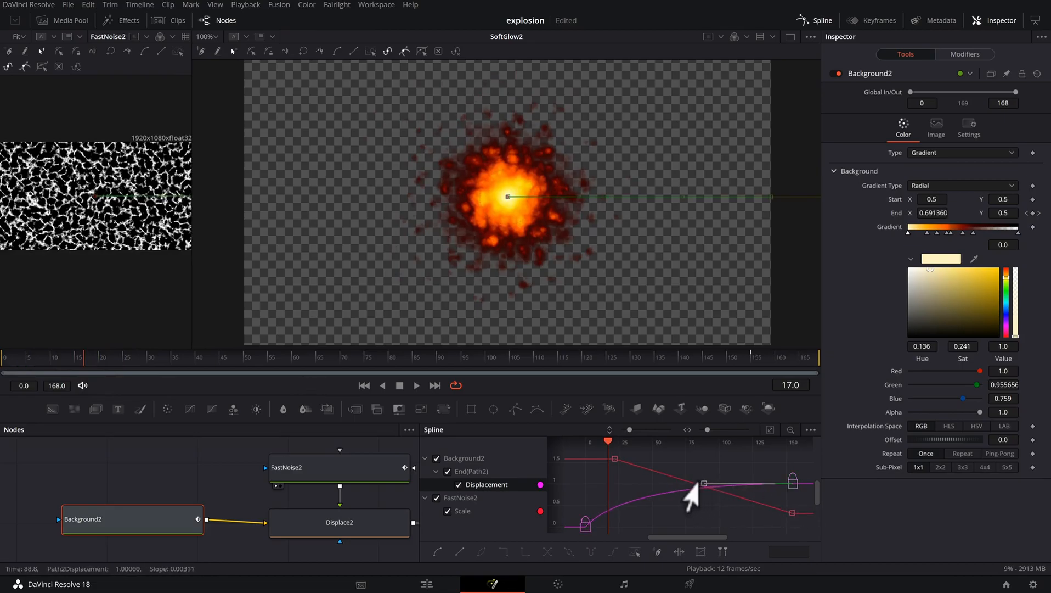
left_click_drag(705, 483, 678, 484)
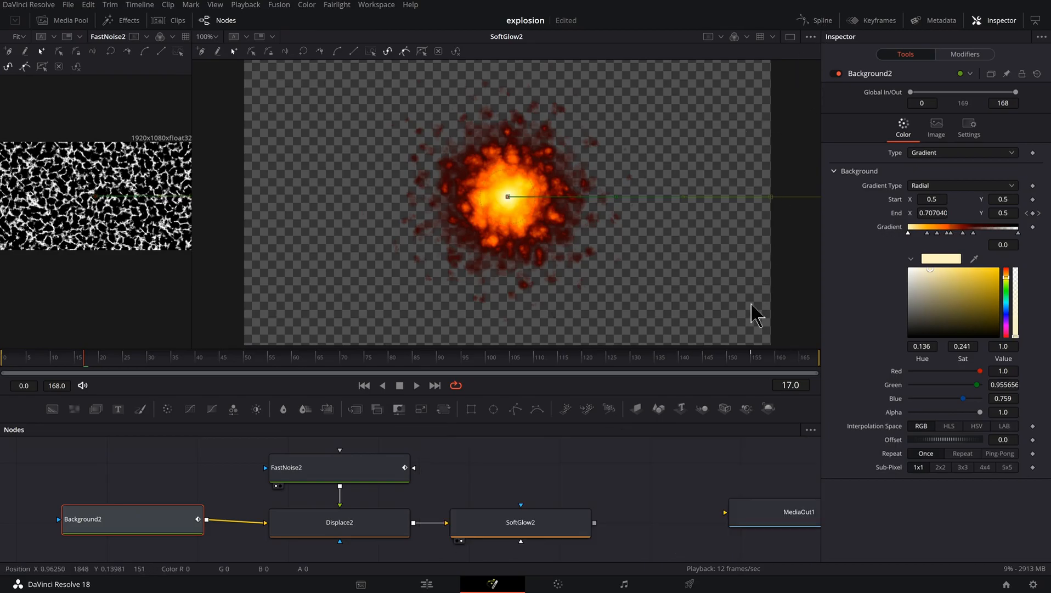
- Scrub to frame 0 and show Background2's radial gradient settings in the Inspector
left_click(521, 521)
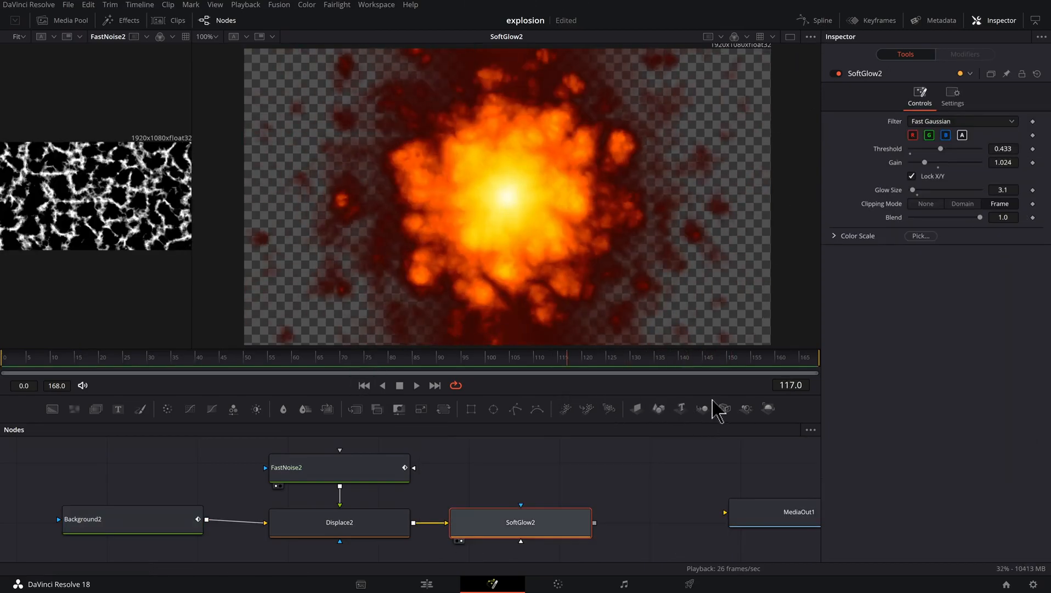
left_click(23, 366)
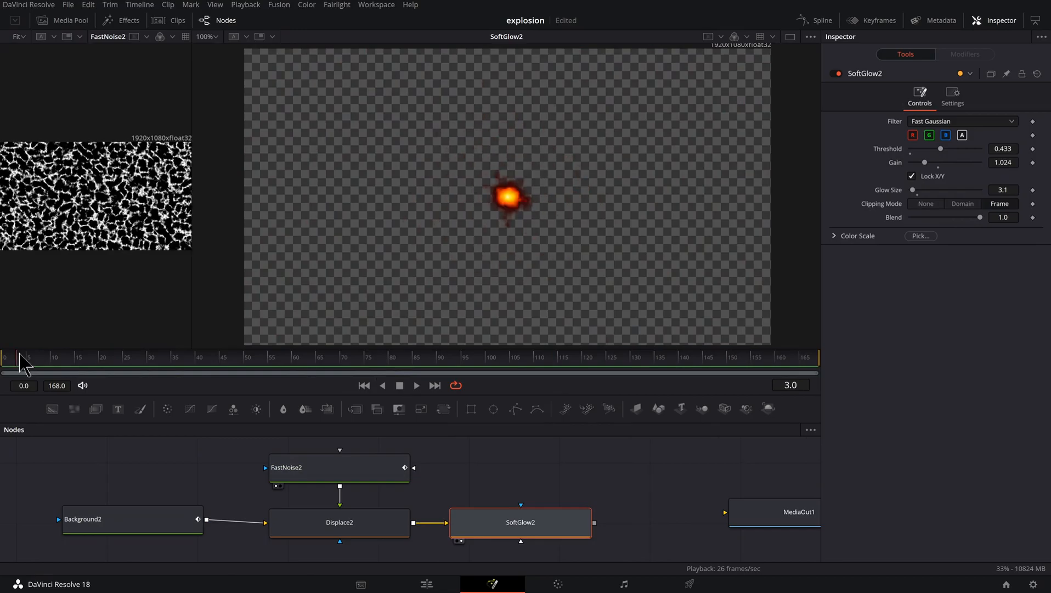
left_click(132, 518)
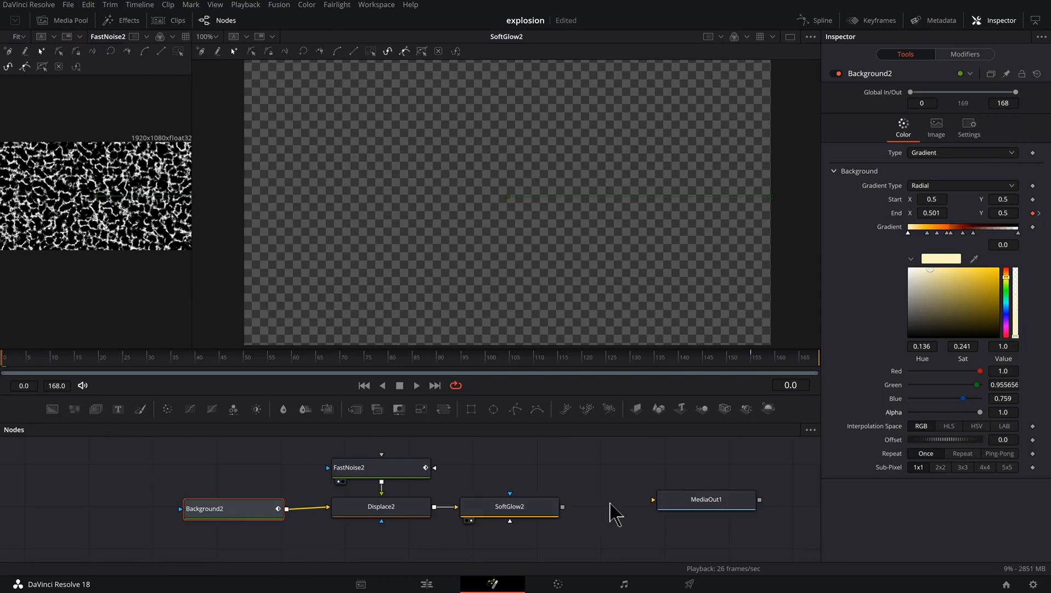
- Insert a Merge node after SoftGlow2 to composite the explosion over a black Background1
left_click(510, 506)
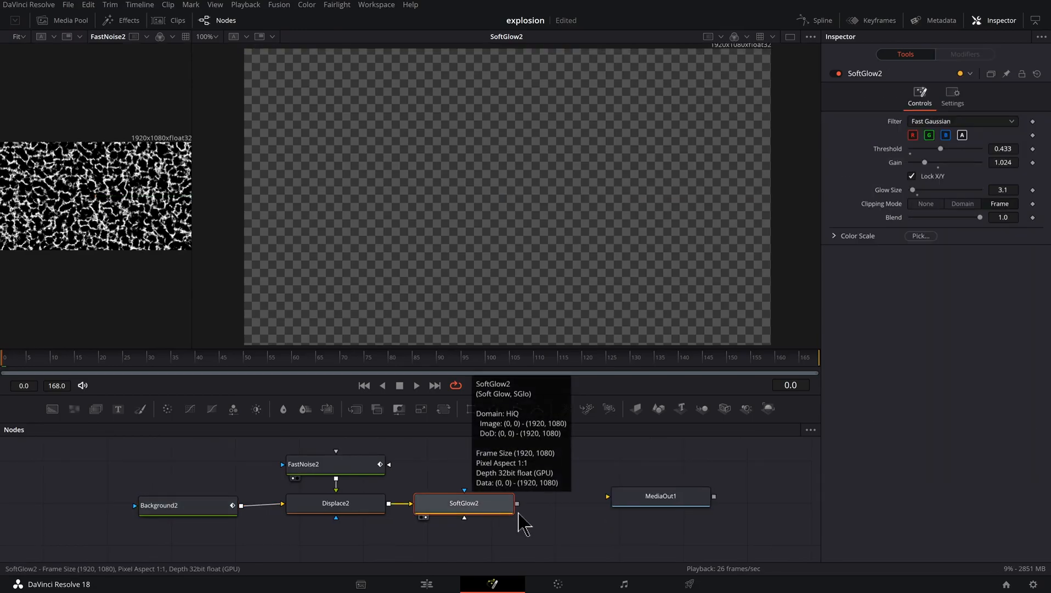
type("merg")
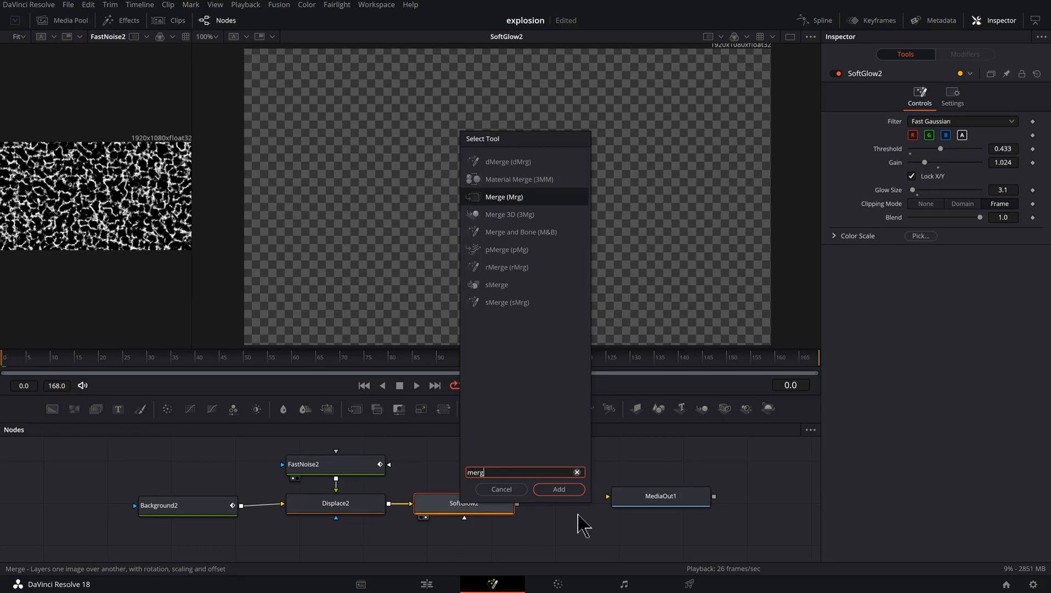
left_click(558, 488)
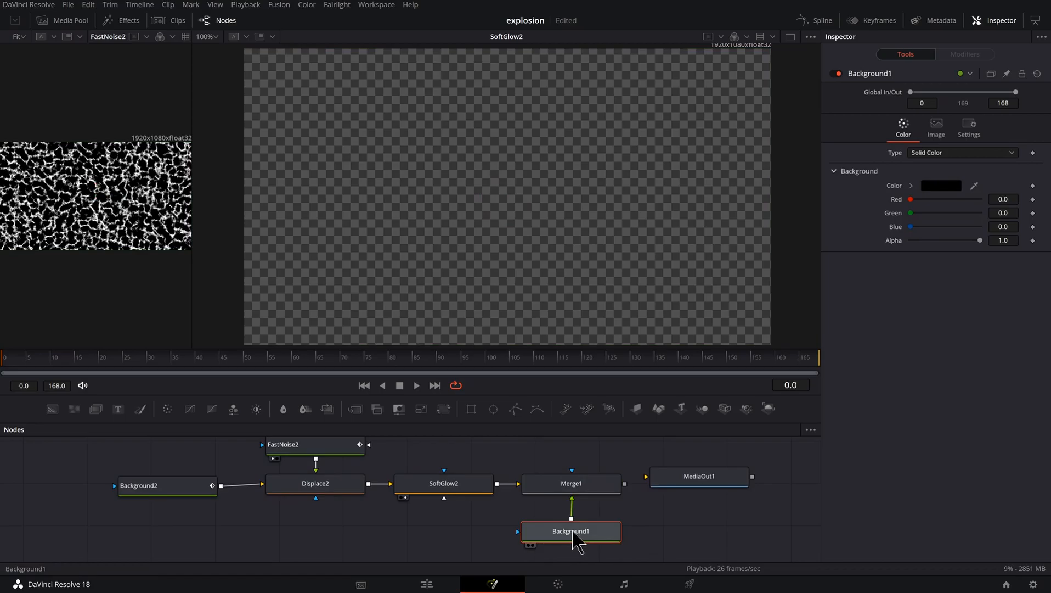
mouse_move(578, 543)
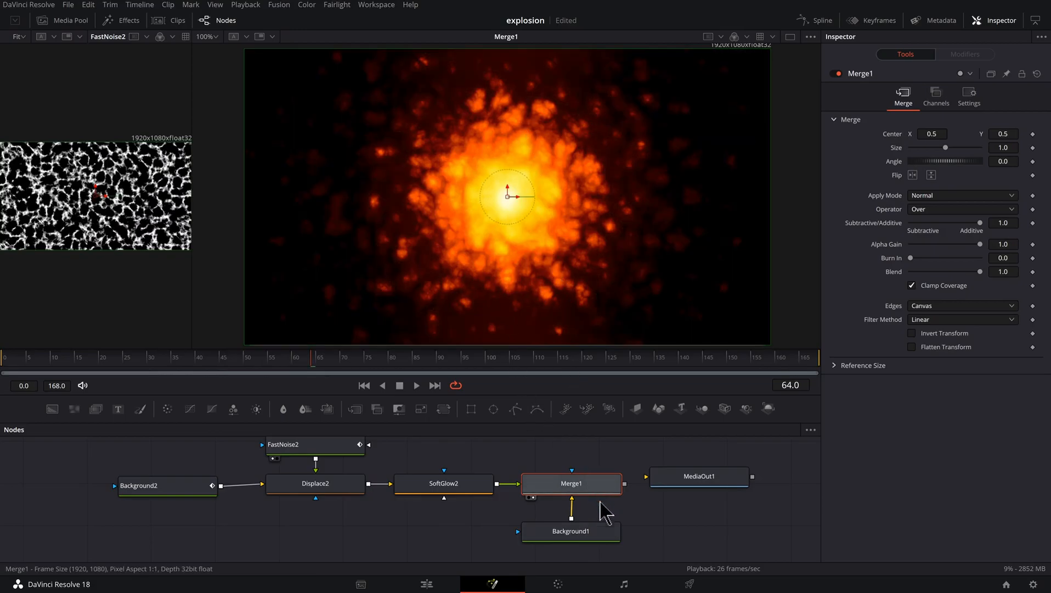
- Drop Background1's alpha to 0 and check the merged explosion over transparency
left_click(570, 530)
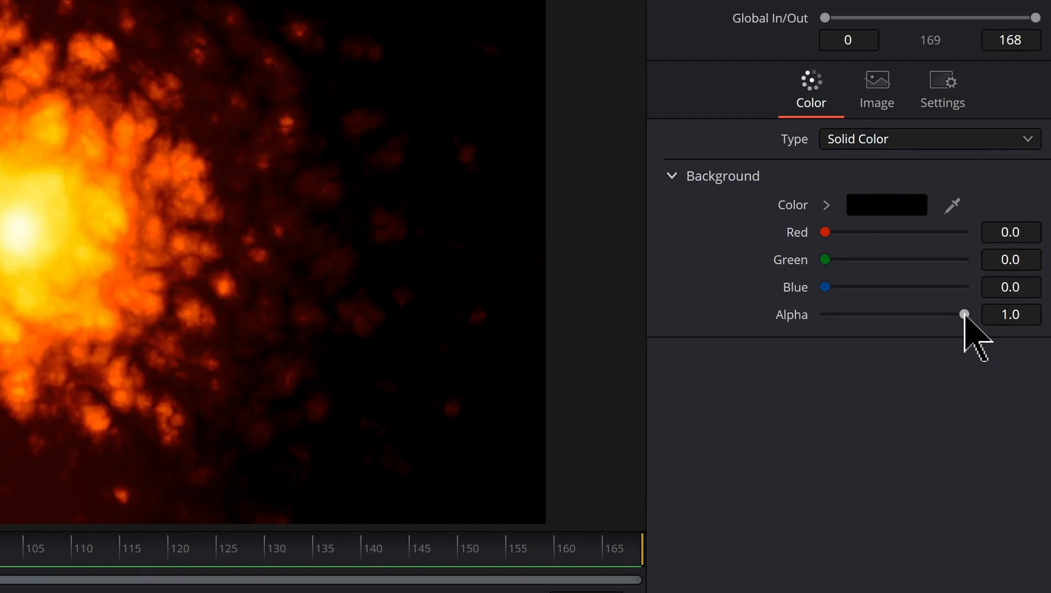
left_click_drag(963, 314, 825, 314)
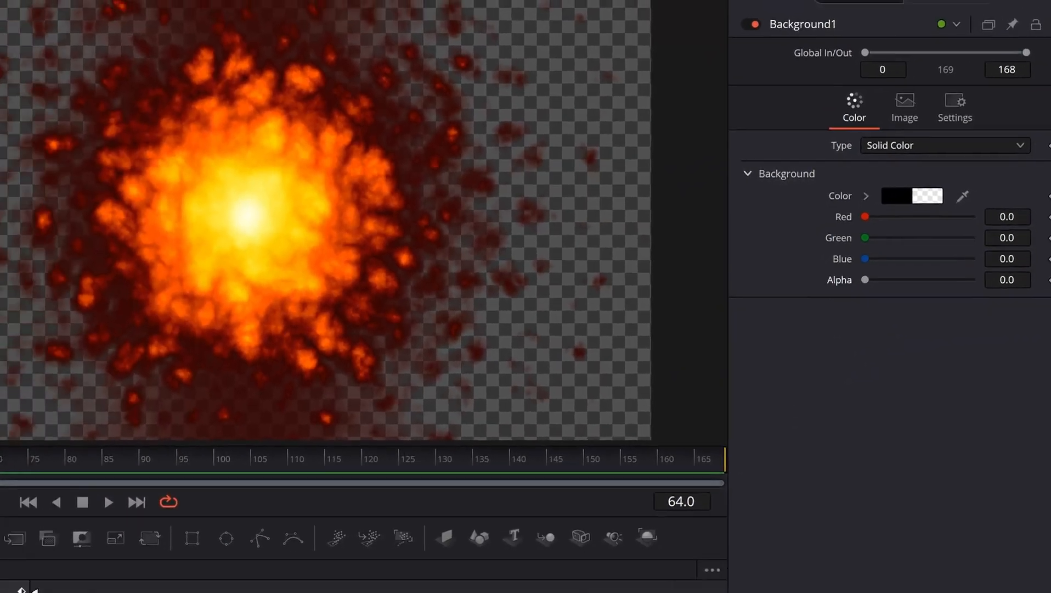
left_click(571, 483)
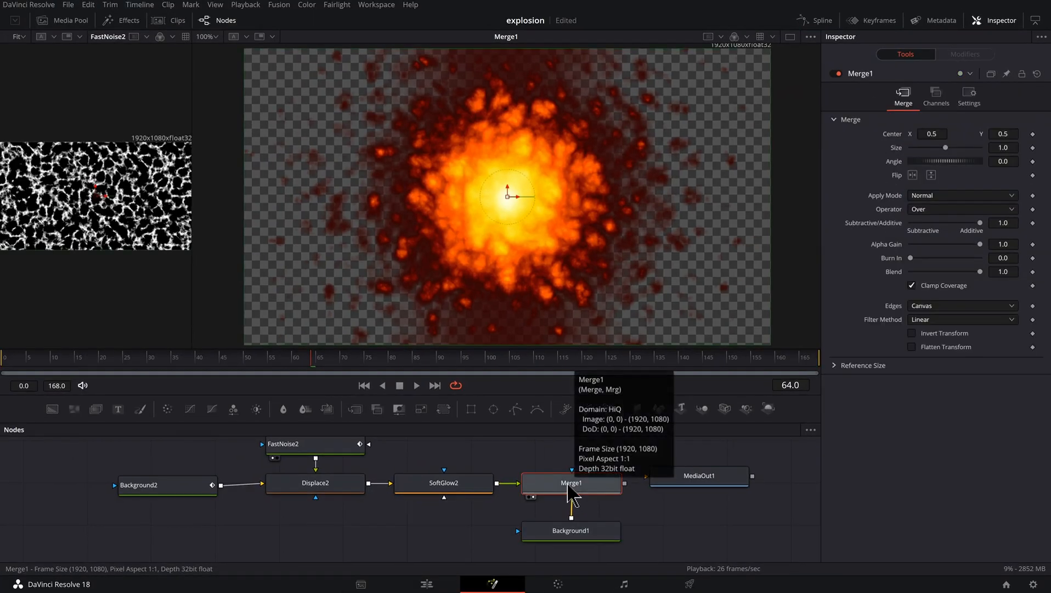
mouse_move(720, 451)
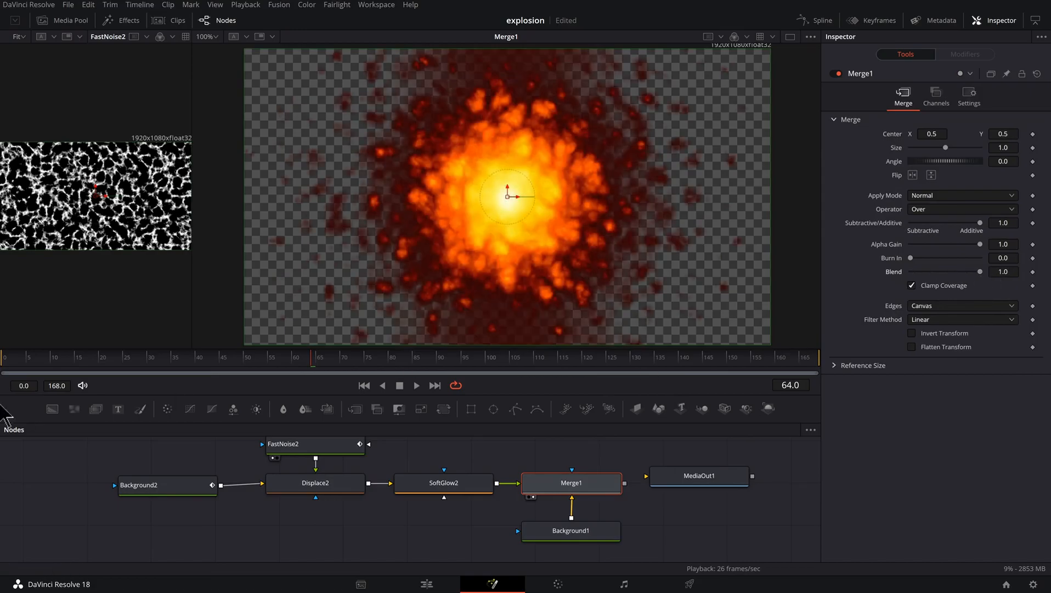
left_click(167, 480)
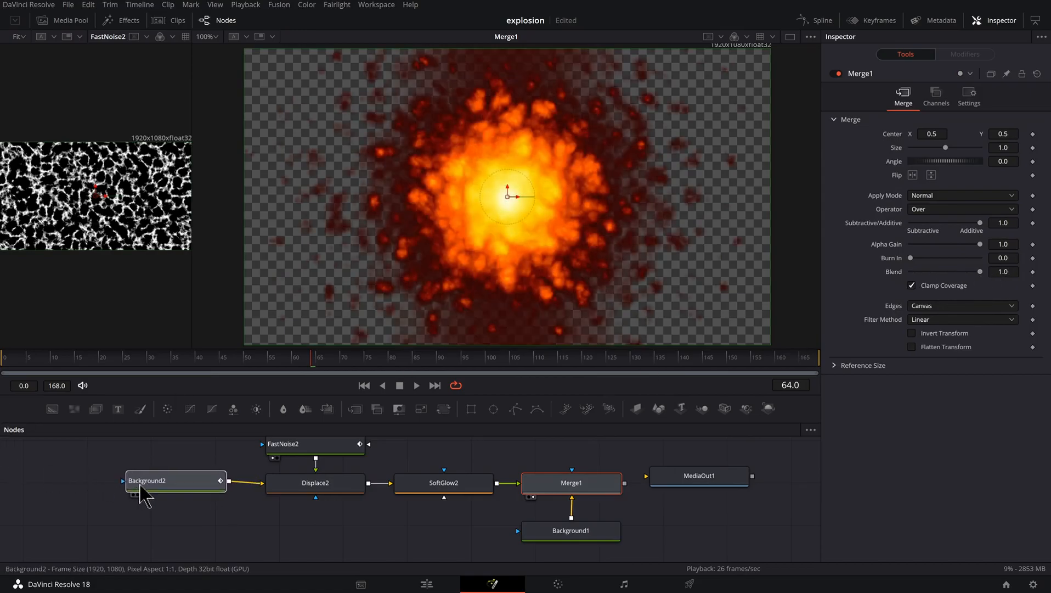
left_click(571, 530)
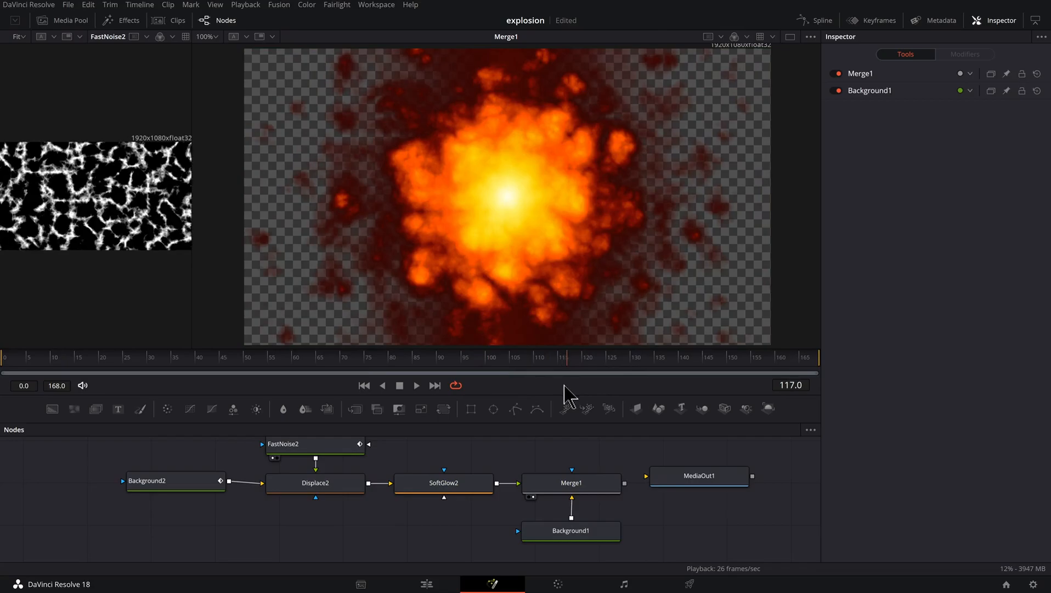
- Preview Merge1 at a later frame, then go to the Edit page with Fusion Composition 1
left_click(571, 482)
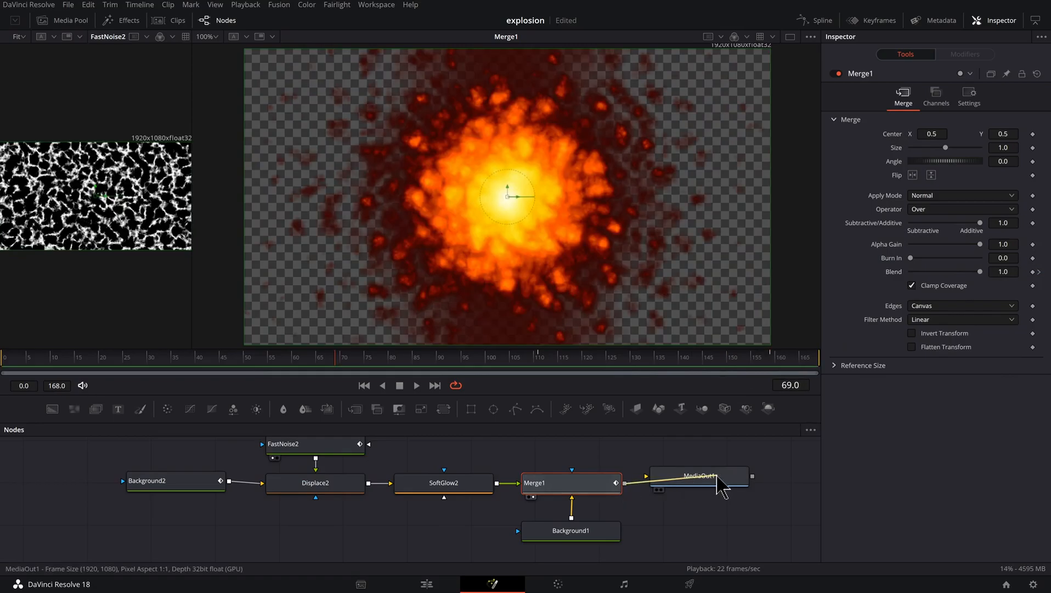
mouse_move(701, 479)
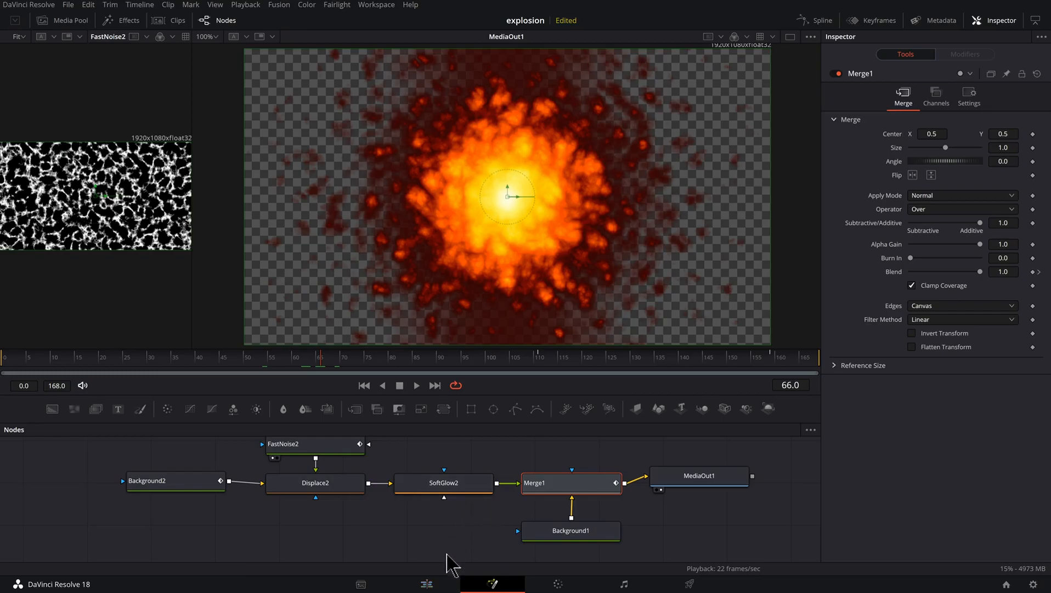
left_click(427, 584)
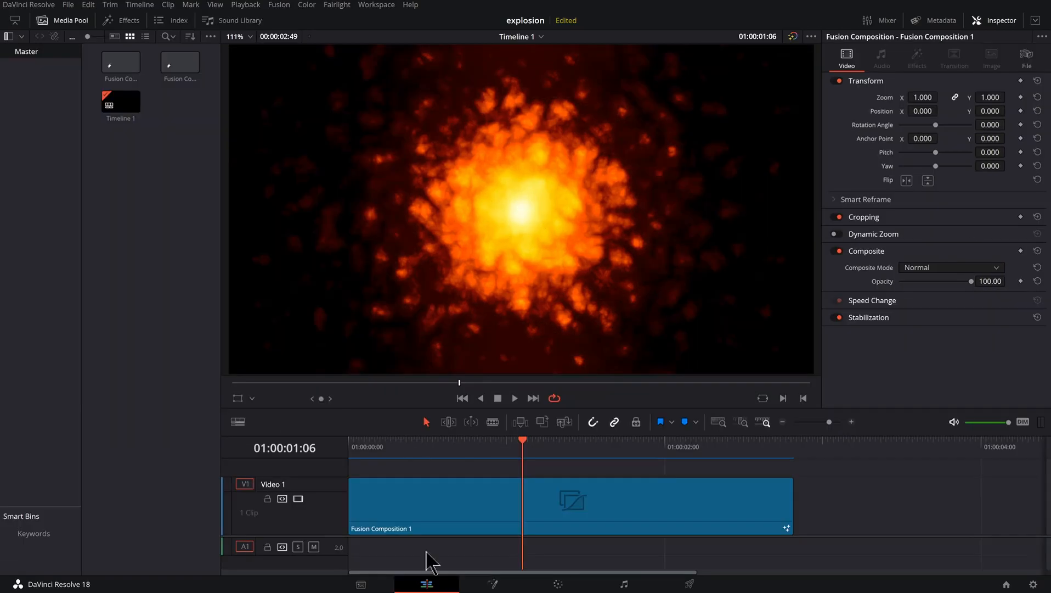
left_click(246, 5)
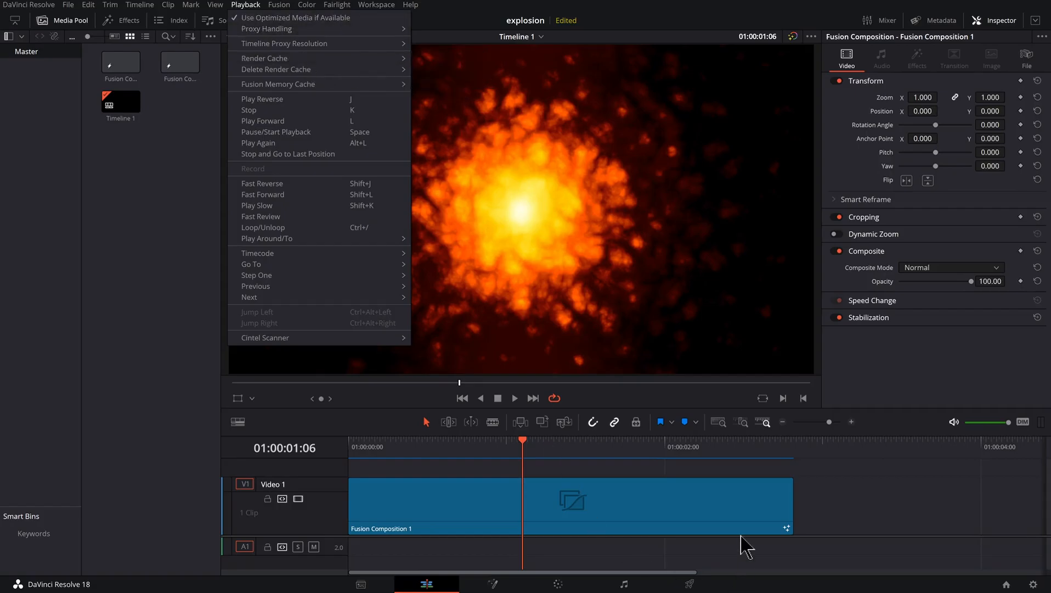
left_click(365, 470)
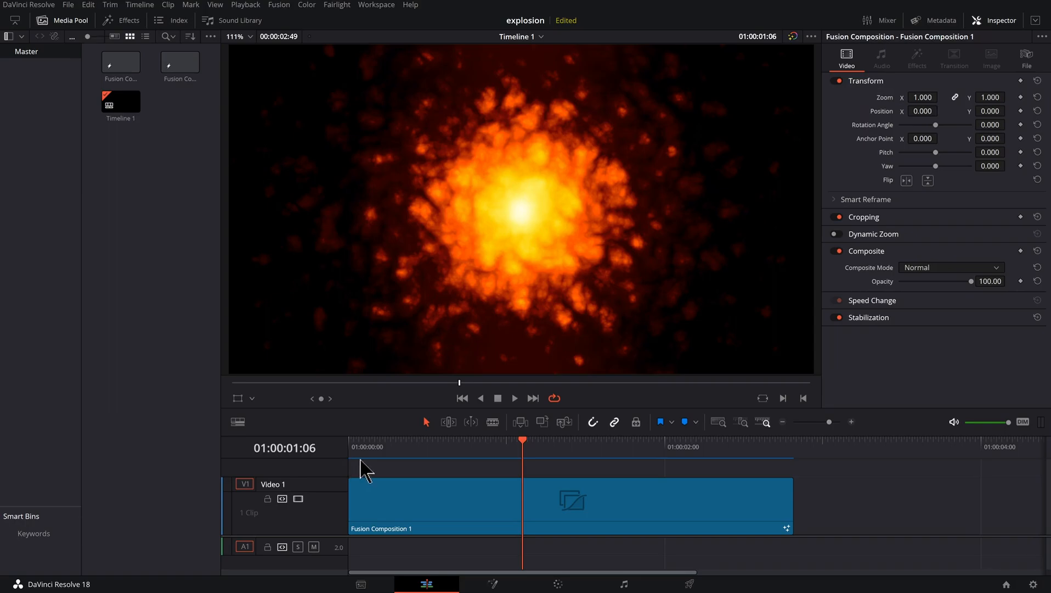
mouse_move(699, 462)
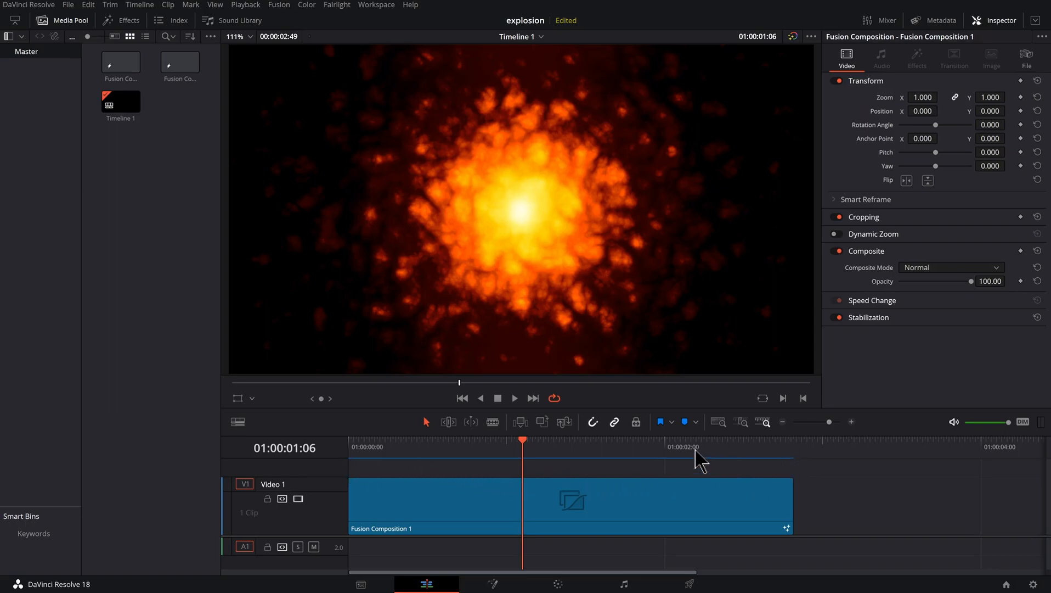
left_click(515, 397)
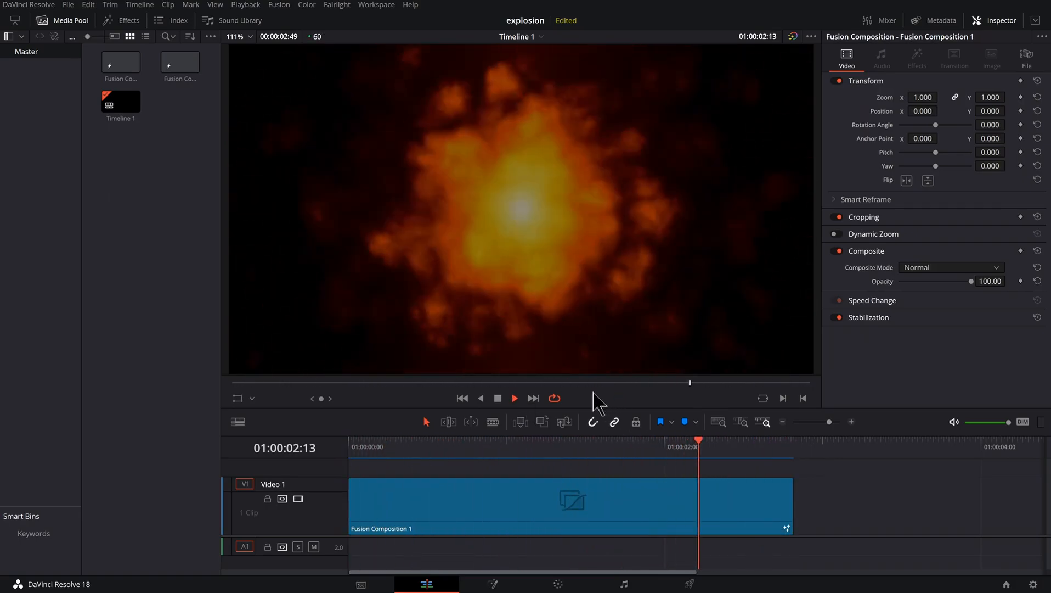
left_click(391, 446)
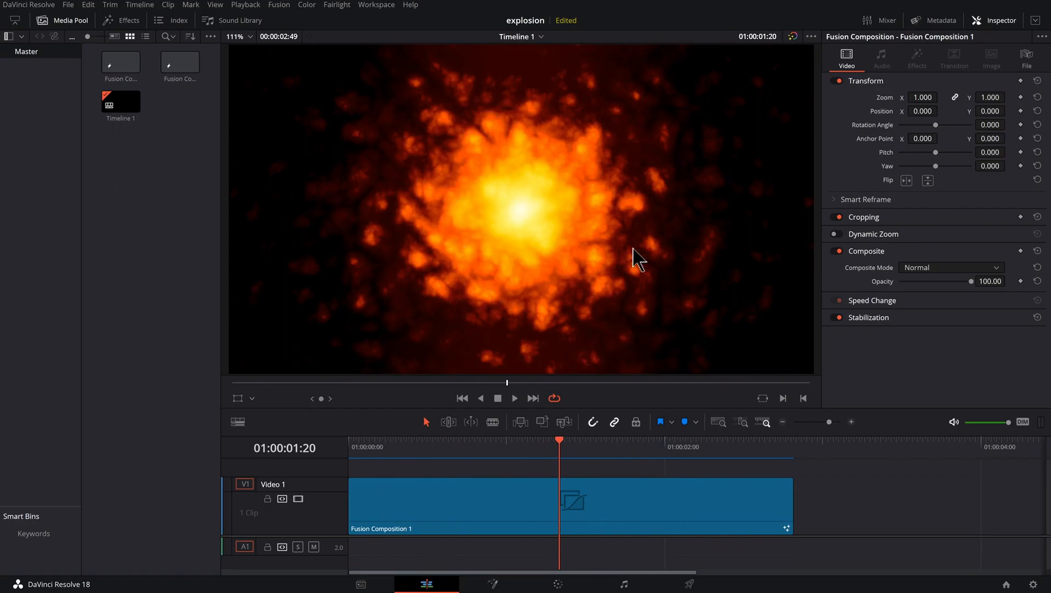
mouse_move(651, 185)
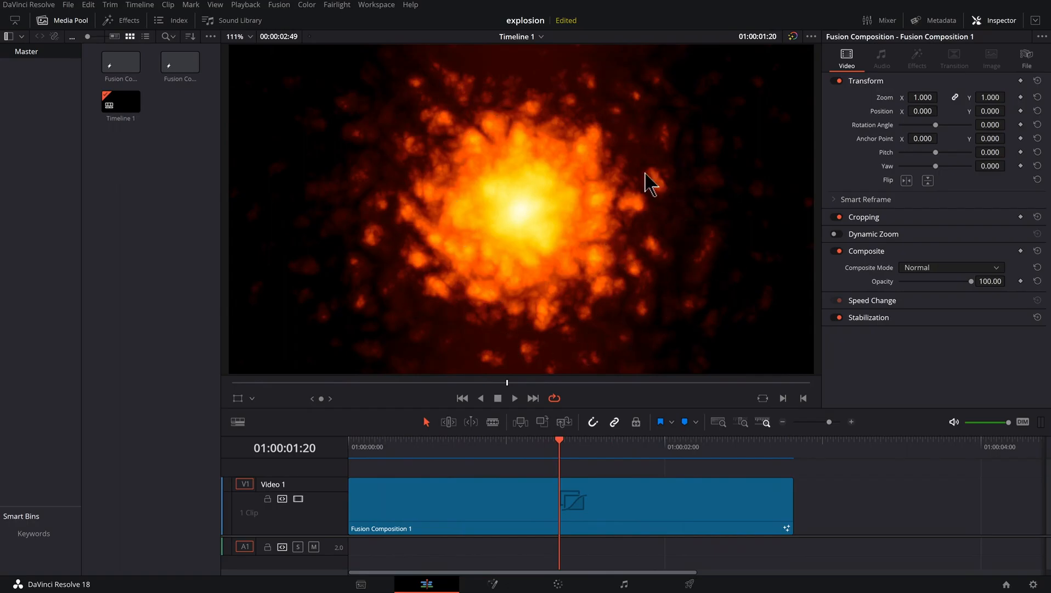
mouse_move(520, 364)
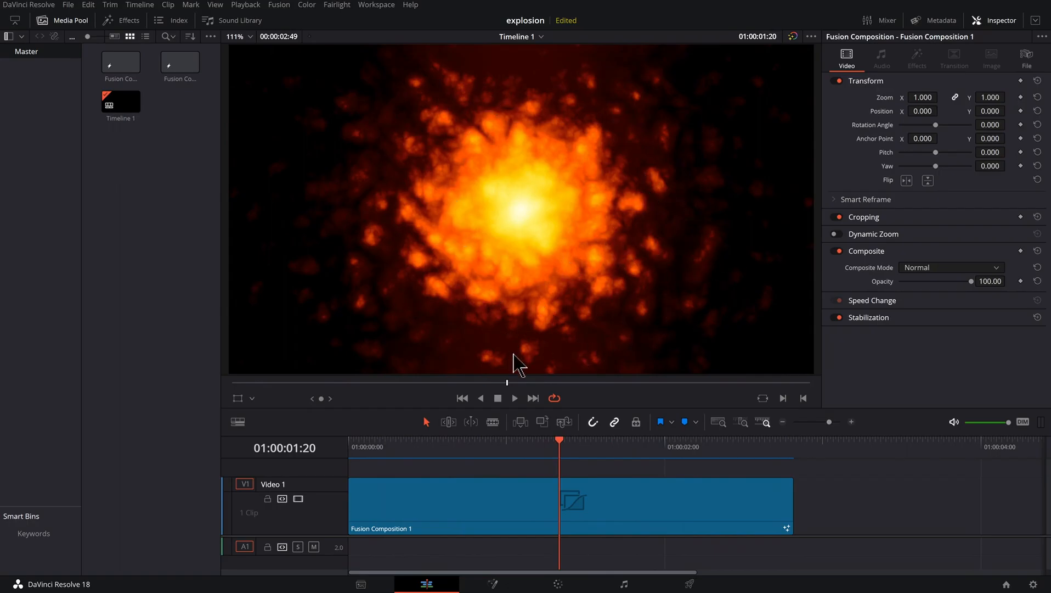
left_click(392, 446)
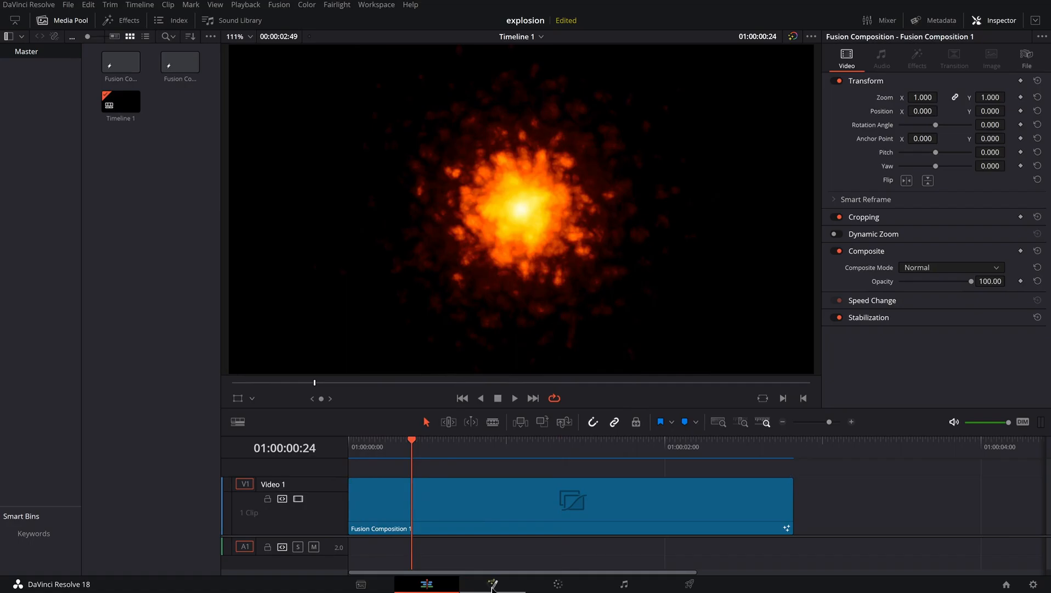
- Show Background2's Displacement curve alone in the Spline editor, fitted to view with Scale hidden
left_click(493, 584)
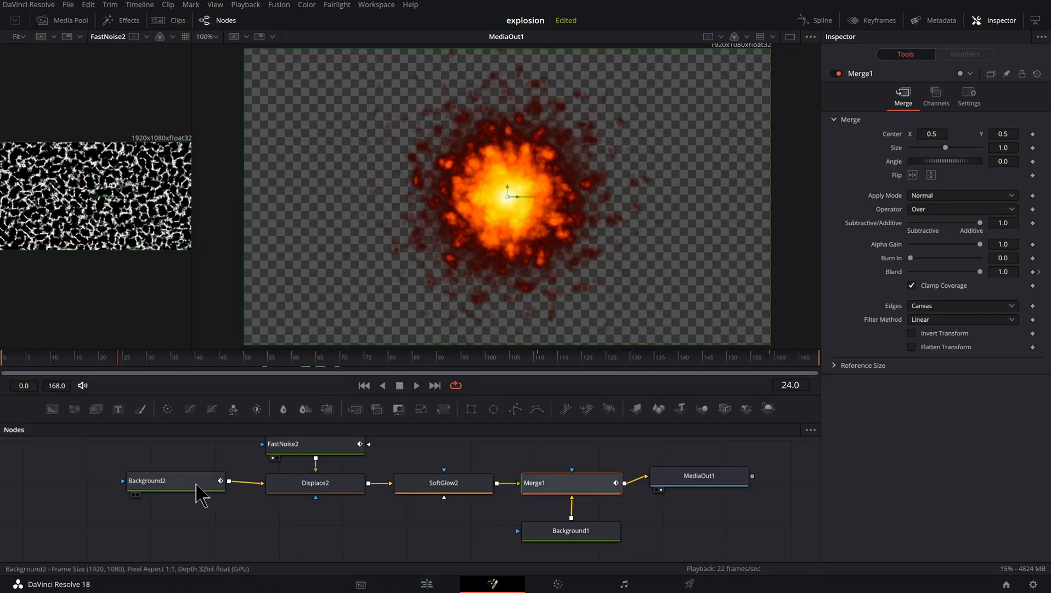
left_click(146, 480)
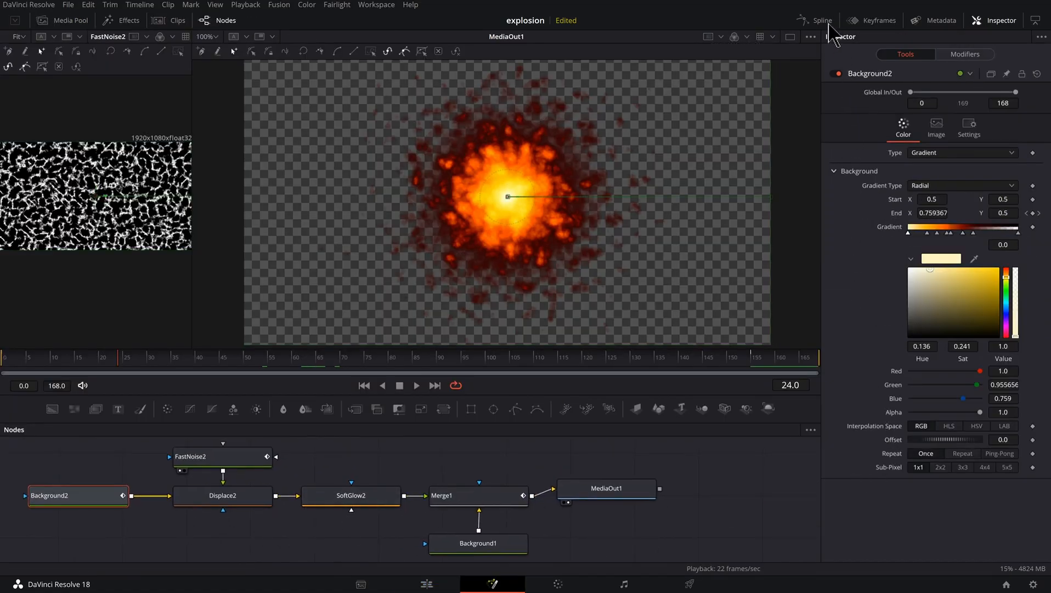
left_click(818, 19)
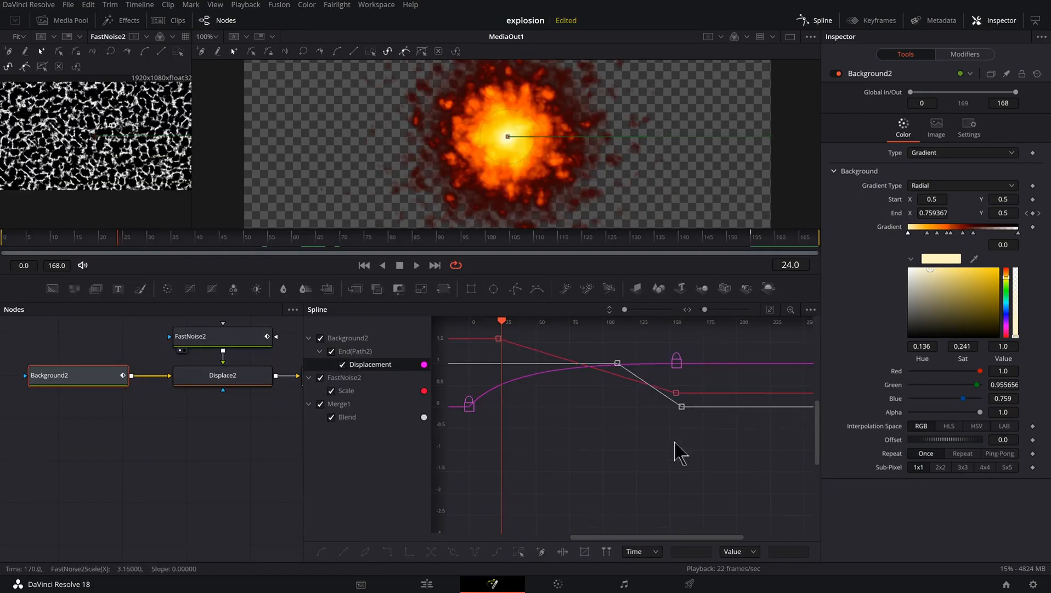
left_click(771, 309)
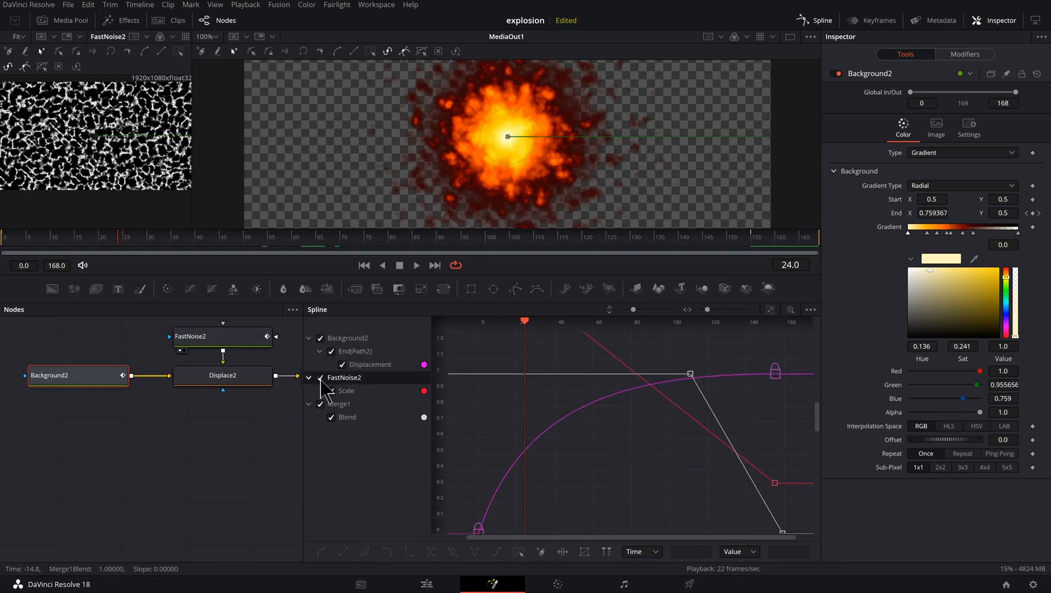
left_click(330, 390)
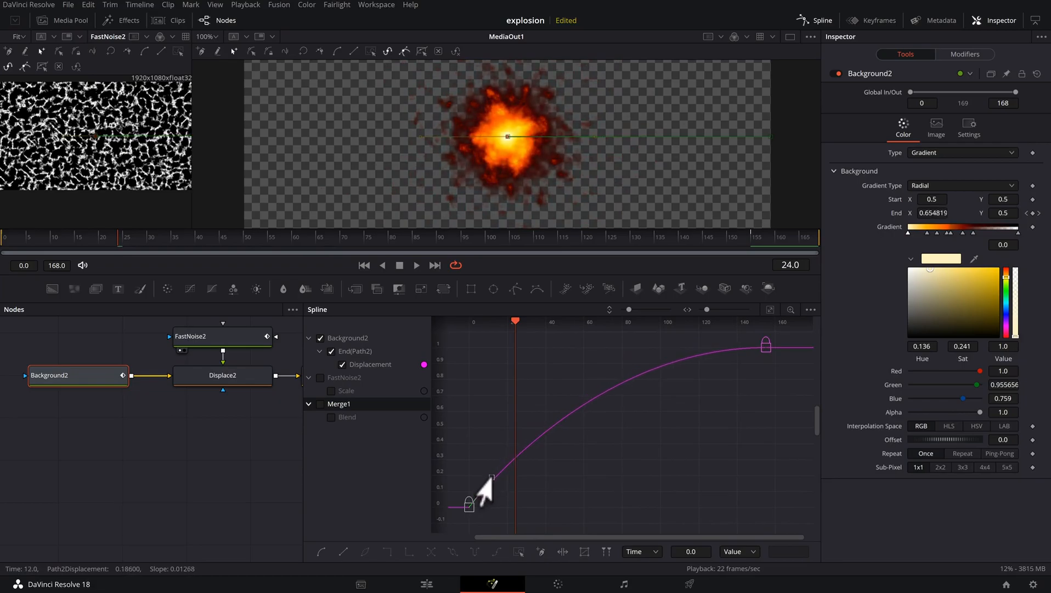
- Play the revised explosion from the start on the edit timeline
left_click(426, 584)
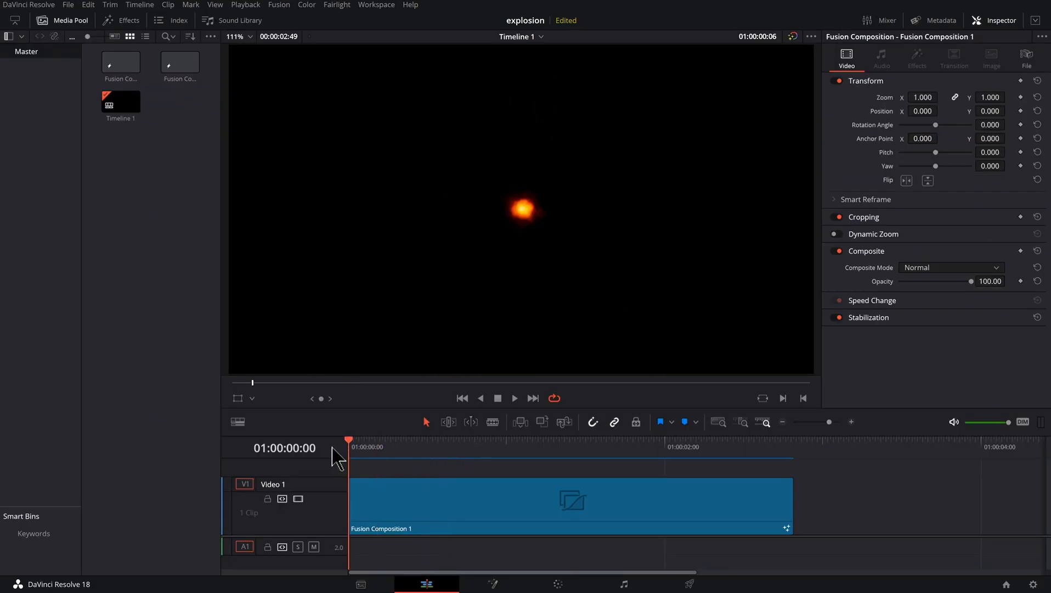
left_click(514, 397)
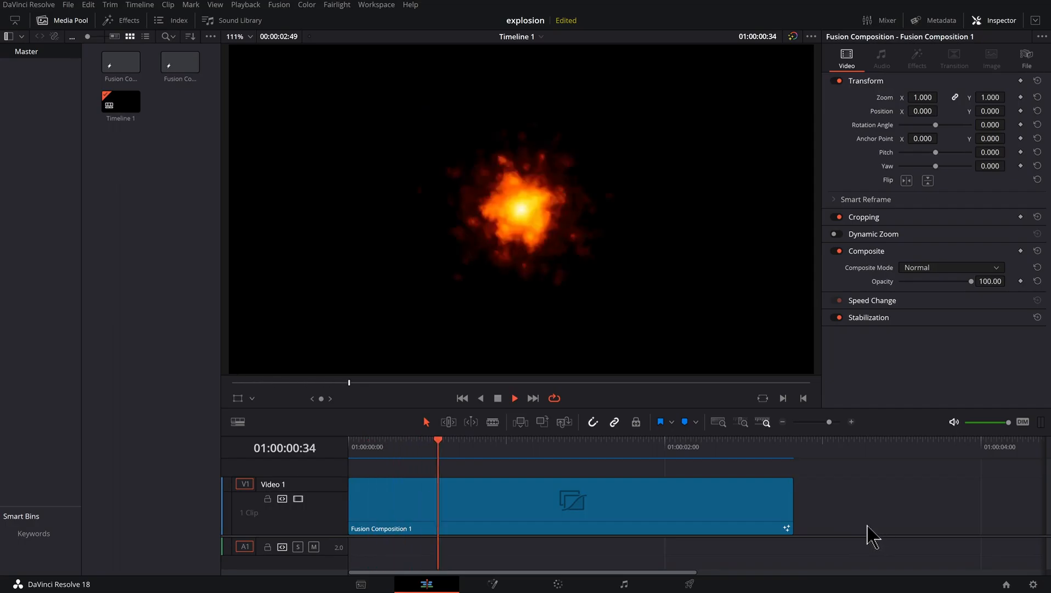
left_click(362, 446)
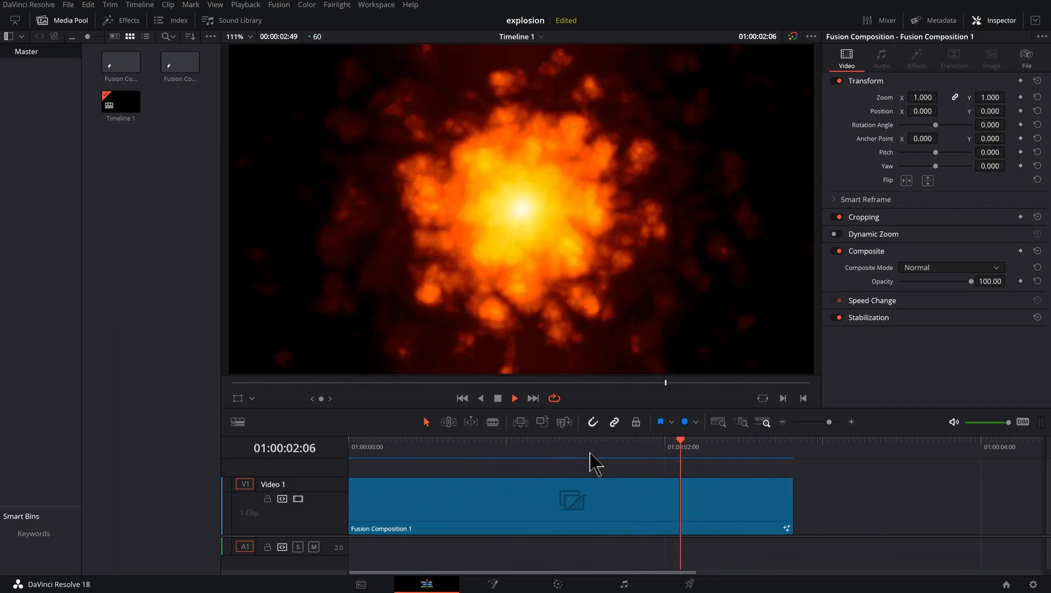
- Ease the Path2 Displacement curve's end handle into a smooth settle
left_click(493, 584)
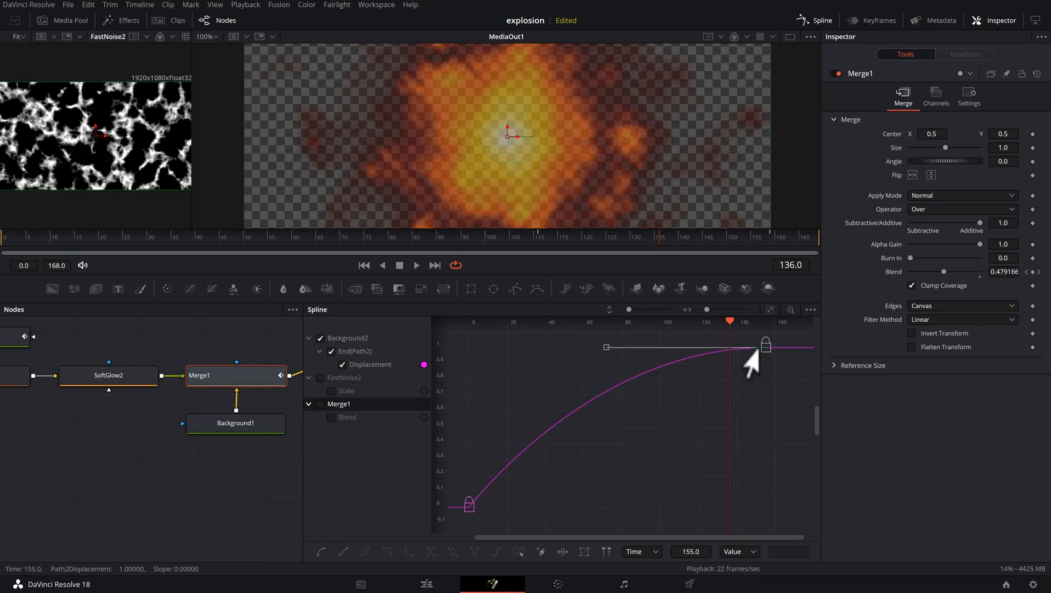
left_click_drag(765, 343, 677, 343)
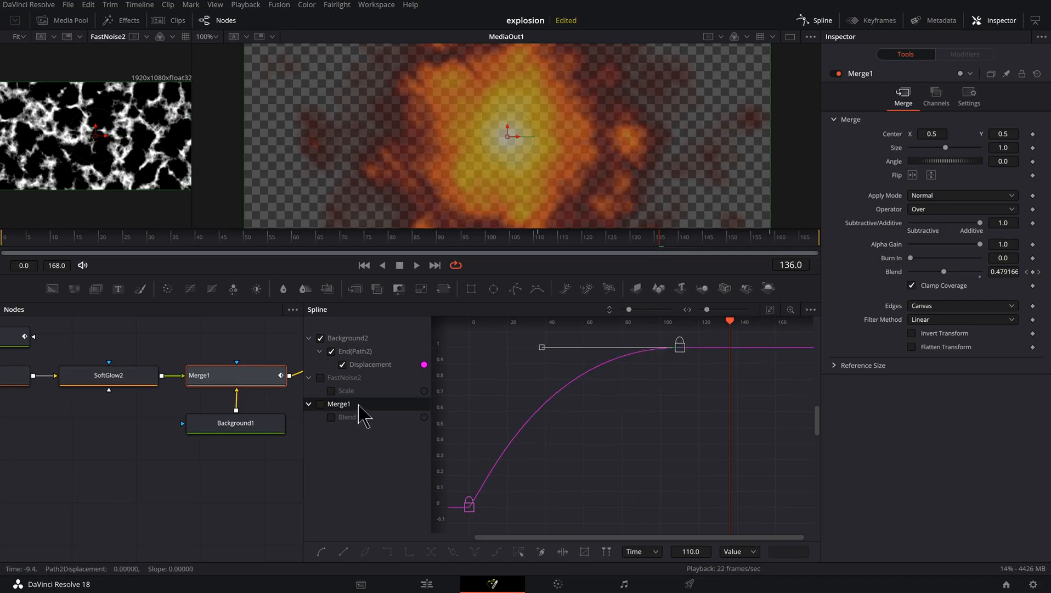
- Ease FastNoise2's Scale end keyframe into a smooth falloff by frame 110, then preview on the Edit page
left_click(332, 391)
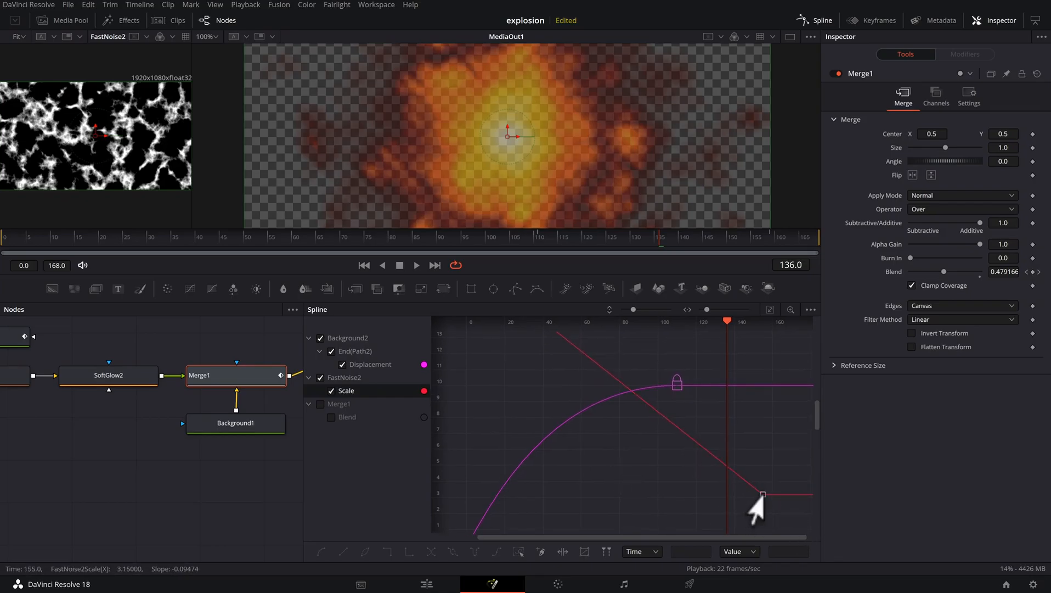
left_click(762, 495)
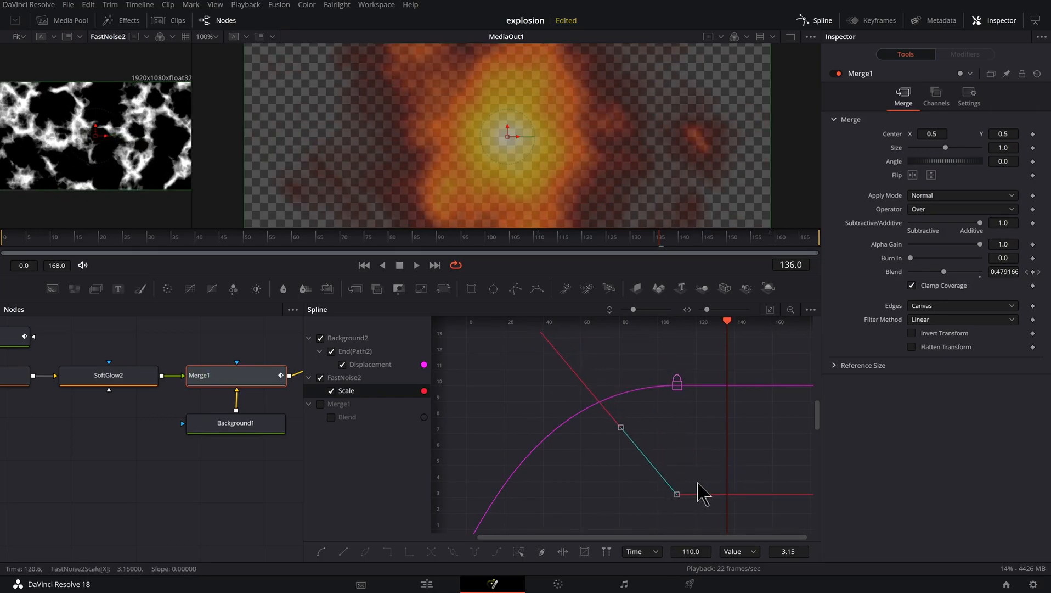
left_click_drag(677, 494, 620, 494)
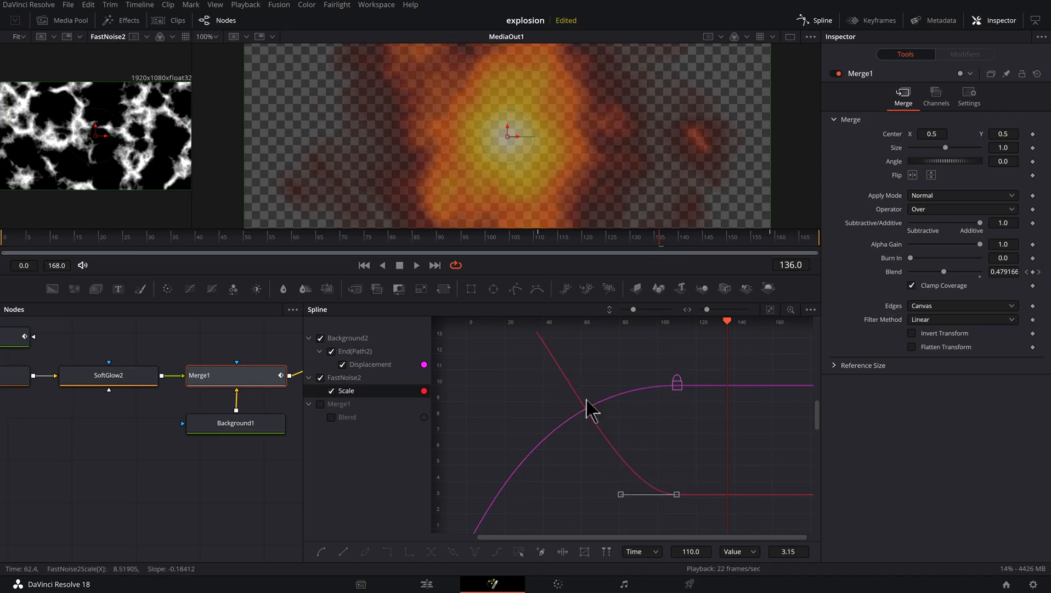
mouse_move(771, 309)
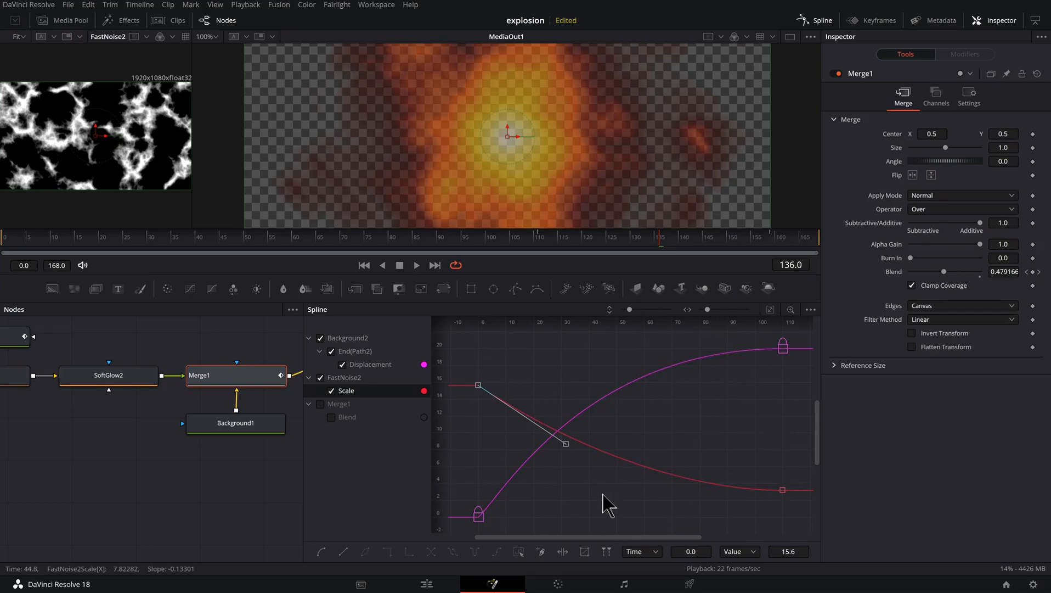
left_click(427, 583)
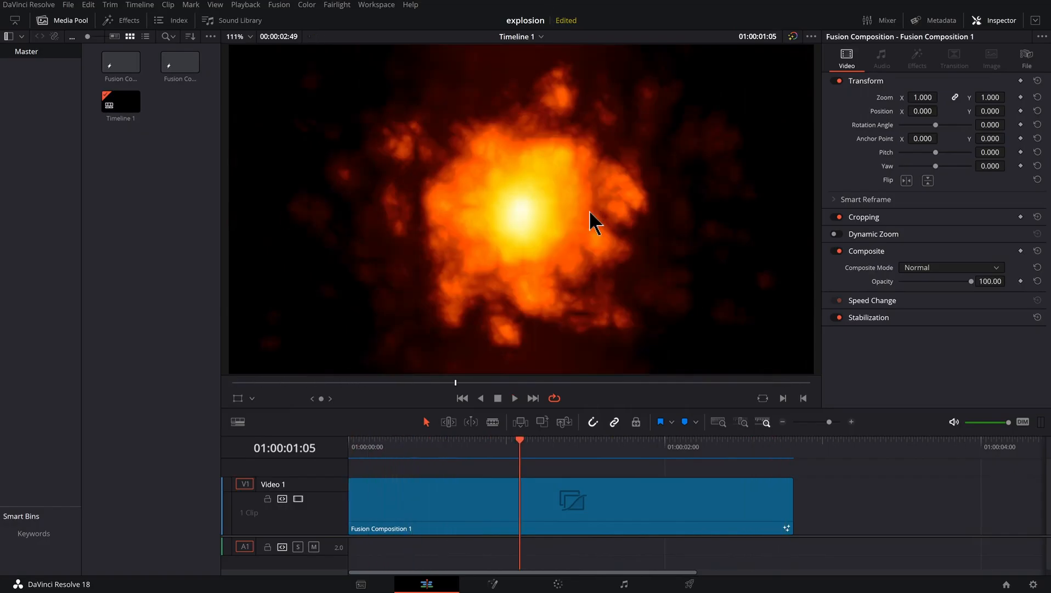
- Return to the Fusion page so Merge1's Blend fade curve shows with the other curves
left_click(493, 583)
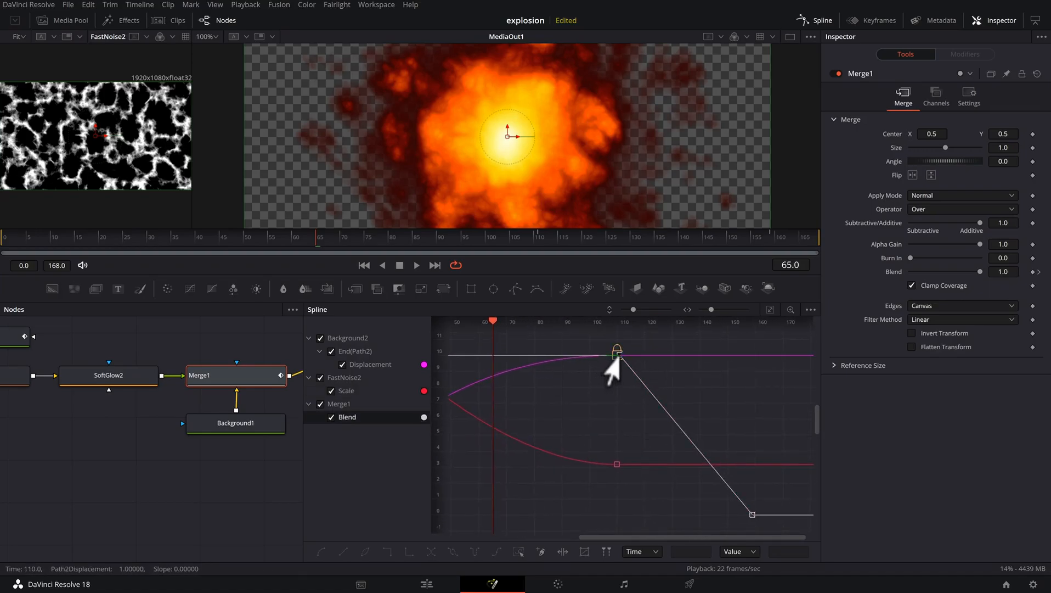
- Shift Merge1's Blend fade-out keyframes earlier so the explosion vanishes sooner, then preview it
left_click(616, 352)
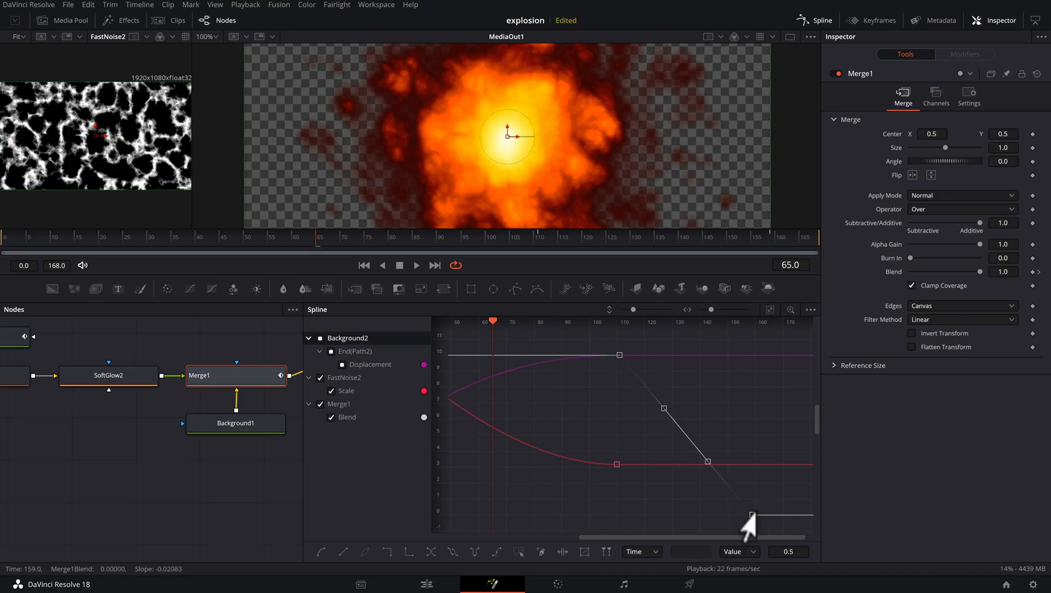
left_click_drag(751, 512, 668, 512)
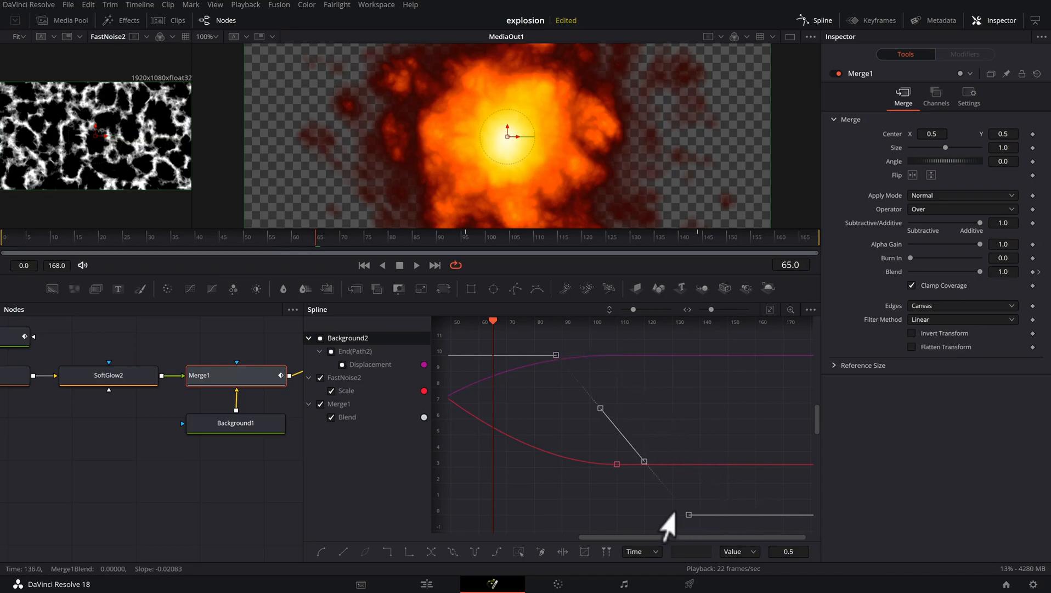
left_click_drag(692, 512, 620, 513)
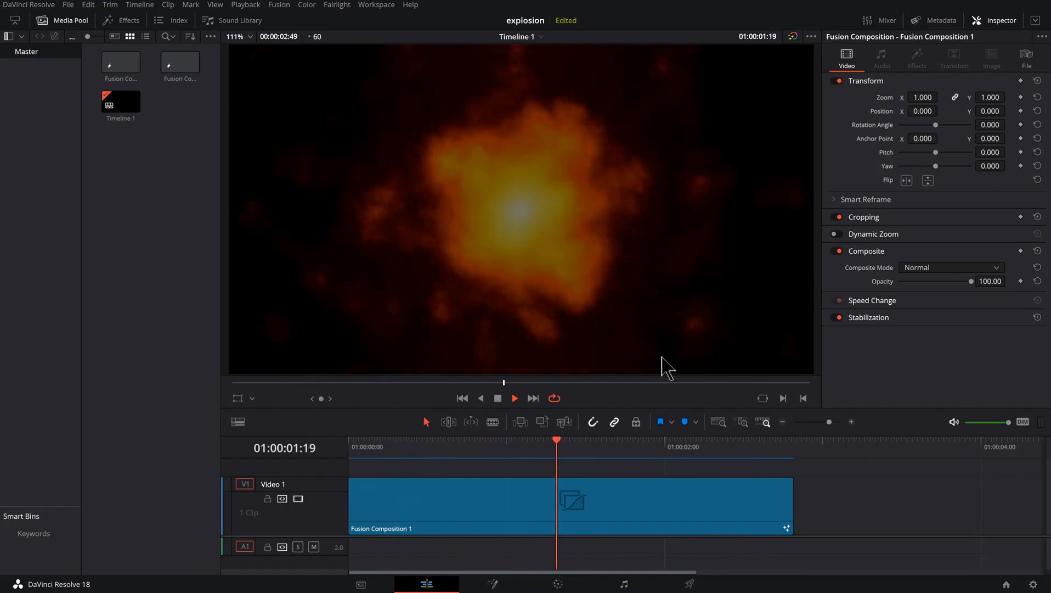
left_click(492, 583)
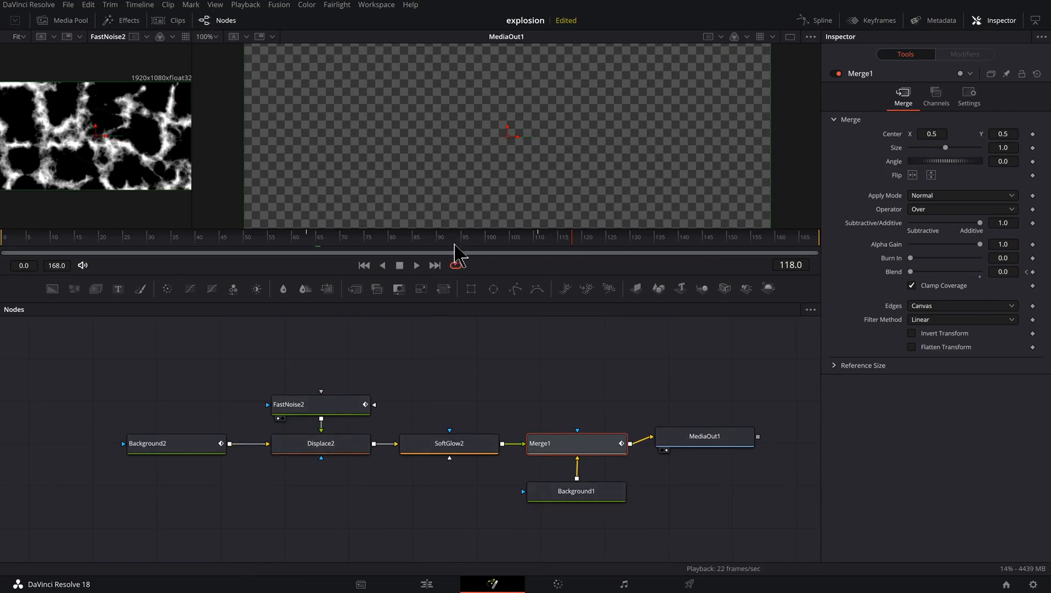
- At frame 59, set FastNoise2's Seethe to 1000000 for a different ragged noise texture
left_click_drag(479, 252, 479, 322)
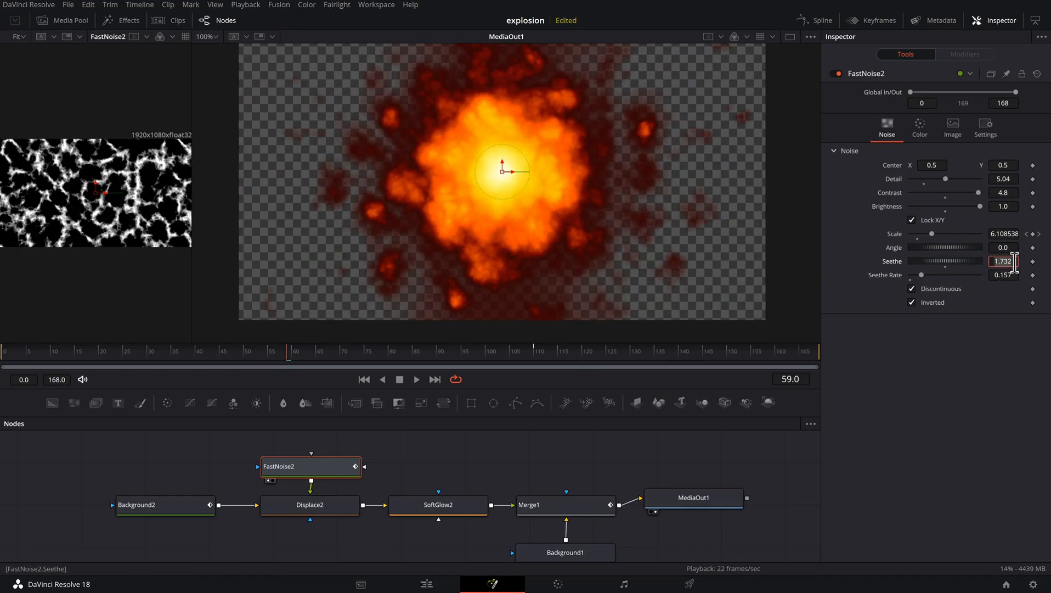
type("10")
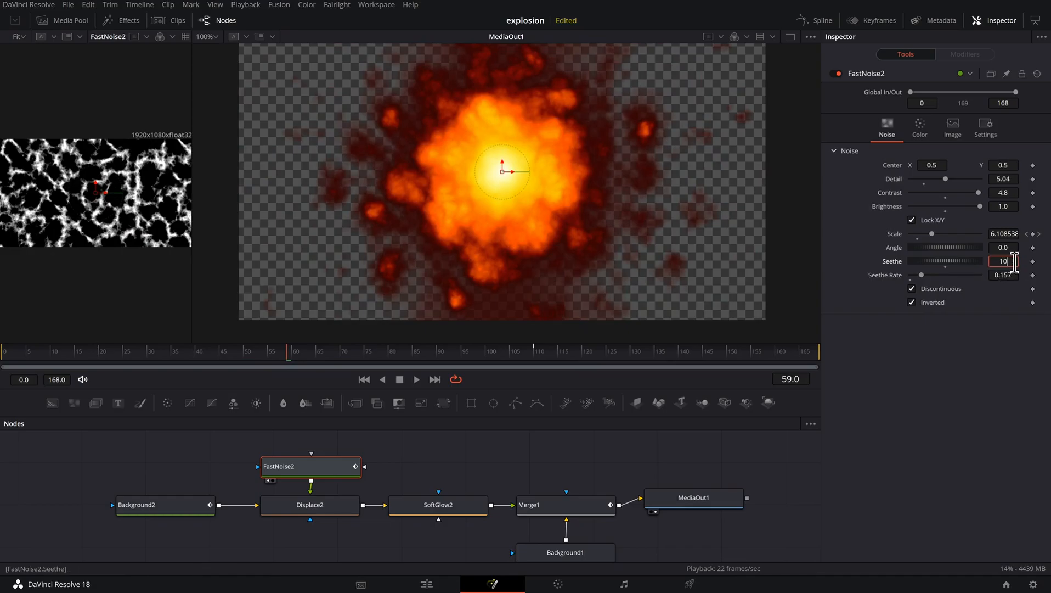
type("1000000.")
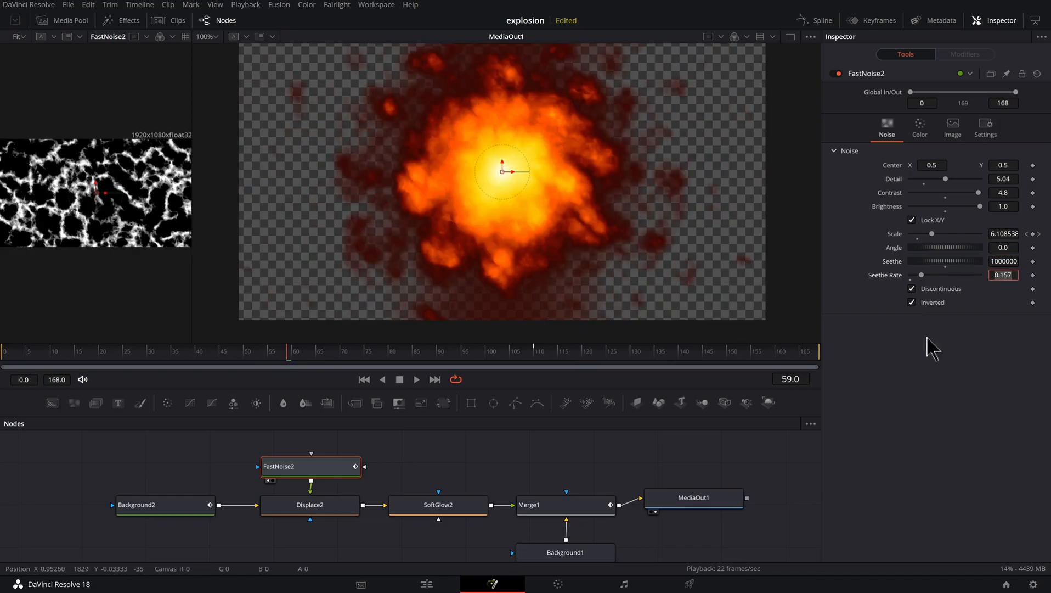
mouse_move(573, 263)
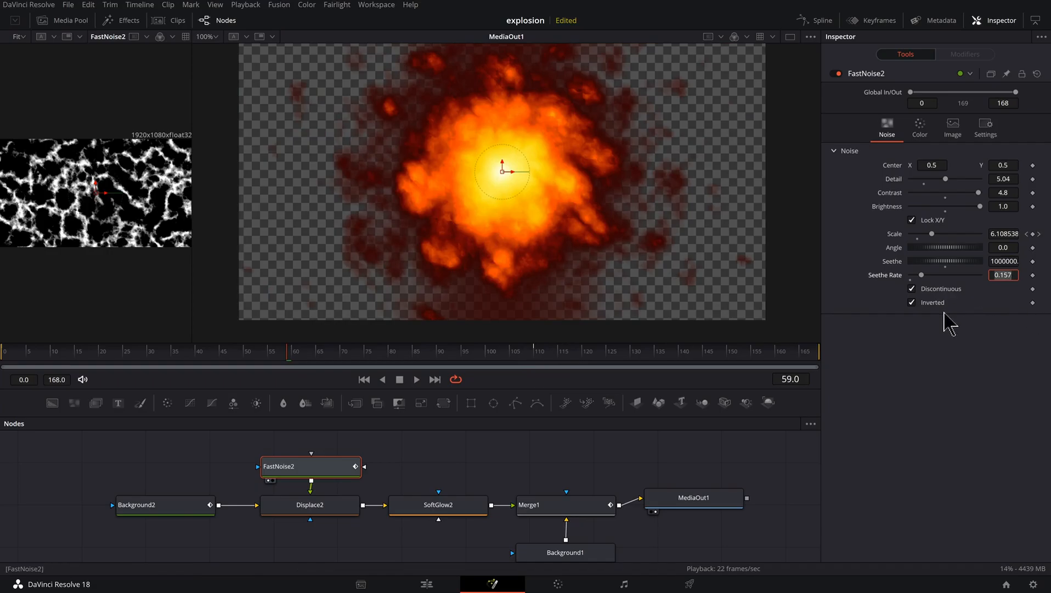
- Set a Background2 gradient stop to black near 0.68, darkening the fireball's outer edge
left_click(153, 504)
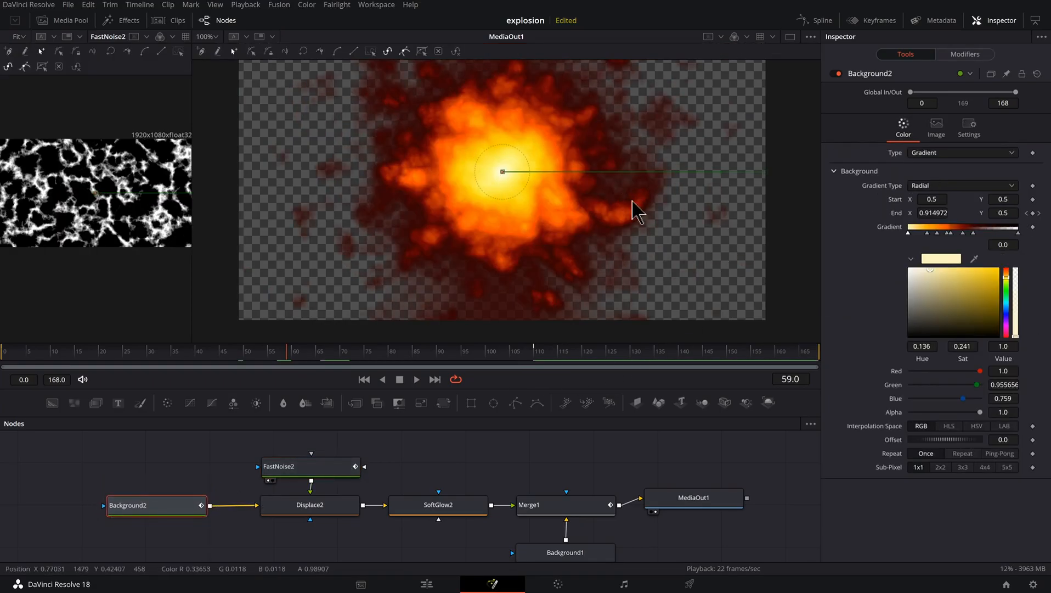
mouse_move(1019, 242)
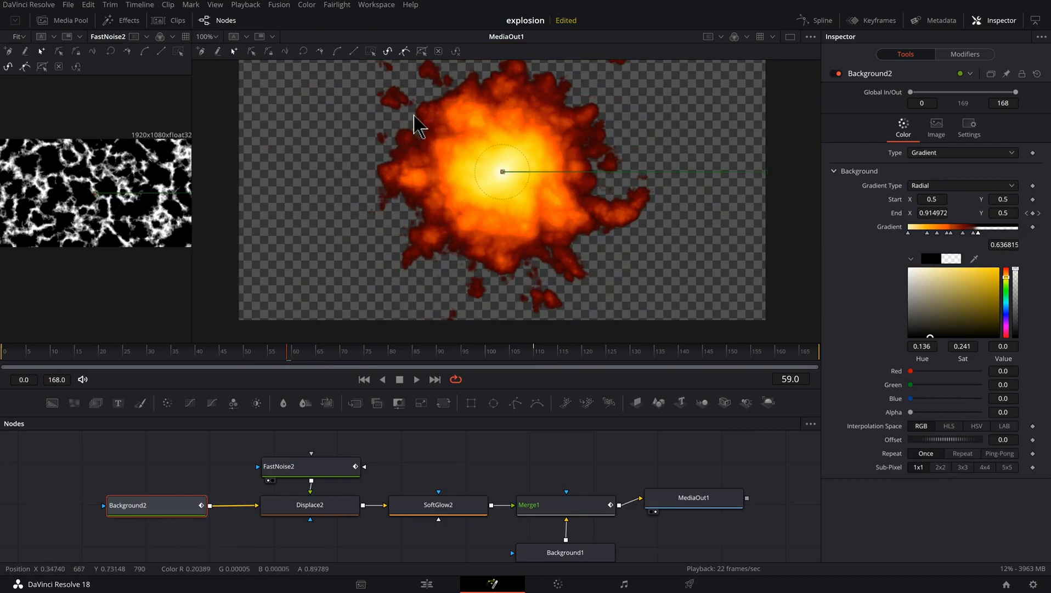
mouse_move(418, 140)
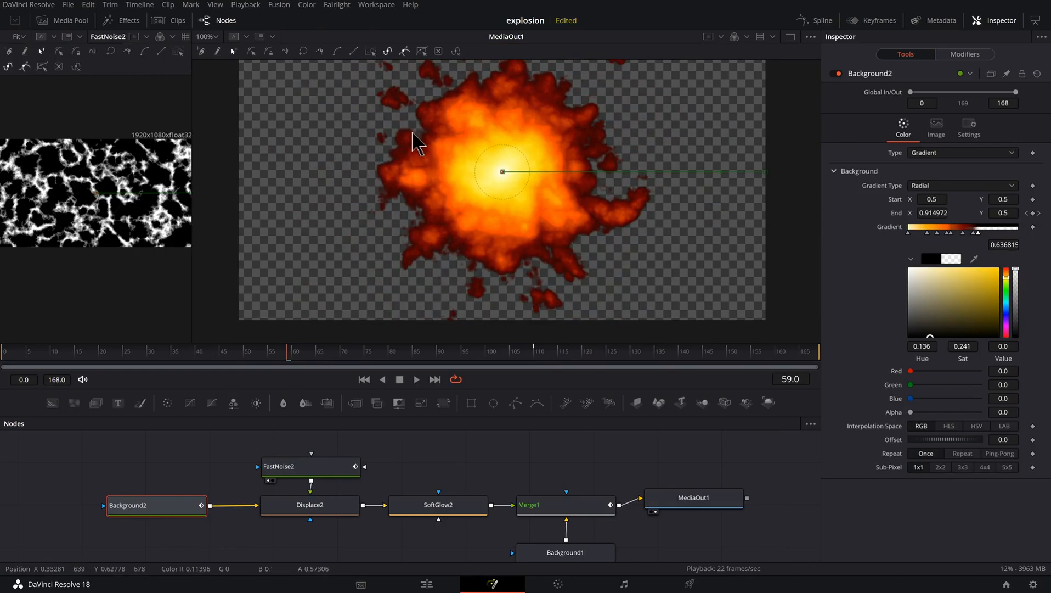
mouse_move(597, 264)
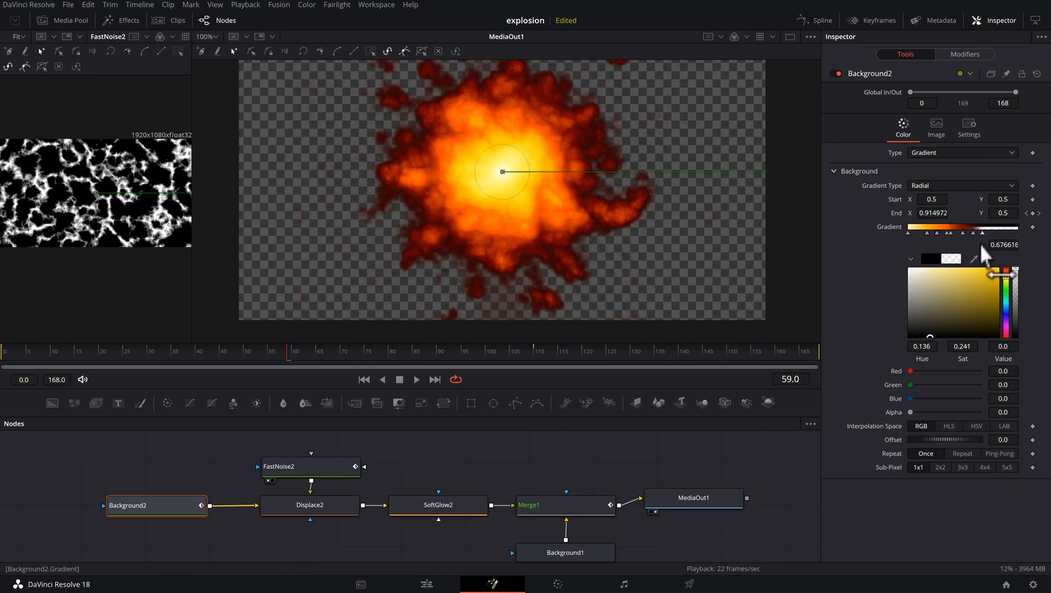
left_click(310, 503)
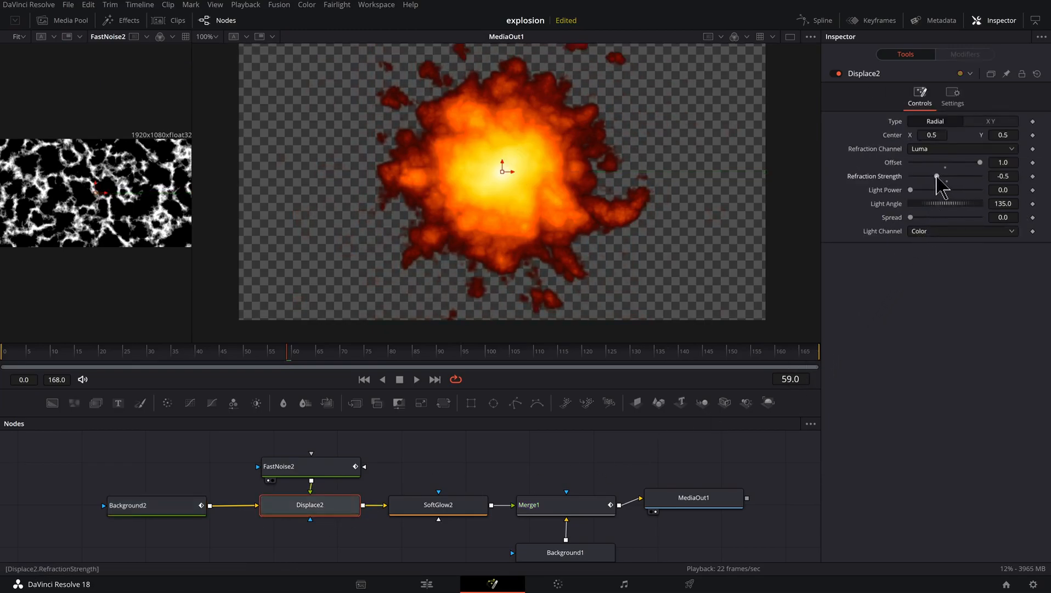
- Try several refraction strengths on Displace2, settling on -0.66 with offset -0.5
left_click_drag(937, 182, 917, 182)
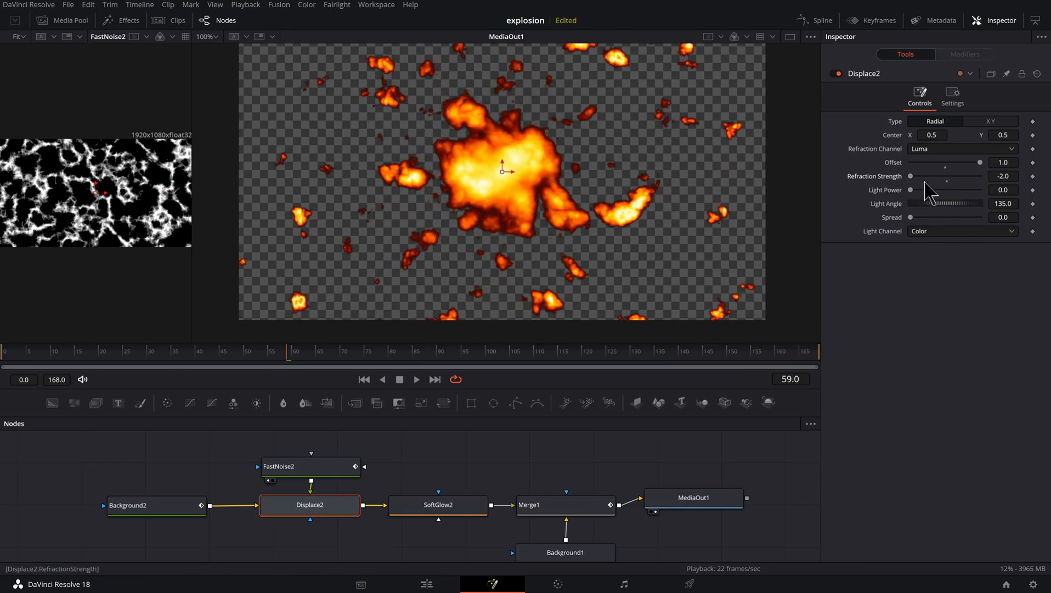
left_click_drag(925, 175, 966, 176)
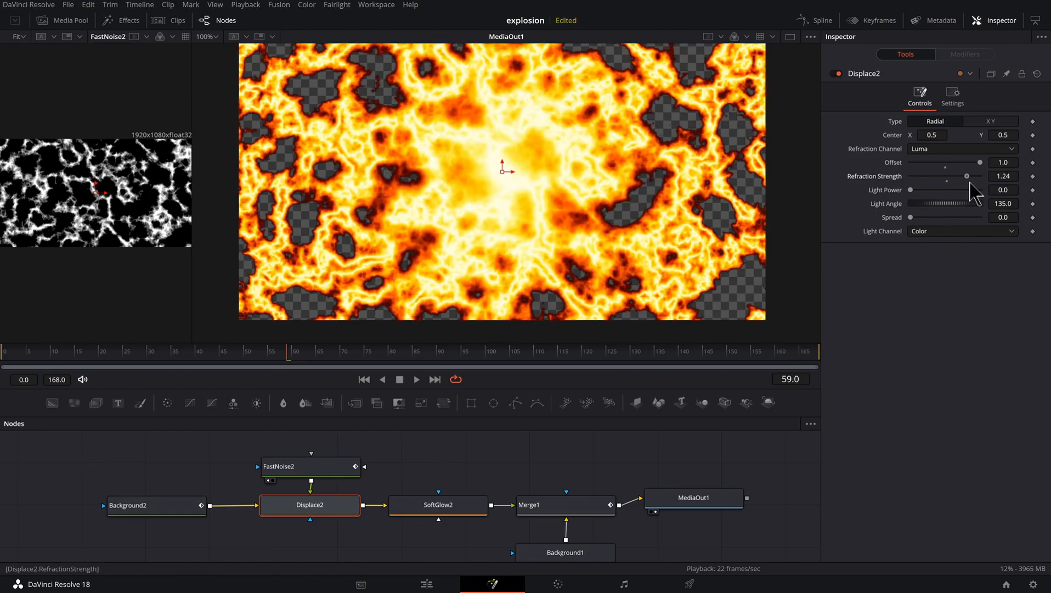
left_click_drag(979, 175, 998, 190)
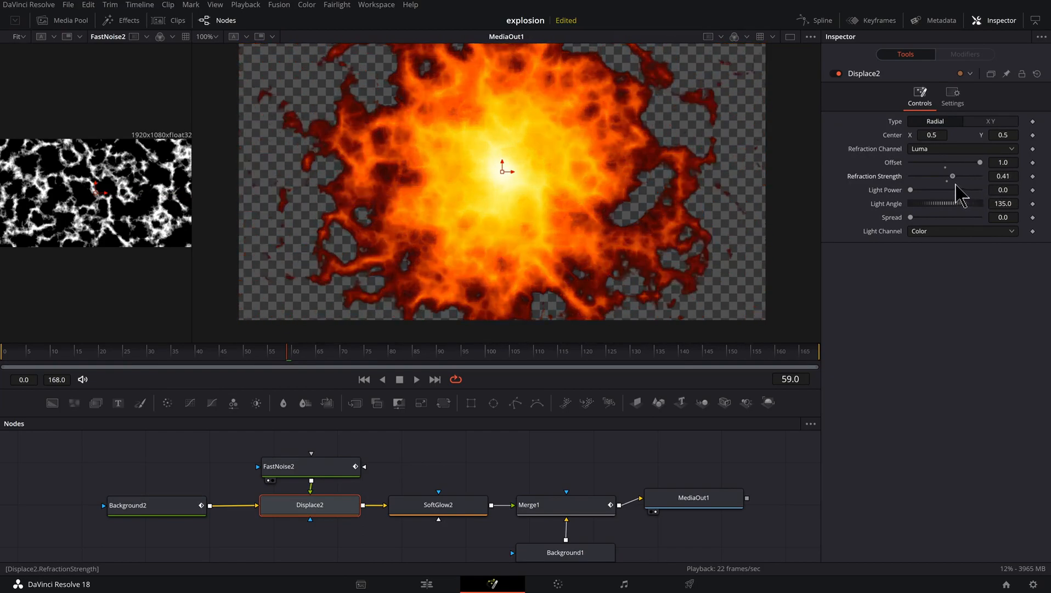
left_click_drag(959, 176, 947, 175)
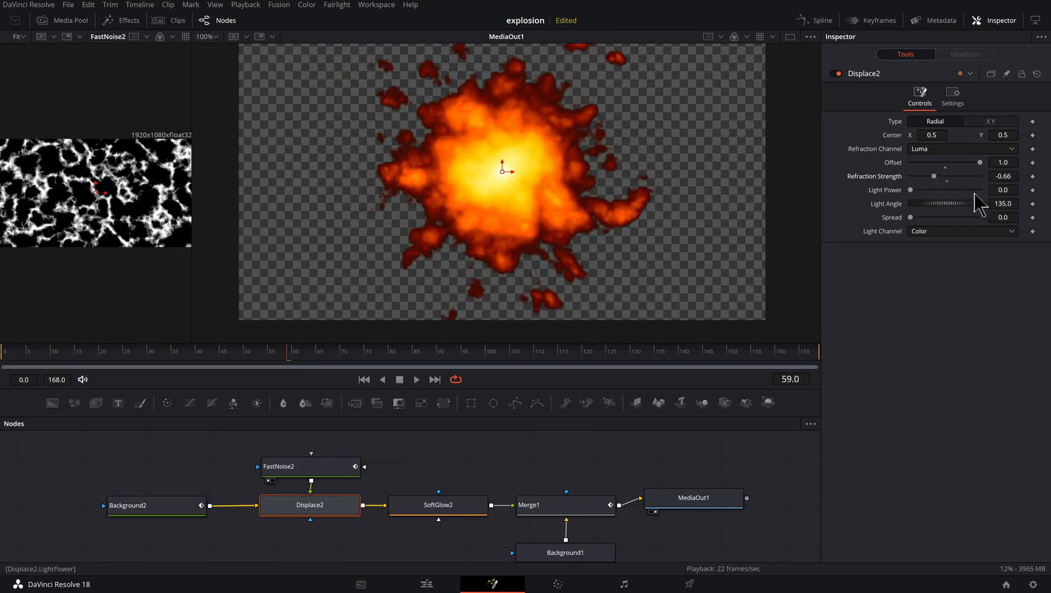
left_click_drag(978, 168, 911, 168)
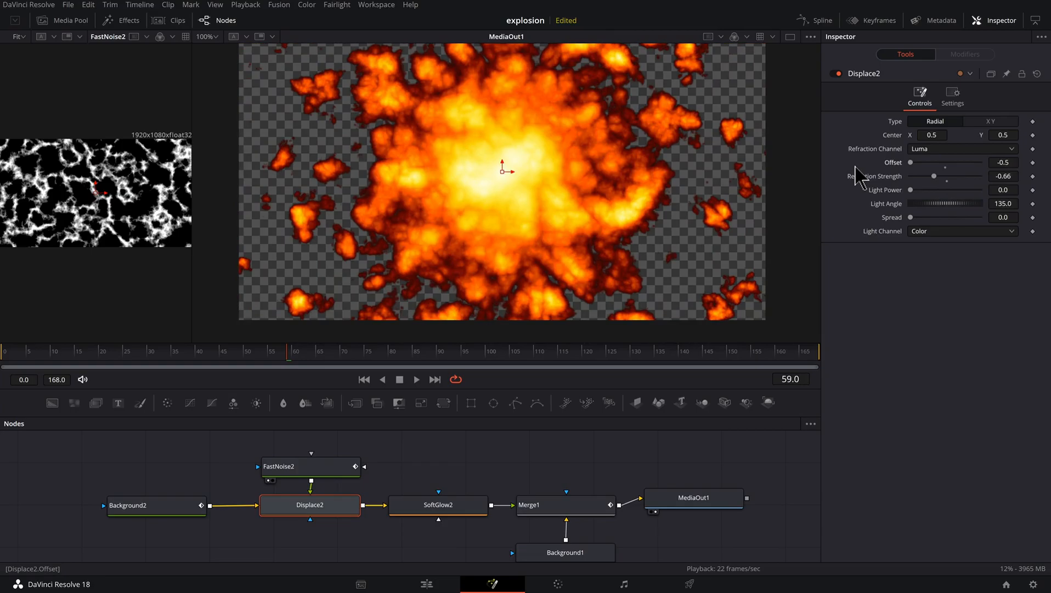
left_click(309, 466)
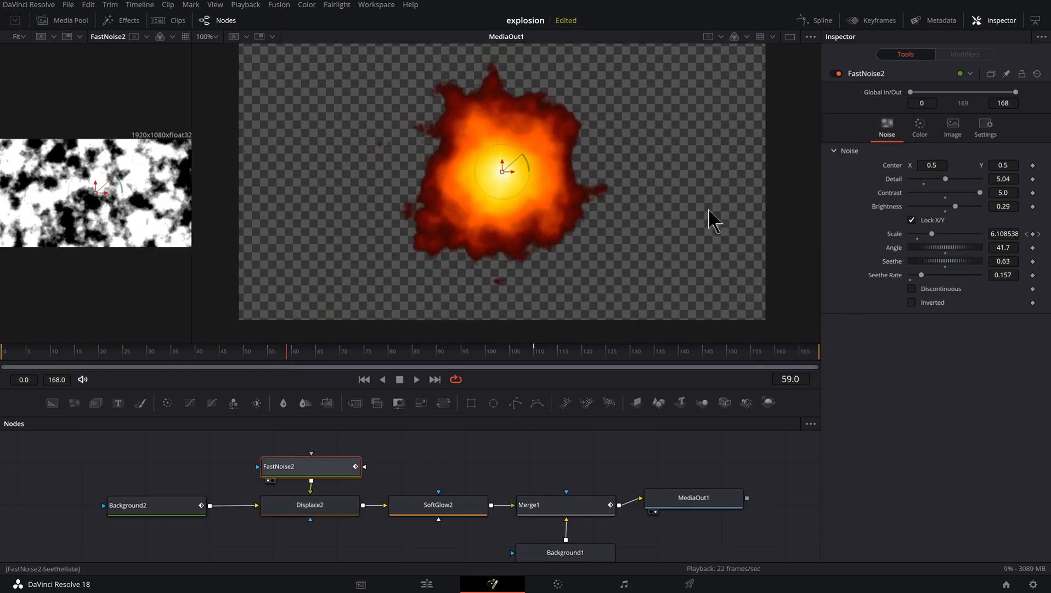